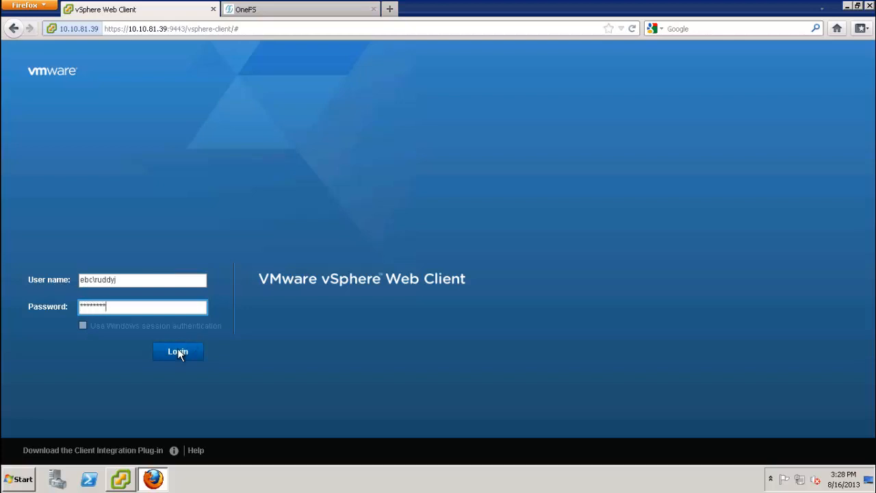
# Log in to vSphere Web Client and show the Big Data Extensions summary with zero clusters
pyautogui.click(178, 350)
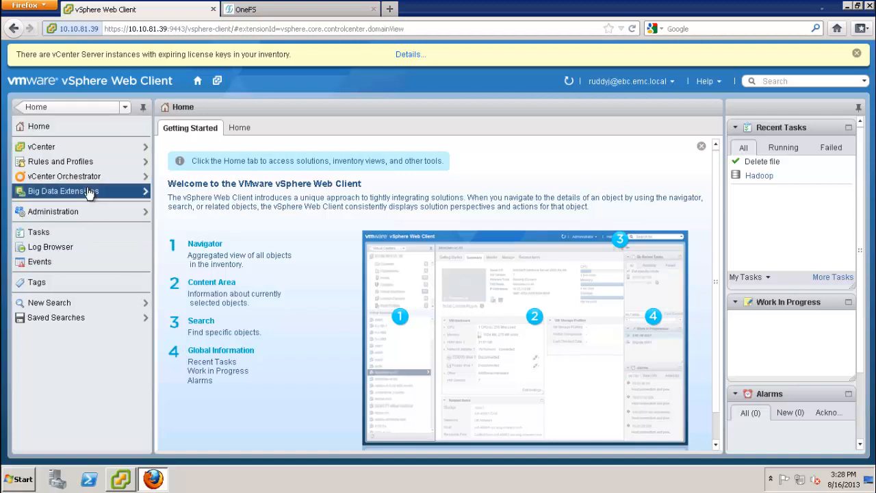
pyautogui.click(61, 192)
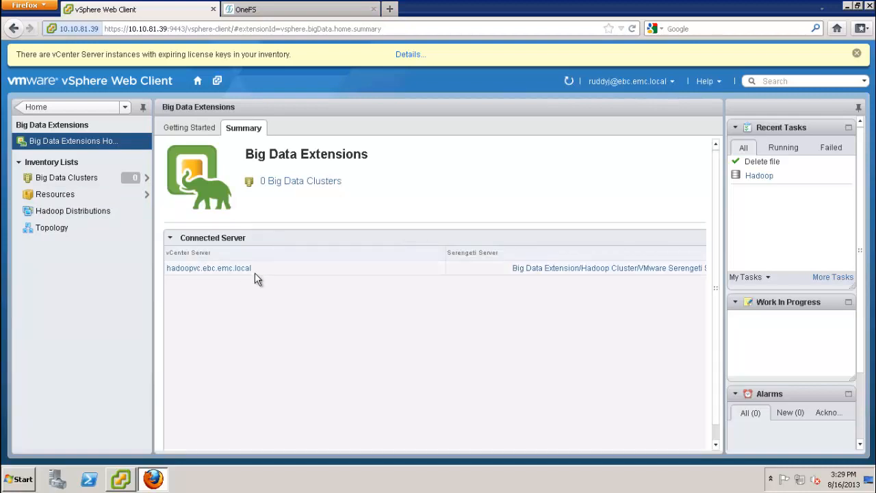
pyautogui.moveTo(550, 273)
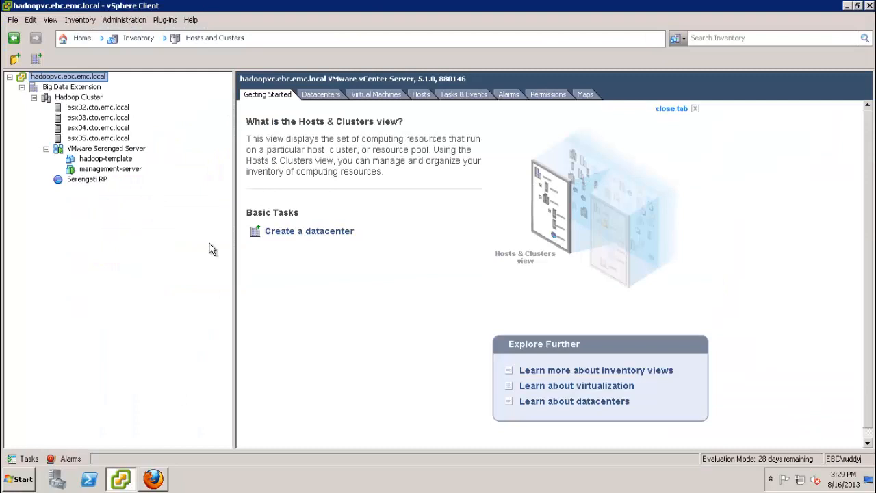
pyautogui.moveTo(134, 109)
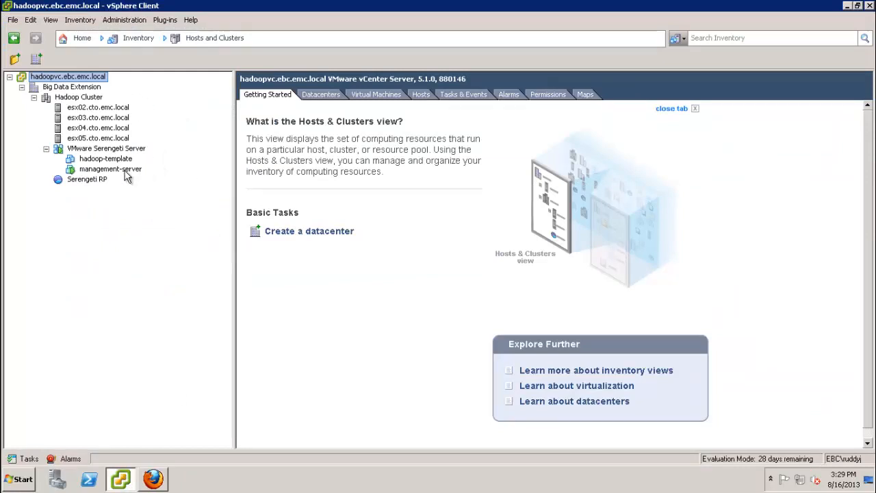
# Show the Summary of the powered-on management-server VM under VMware Serengeti Server
pyautogui.click(110, 170)
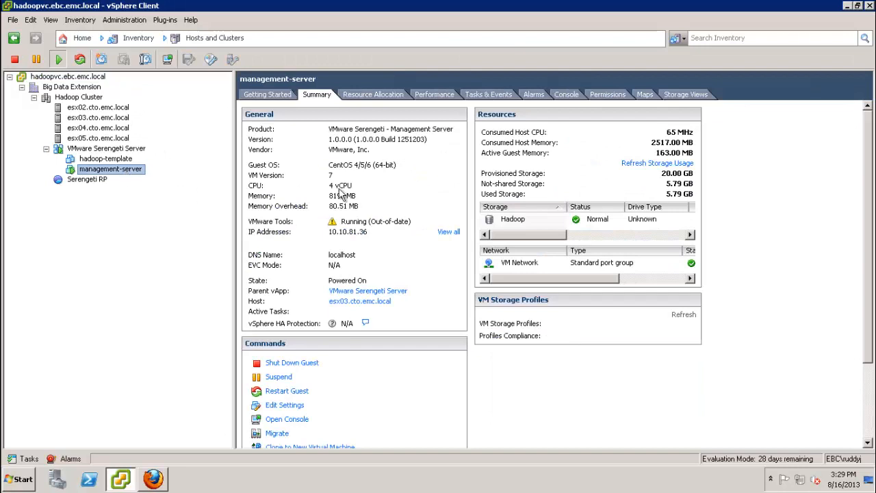
pyautogui.moveTo(451, 139)
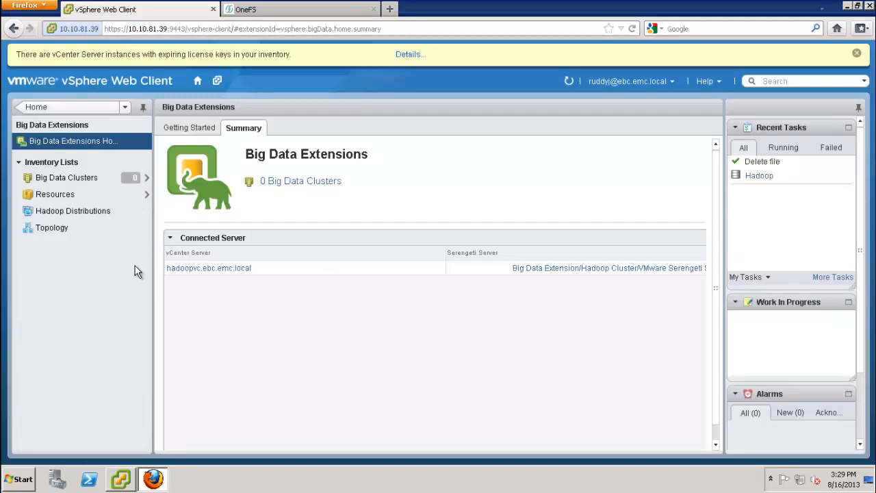
pyautogui.click(54, 194)
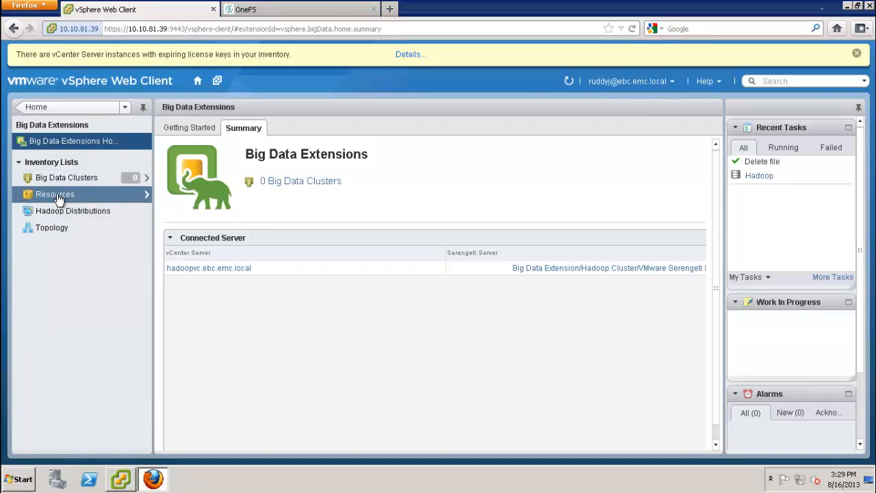
pyautogui.click(54, 194)
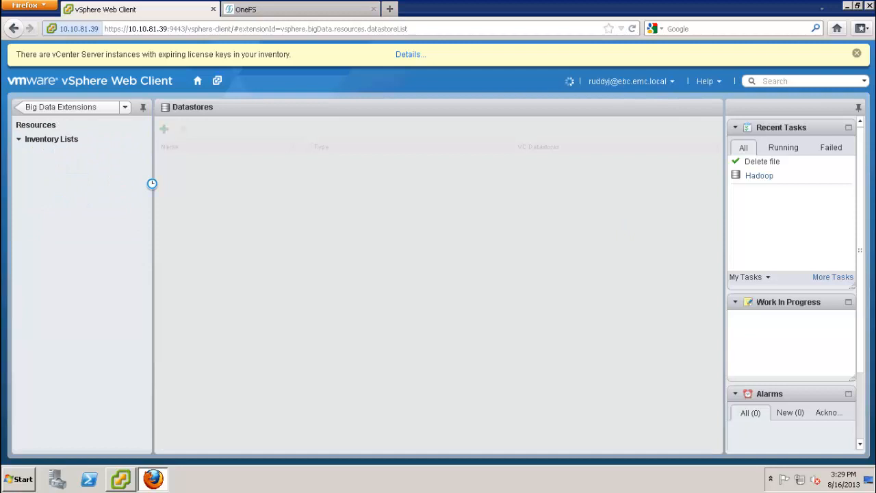
pyautogui.click(55, 153)
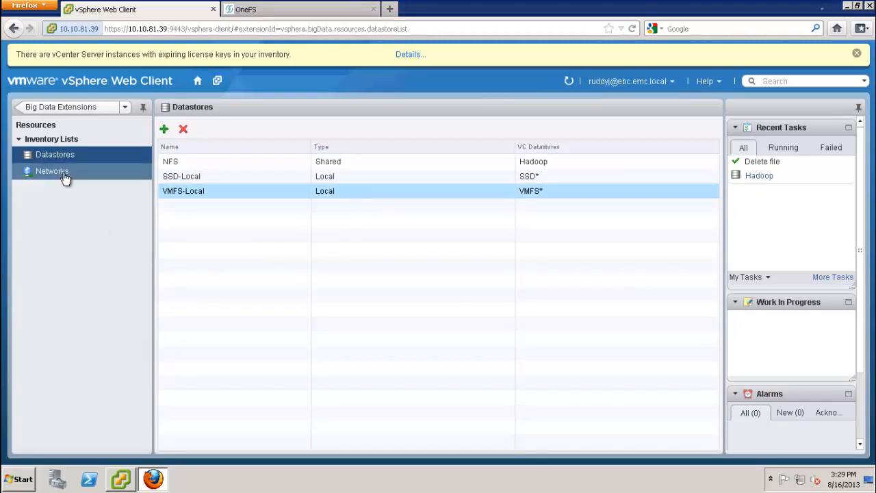
pyautogui.click(52, 171)
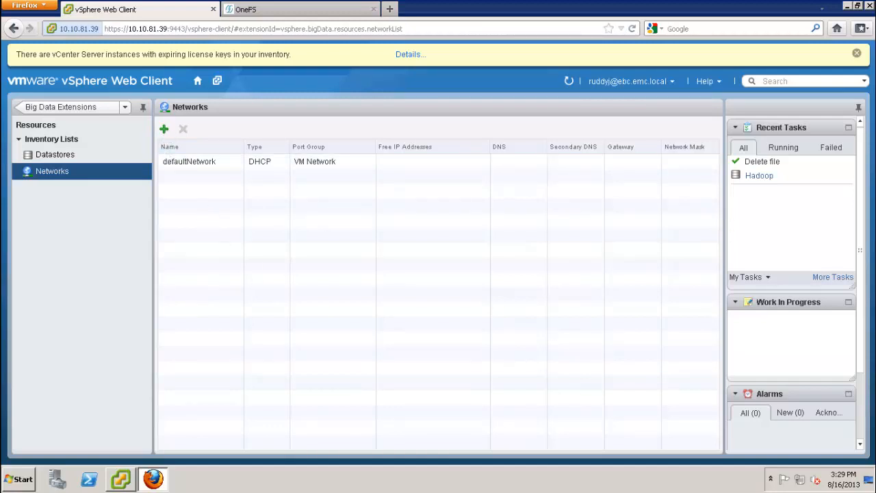
pyautogui.click(164, 129)
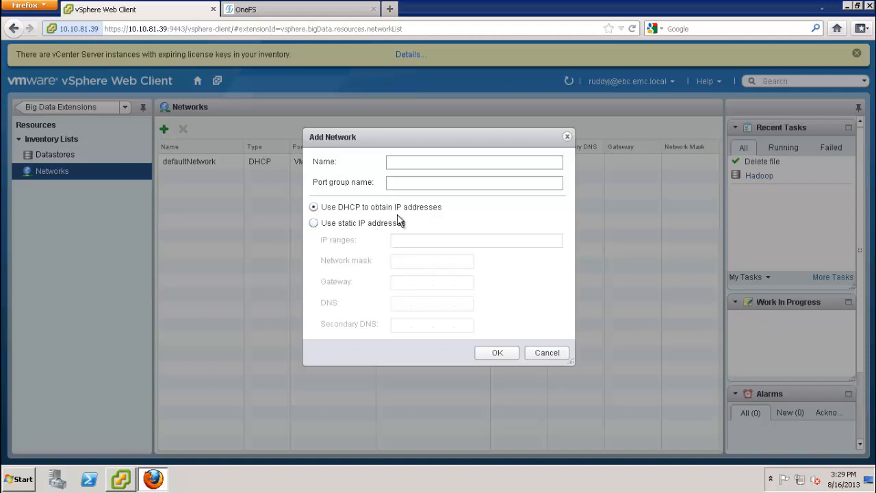
pyautogui.click(312, 222)
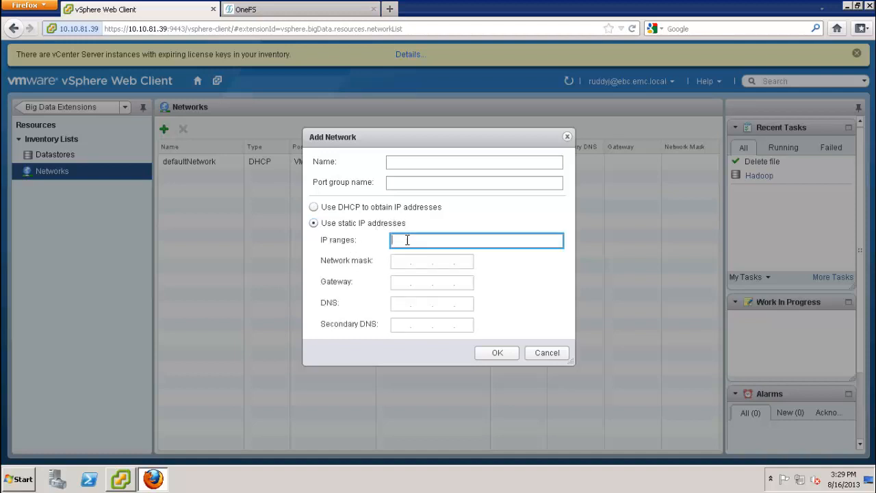
pyautogui.click(474, 182)
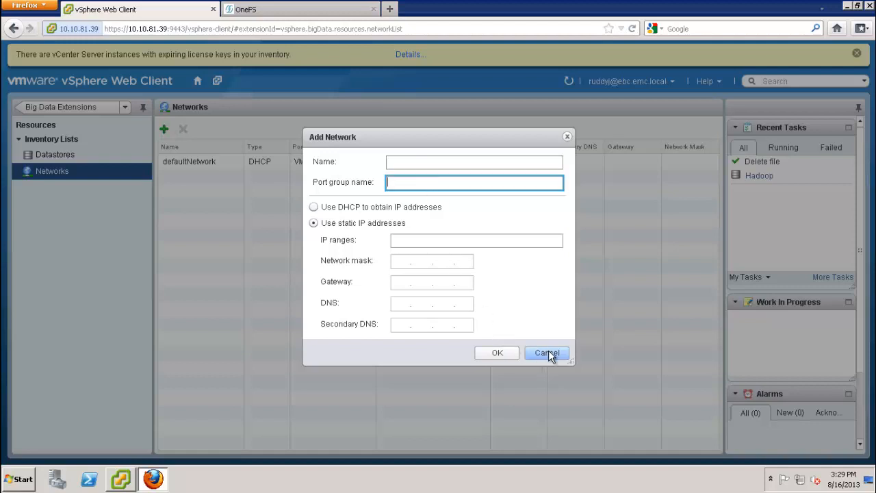
pyautogui.click(546, 353)
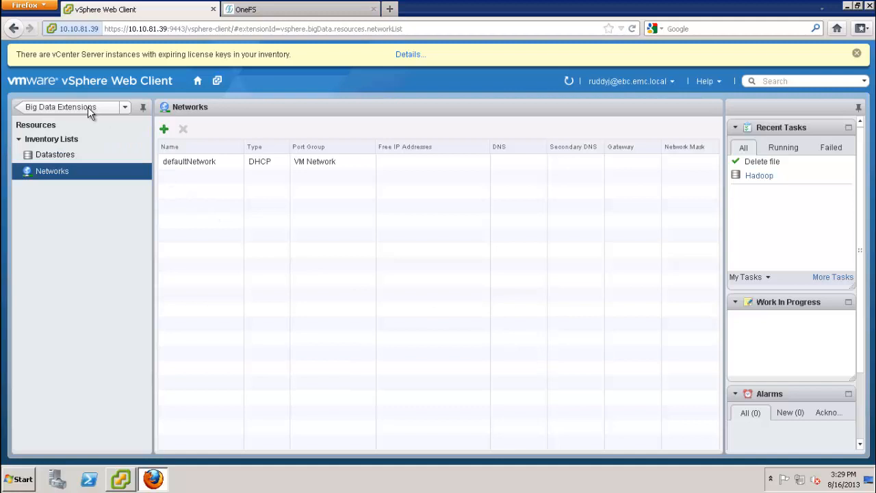
pyautogui.click(75, 107)
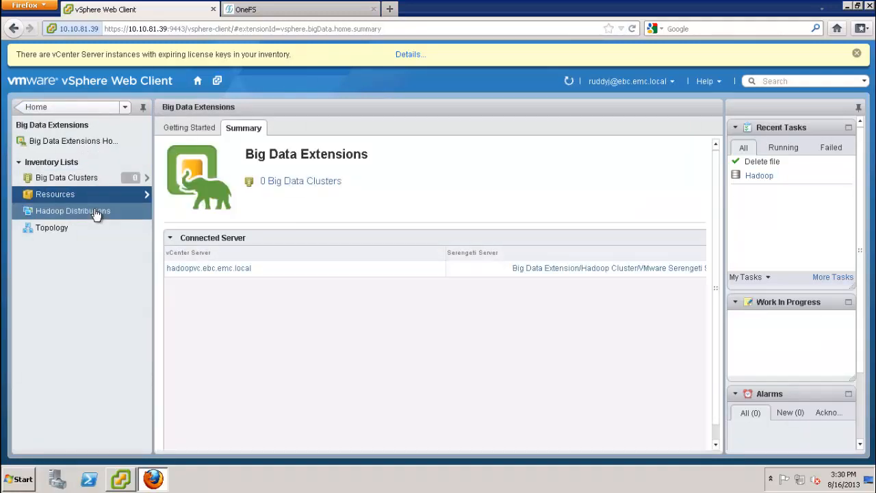
# Review the apache Hadoop distribution and the empty Big Data Clusters list, then move to OneFS
pyautogui.click(77, 210)
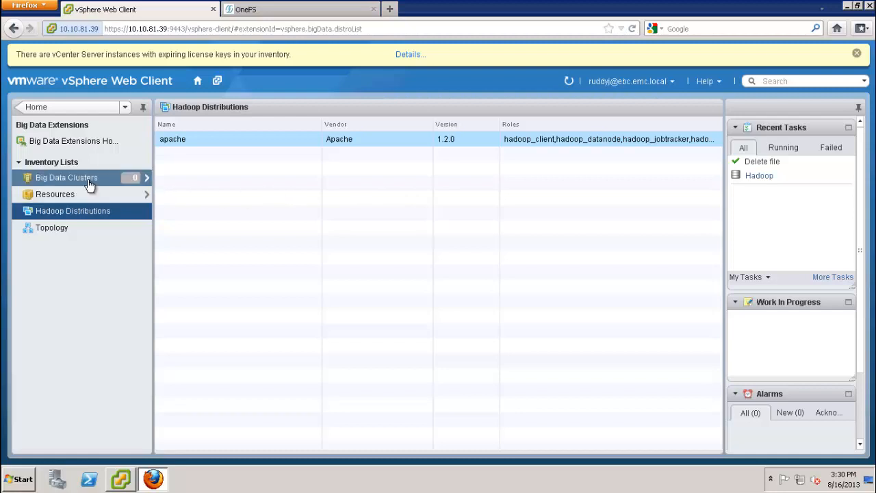
pyautogui.click(66, 178)
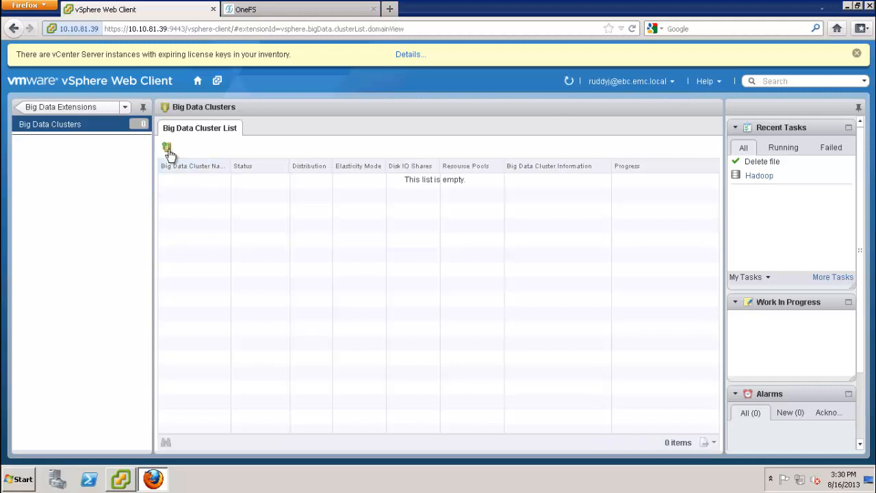
pyautogui.moveTo(224, 211)
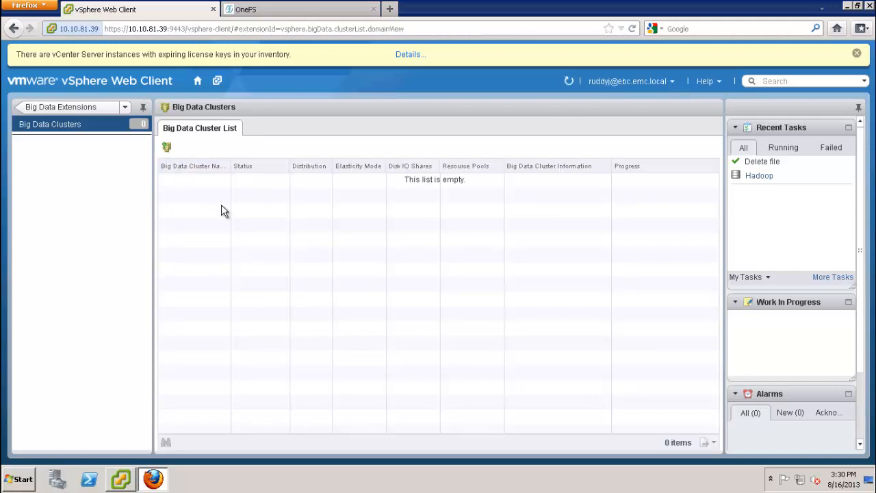
pyautogui.click(267, 11)
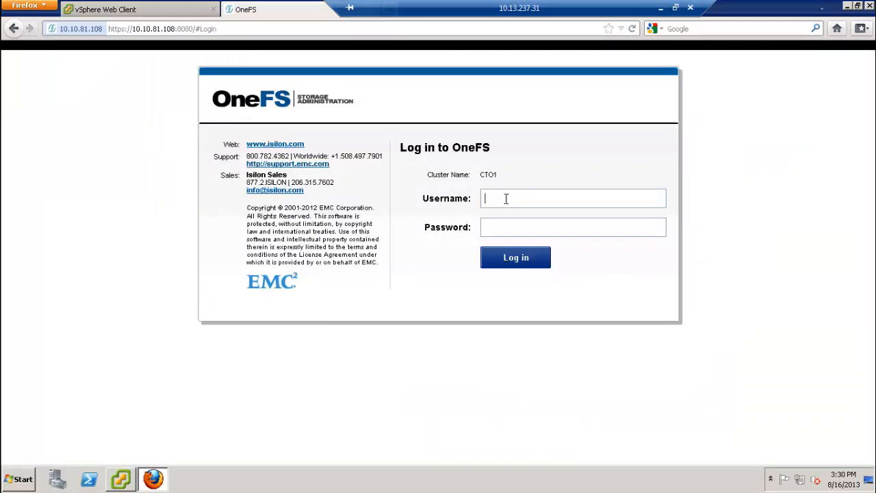
# Log in to OneFS cluster CT01 as root and show About This Cluster from Help
pyautogui.write('root')
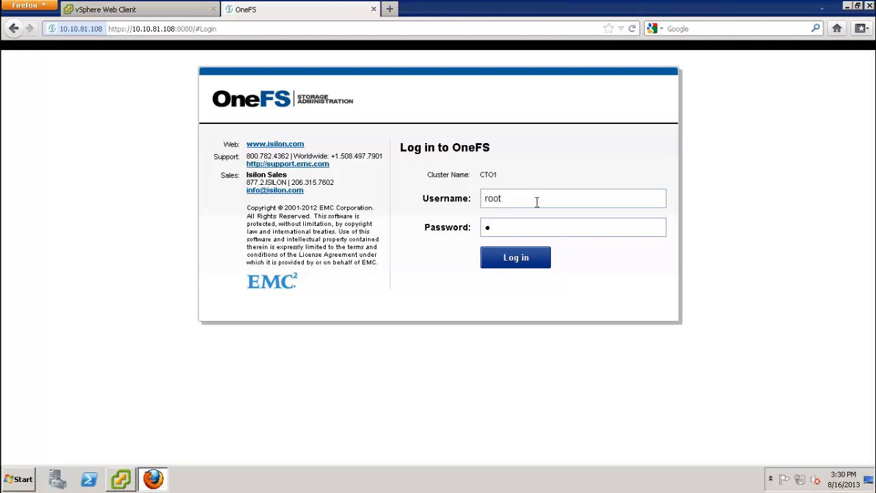
pyautogui.click(515, 257)
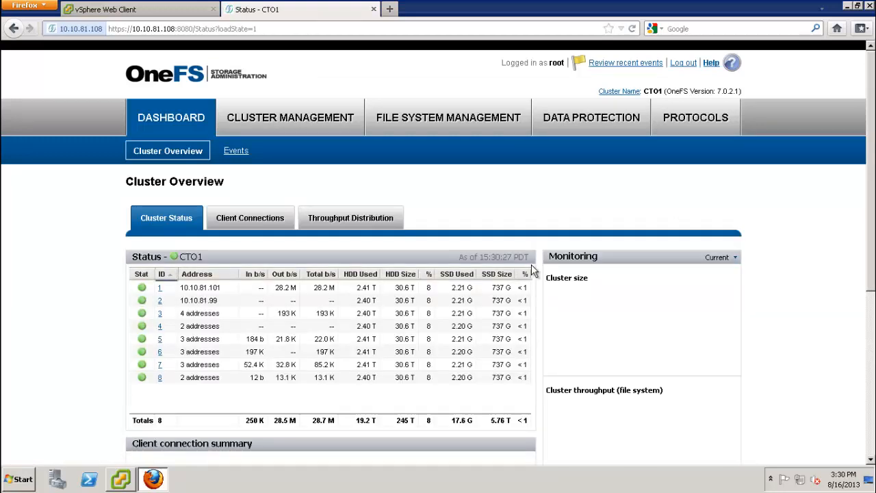
pyautogui.moveTo(816, 211)
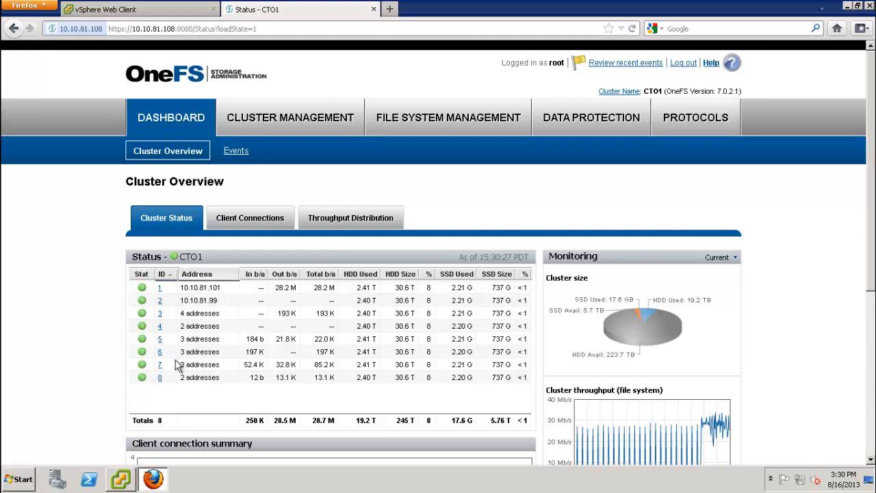
pyautogui.moveTo(348, 408)
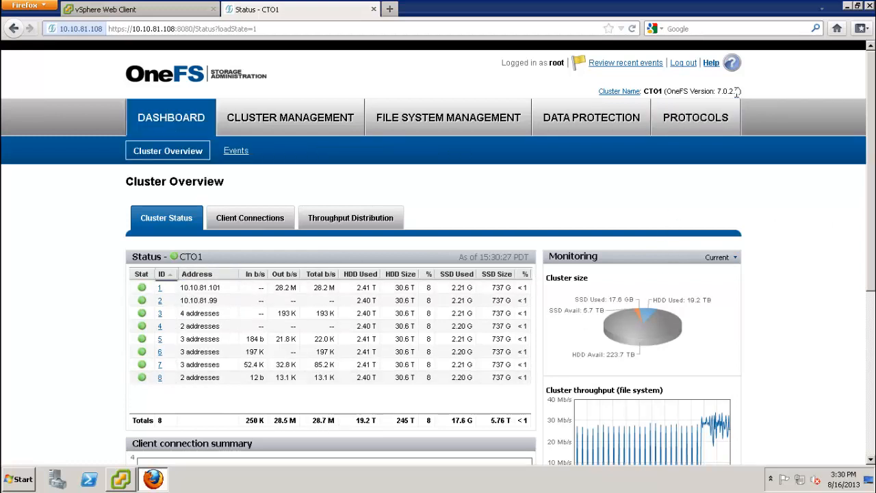
pyautogui.click(737, 62)
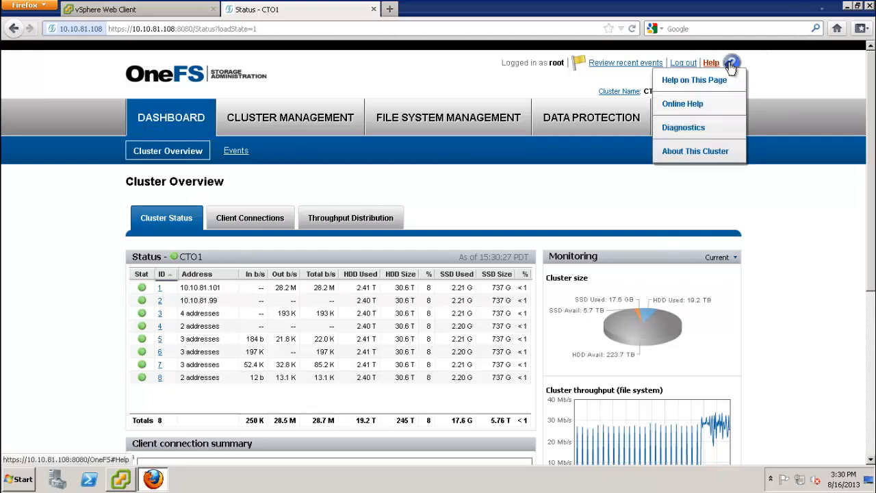
pyautogui.click(696, 151)
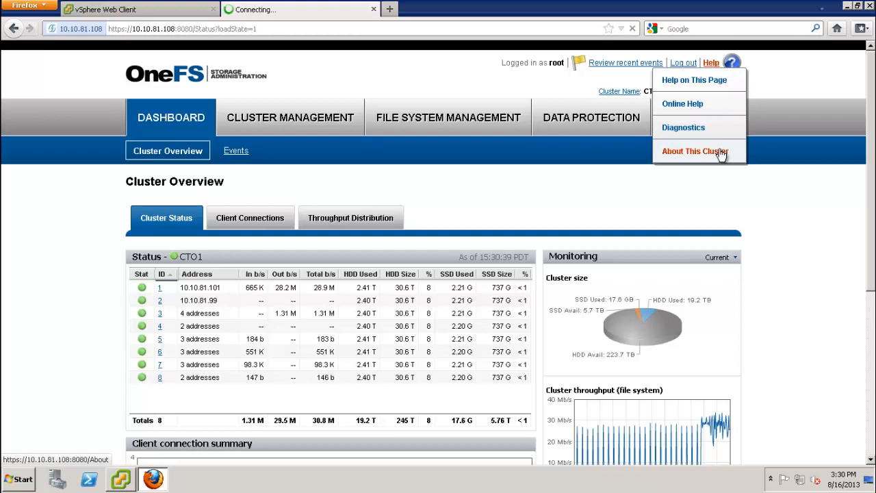
pyautogui.click(696, 151)
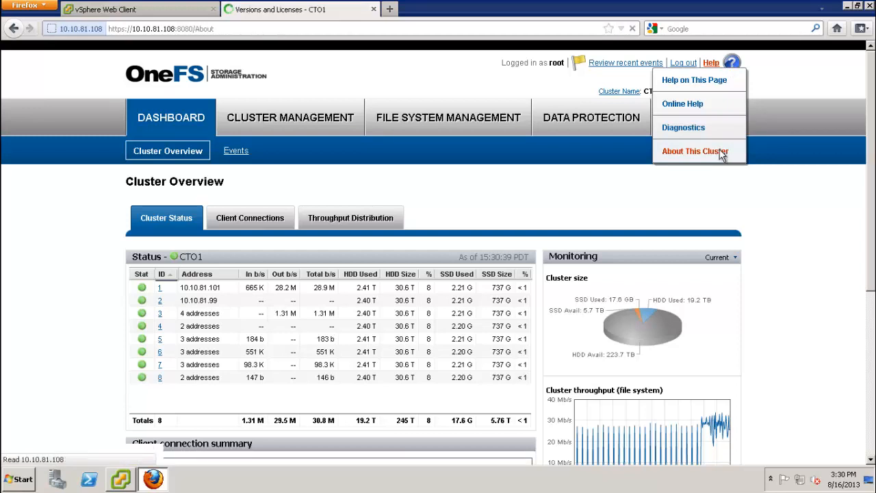
# Review the Licensed Modules and expiry dates, then bring up the Activate license page
pyautogui.click(696, 151)
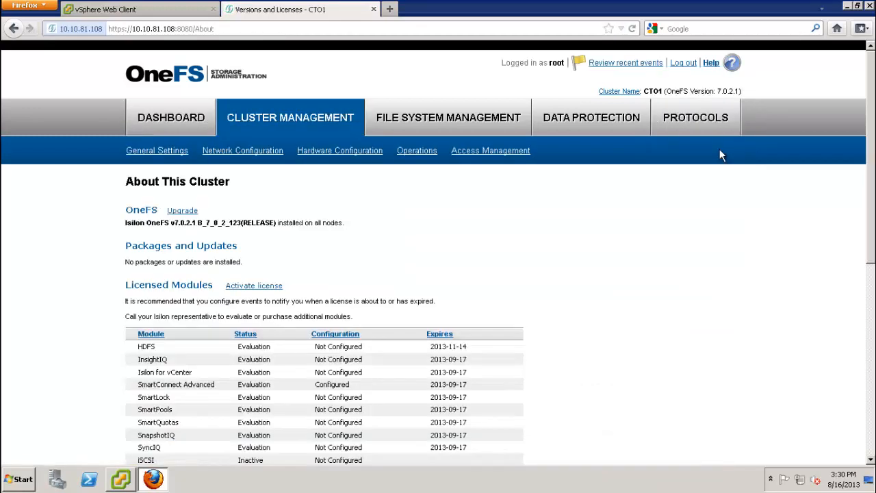
pyautogui.moveTo(260, 252)
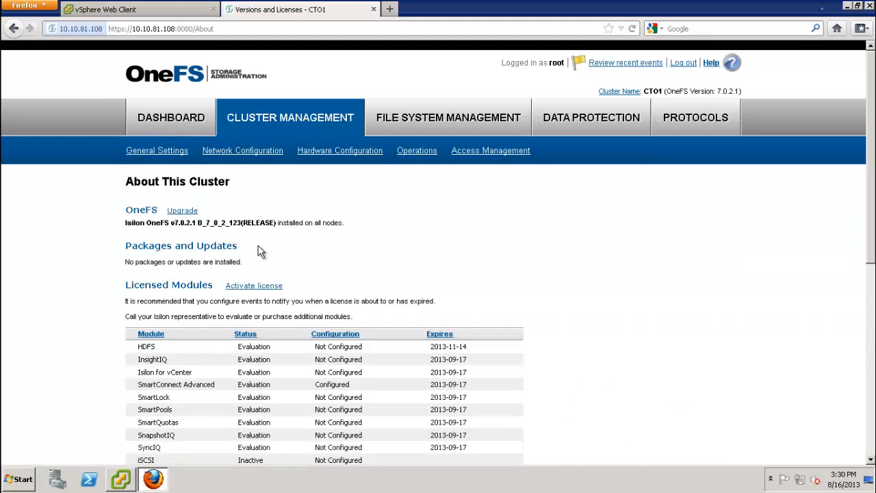
pyautogui.scroll(-3)
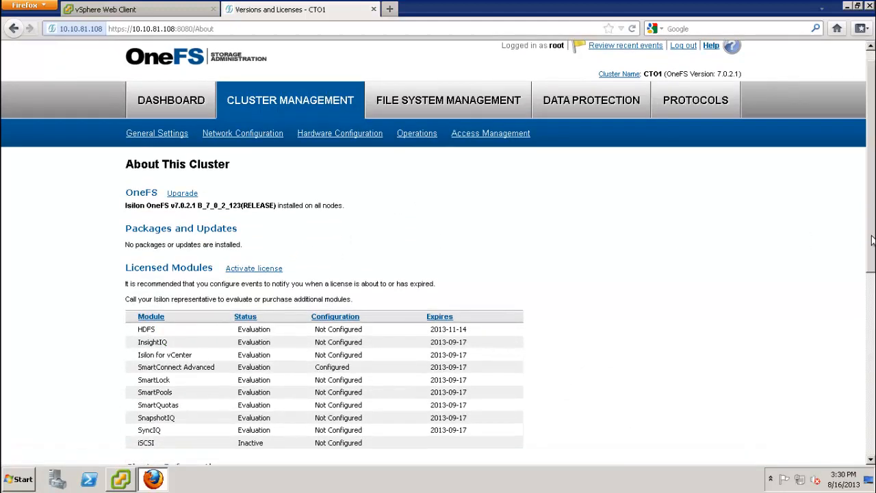
pyautogui.scroll(-3)
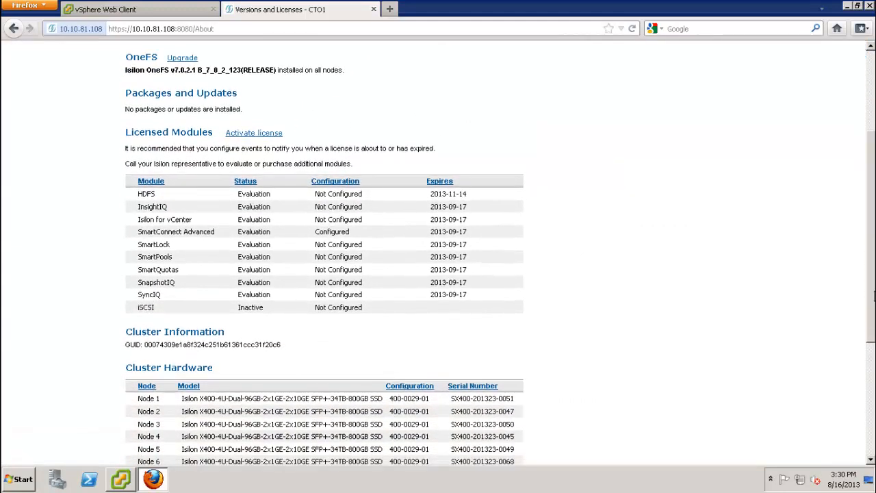
pyautogui.scroll(-3)
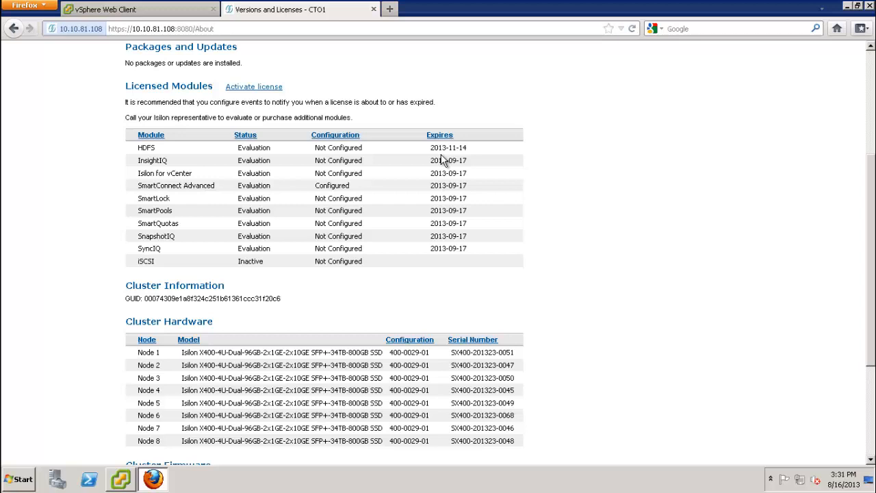
pyautogui.moveTo(255, 90)
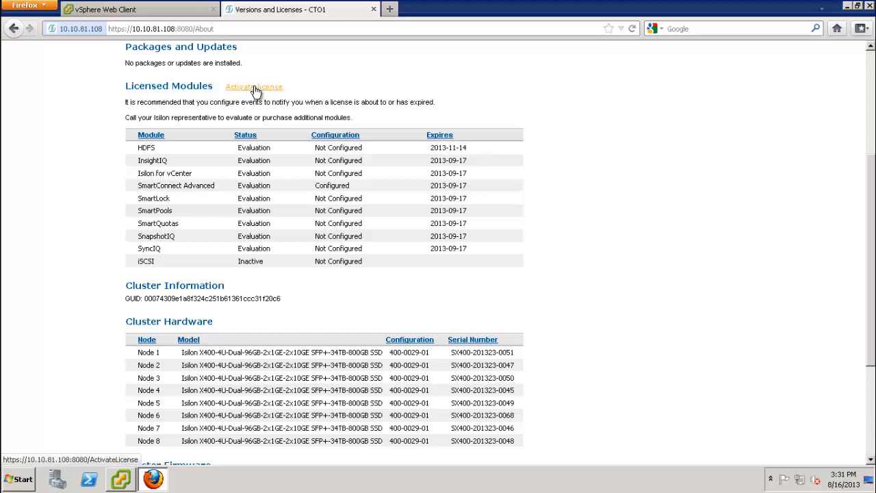
pyautogui.click(254, 87)
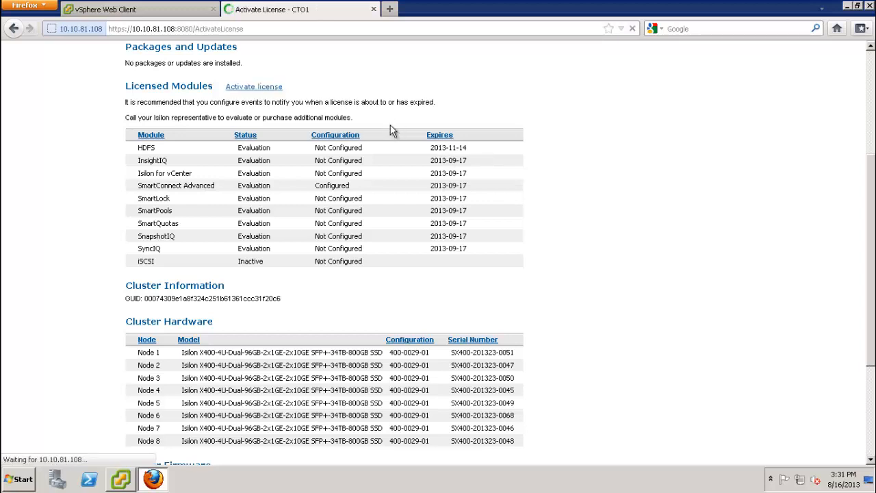
pyautogui.click(253, 87)
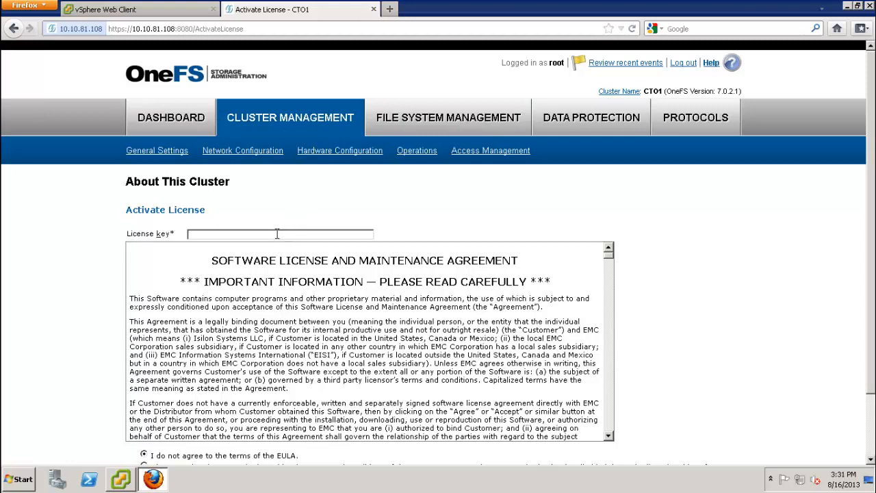
pyautogui.moveTo(537, 236)
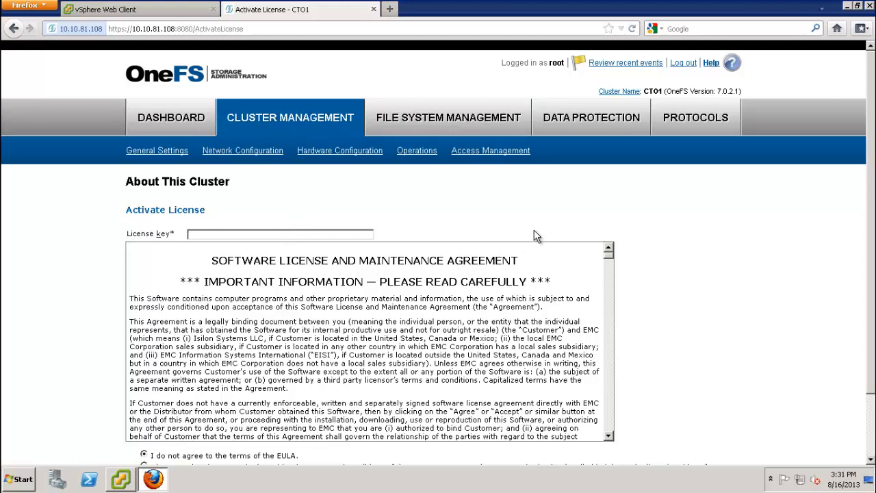
pyautogui.click(449, 118)
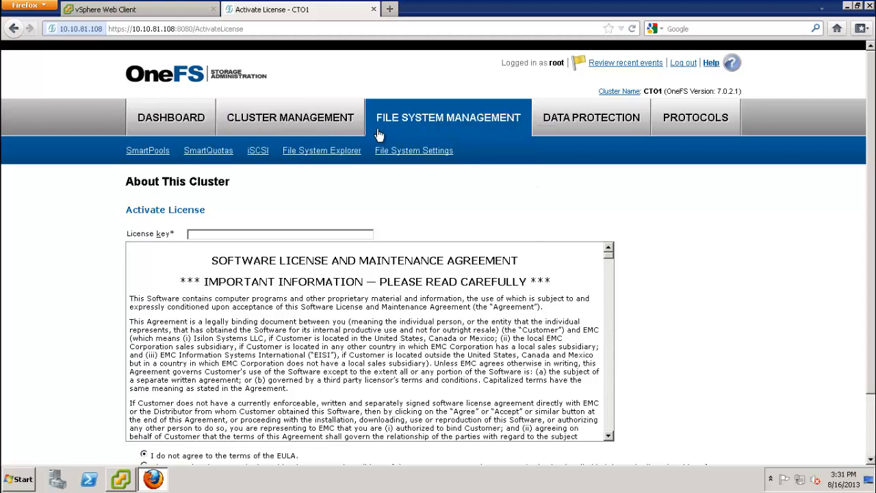
# Browse /ifs in File System Explorer and select the Hadoop folder
pyautogui.click(320, 150)
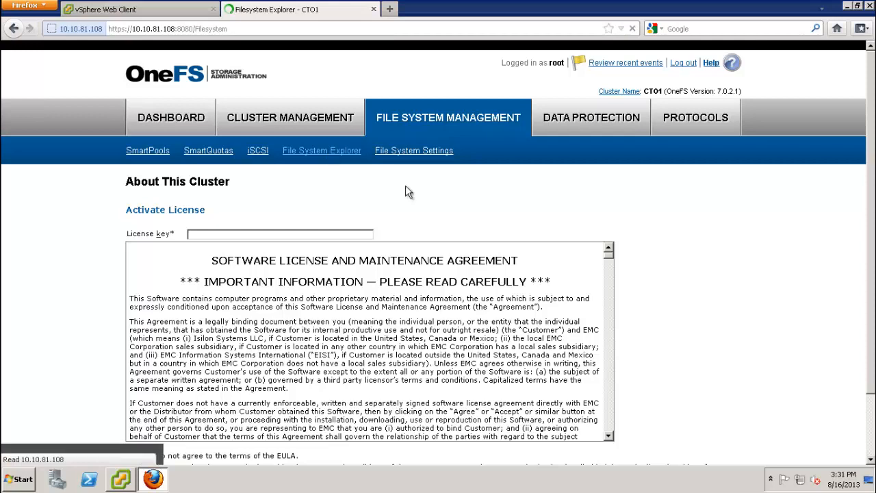
pyautogui.click(322, 149)
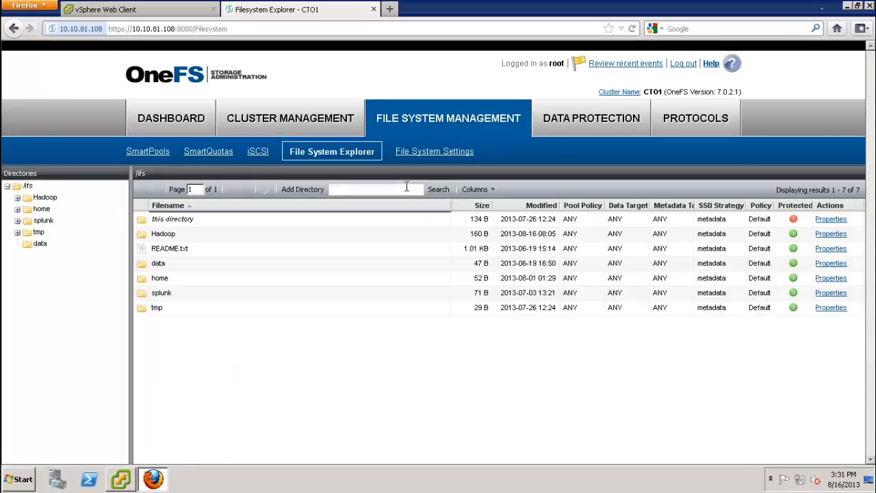
pyautogui.moveTo(93, 185)
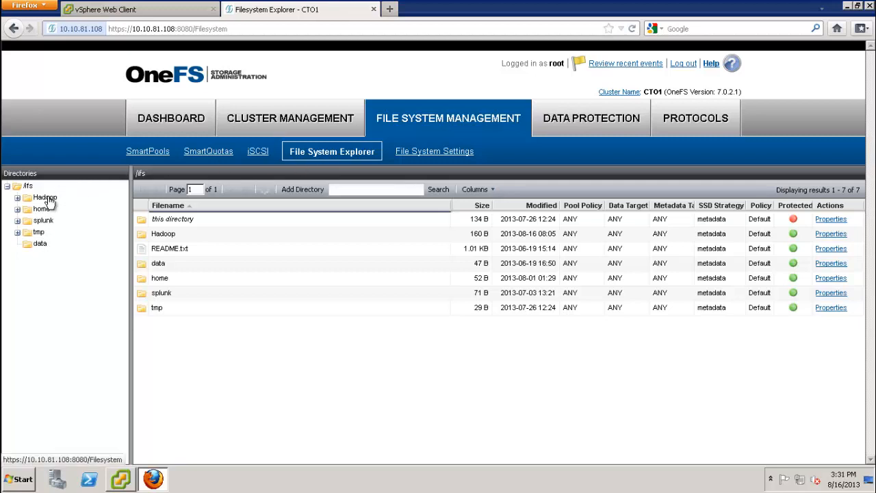
pyautogui.click(39, 197)
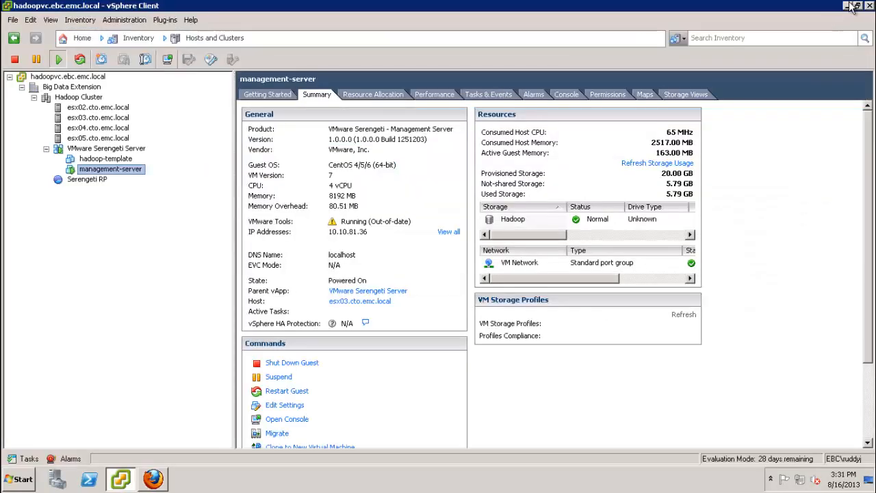
# Launch PuTTY, accept the host key, log in as root and run isi hdfs to show the current root path
pyautogui.click(849, 7)
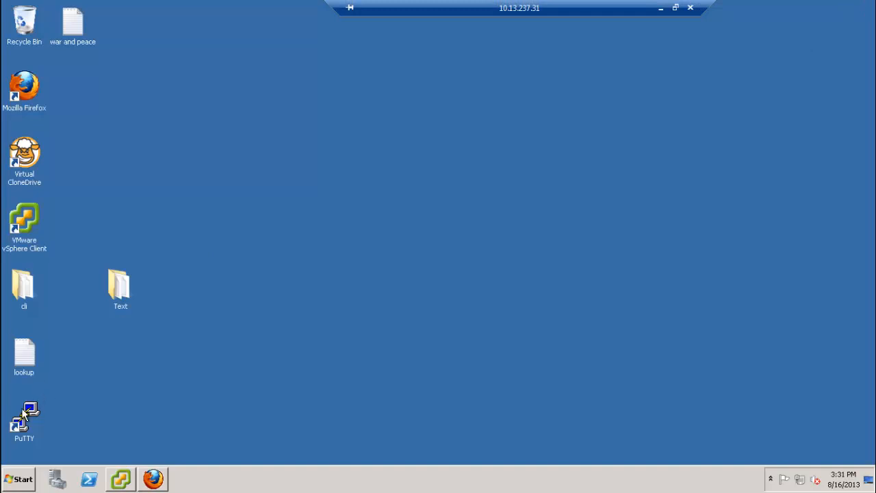
pyautogui.doubleClick(25, 417)
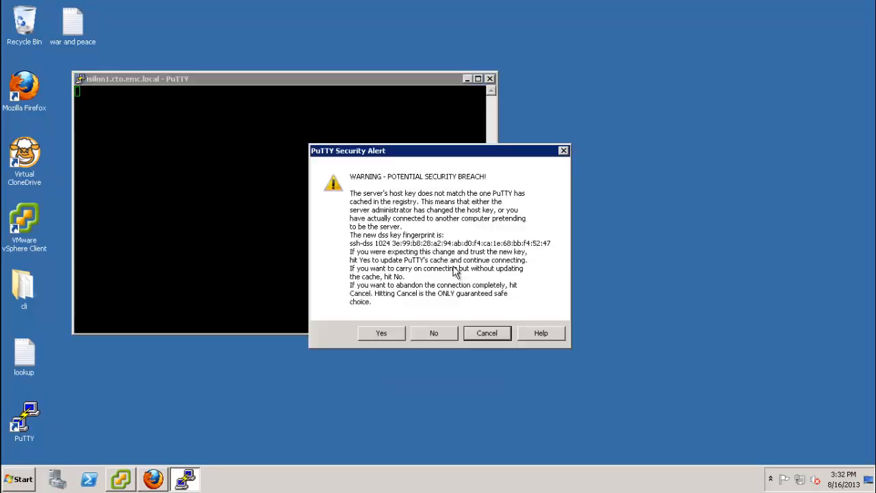
pyautogui.click(381, 333)
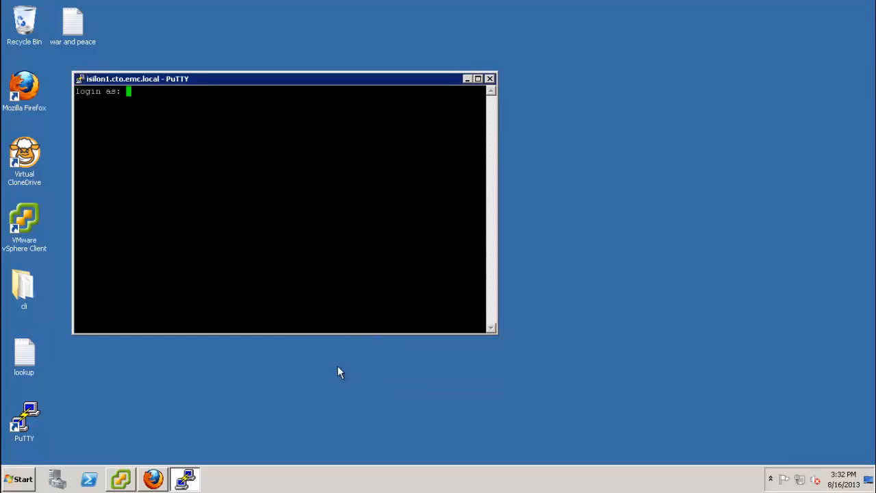
pyautogui.write('root')
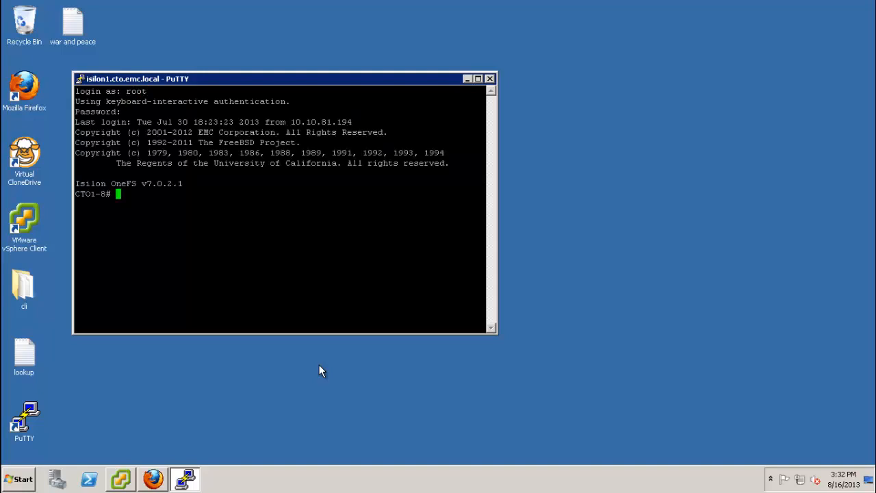
pyautogui.write('isi')
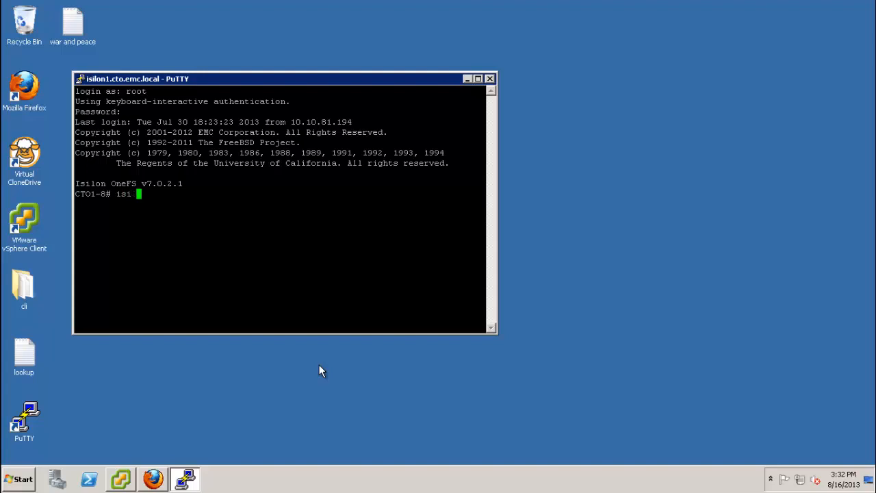
pyautogui.write('hdfs')
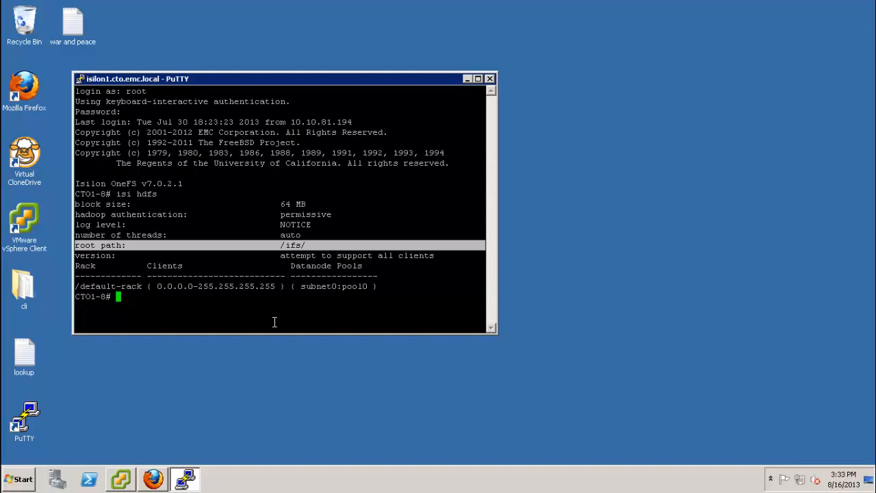
# Run isi hdfs --root-path=/ifs/Hadoop and confirm the new root with isi hdfs
pyautogui.write('isi hd')
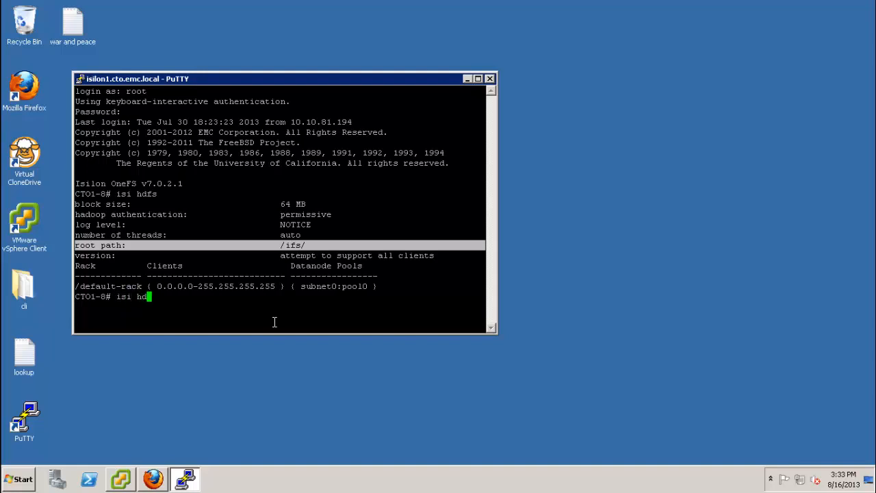
pyautogui.write('fs')
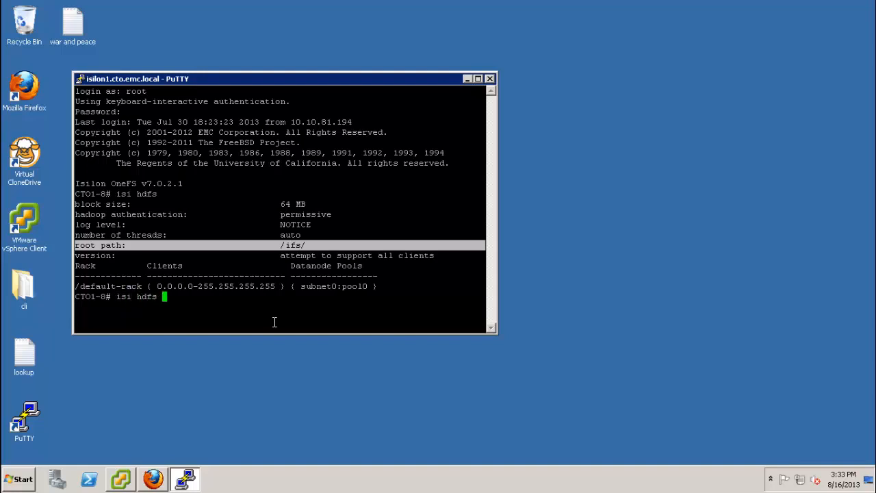
pyautogui.write('--root-')
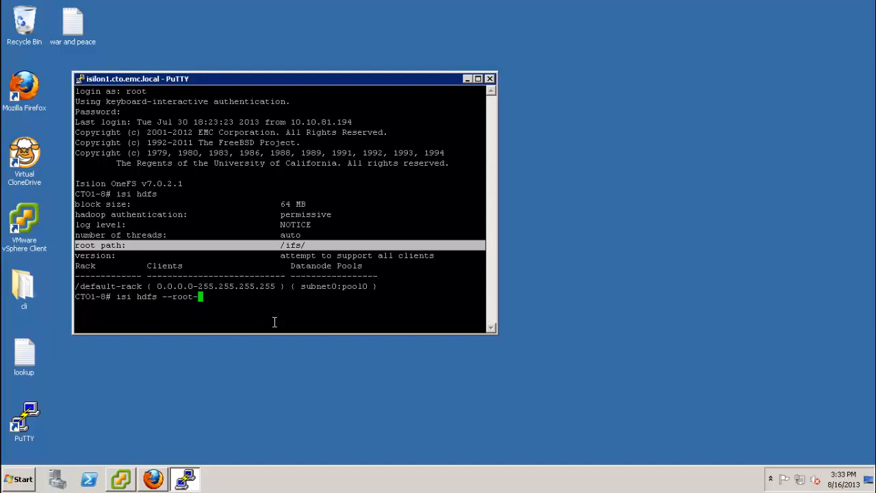
pyautogui.write('path=/')
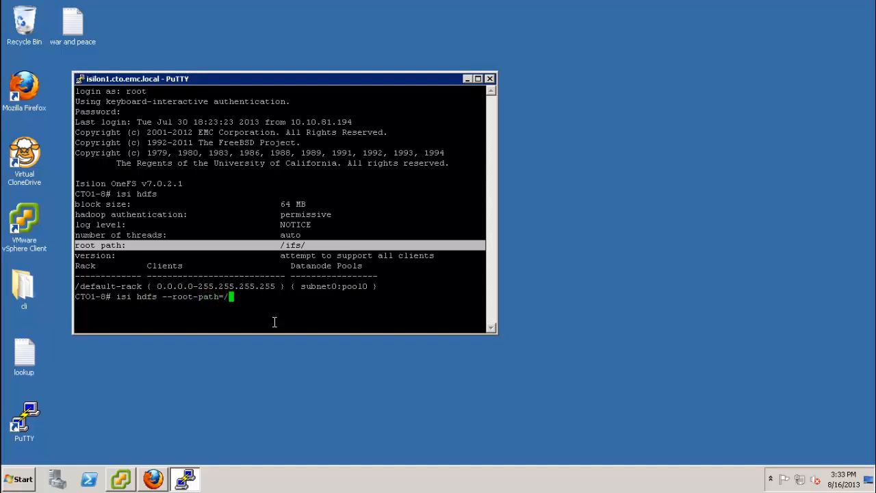
pyautogui.write('i')
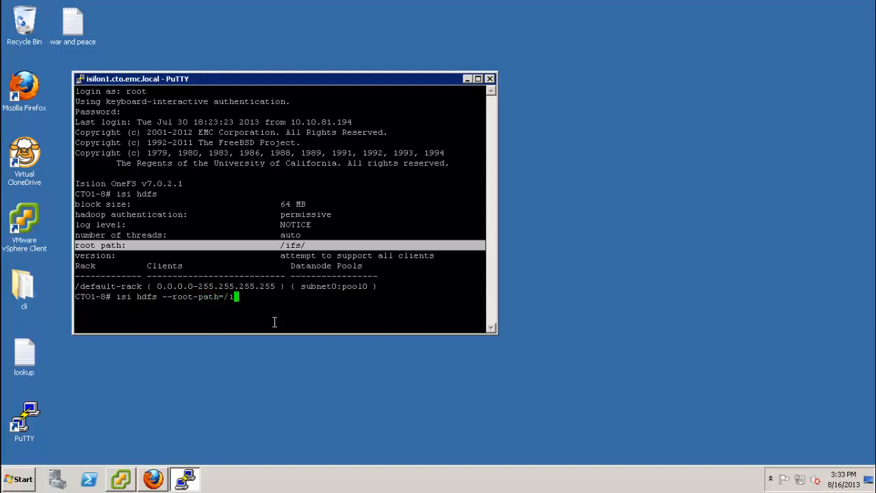
pyautogui.write('fs/')
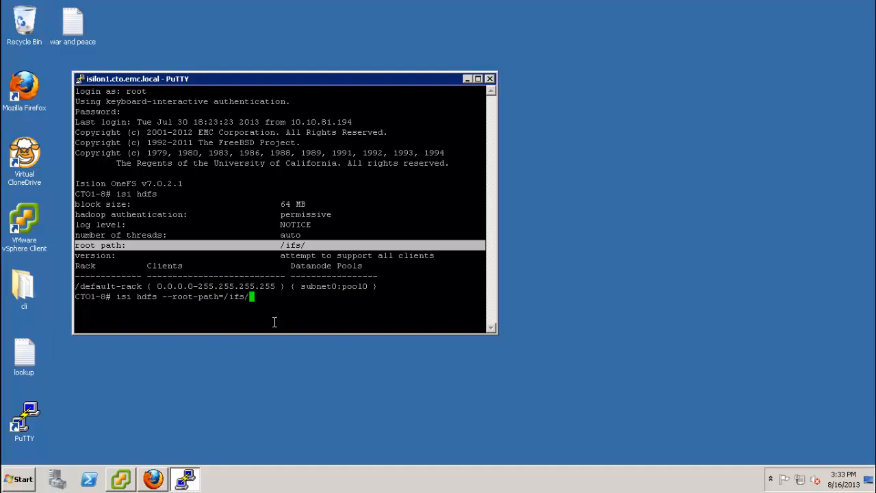
pyautogui.write('Hadoop')
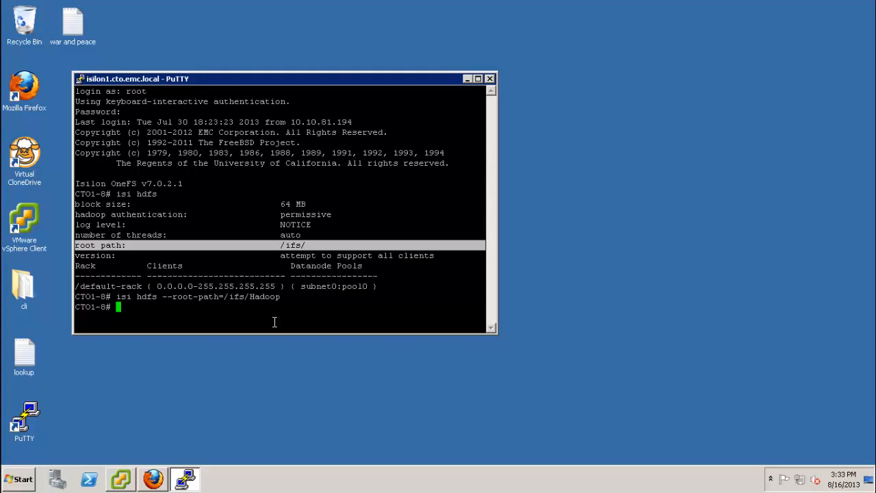
pyautogui.write('isi')
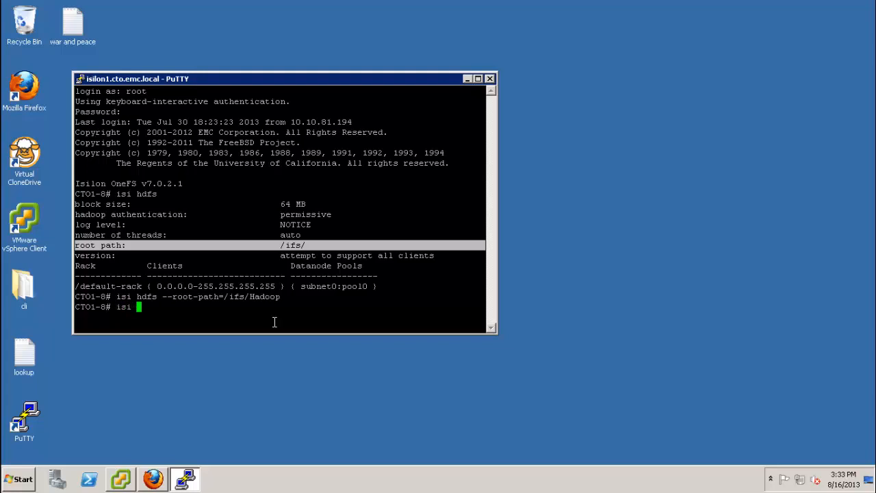
pyautogui.write('hdfs')
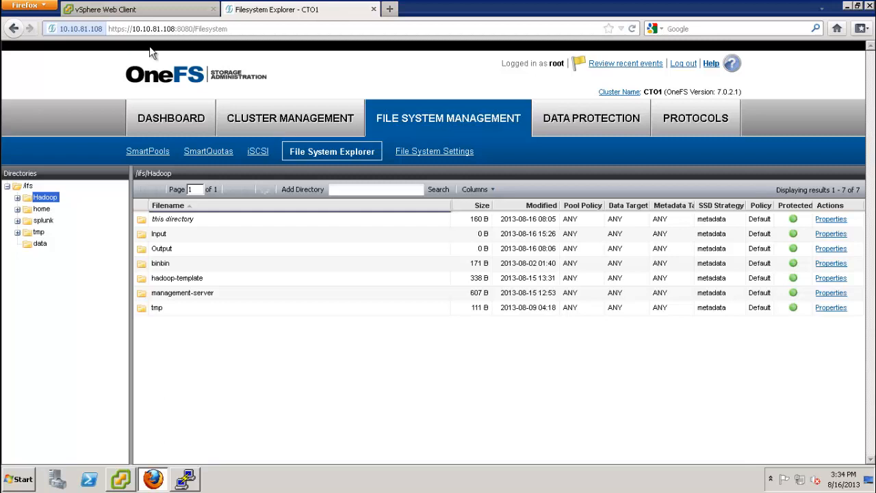
# Return to the vSphere Web Client's empty Big Data Clusters list
pyautogui.click(123, 11)
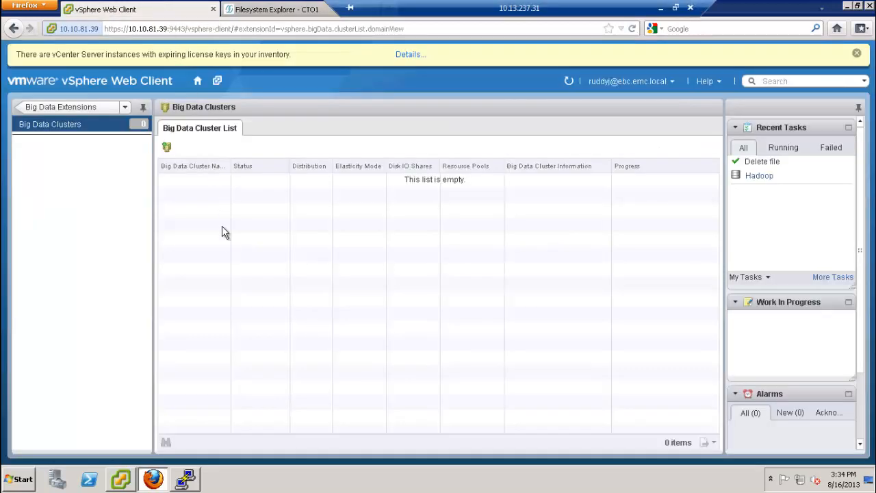
pyautogui.moveTo(167, 148)
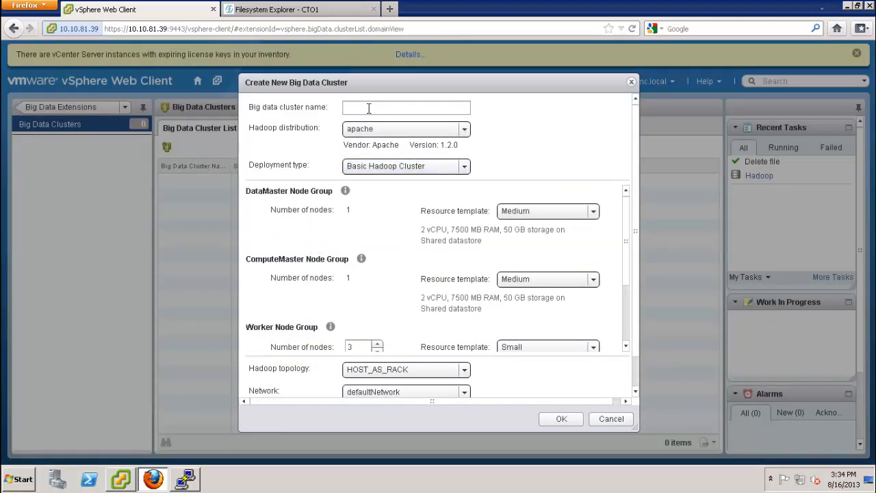
# Name the new cluster ComputeOnly and choose the Compute-only Hadoop Cluster deployment type
pyautogui.click(405, 107)
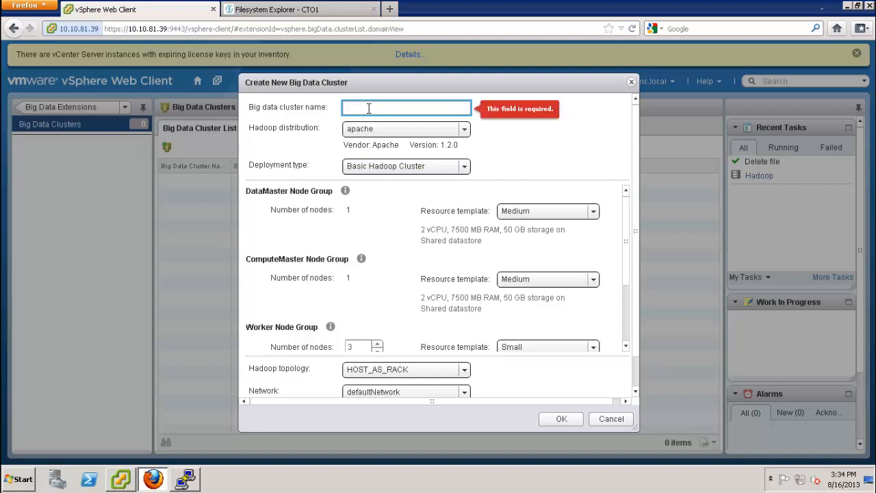
pyautogui.write('ComputeOnly')
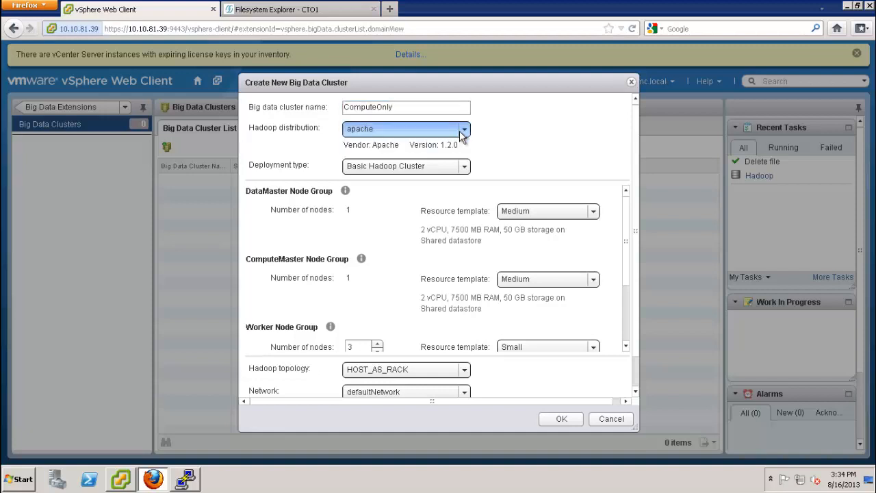
pyautogui.click(463, 166)
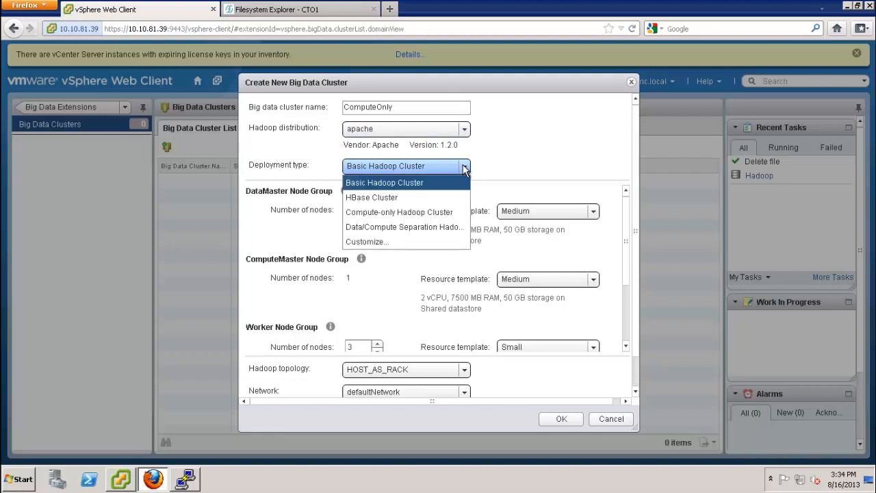
pyautogui.moveTo(428, 202)
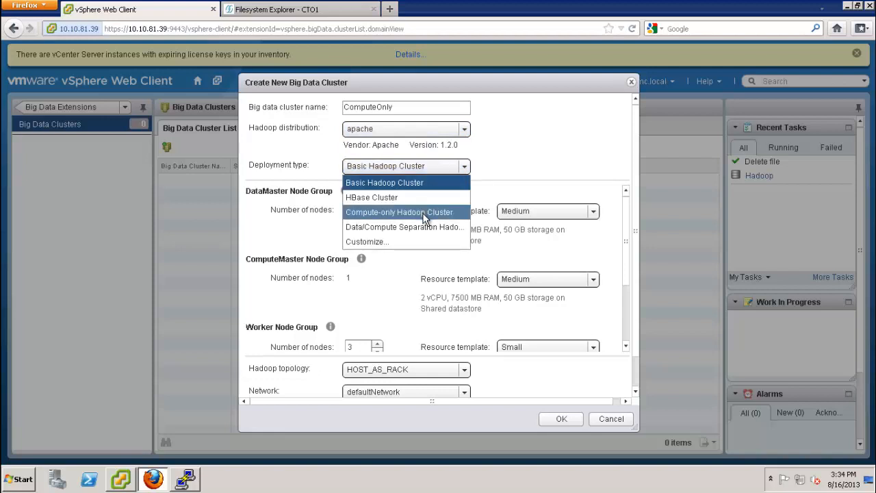
pyautogui.click(400, 211)
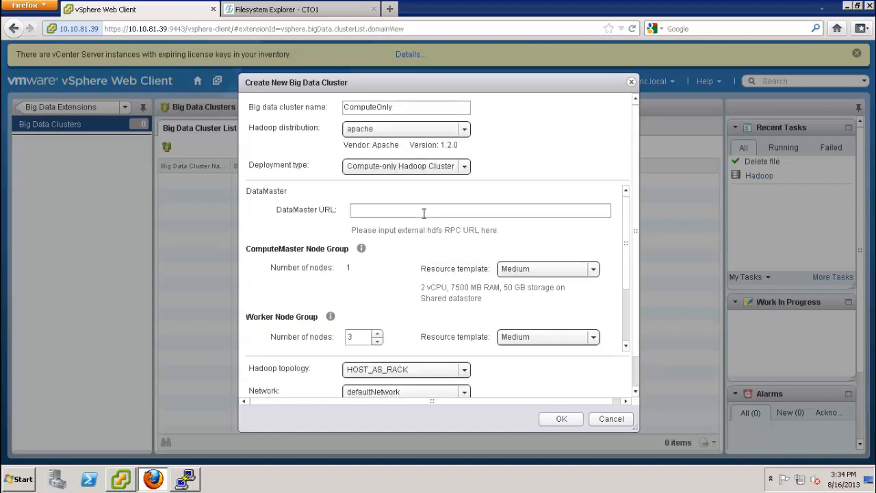
# Enter the DataMaster URL hdfs://isilon1.cto.emc.local:8020 for the ComputeOnly cluster
pyautogui.click(480, 211)
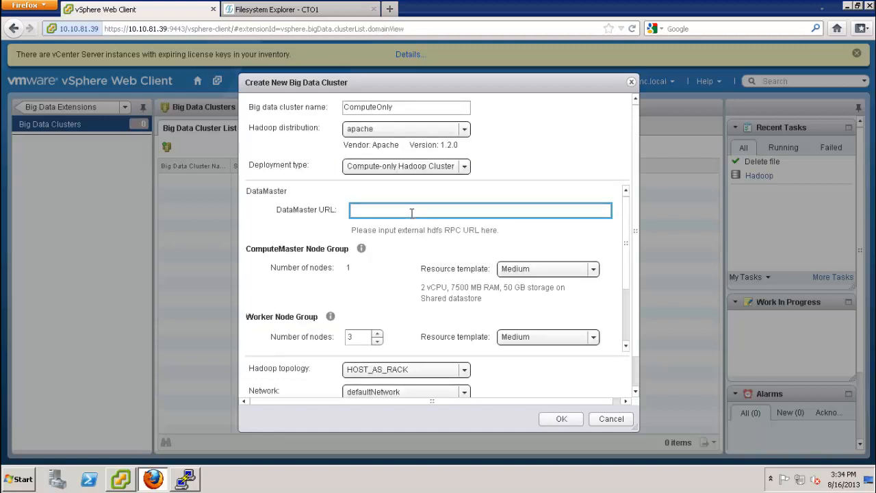
pyautogui.write('hdfs')
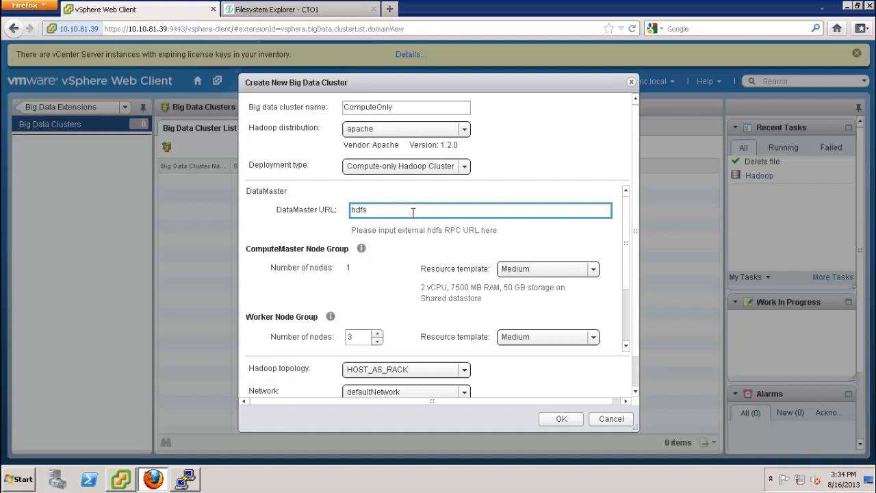
pyautogui.write('://isilon')
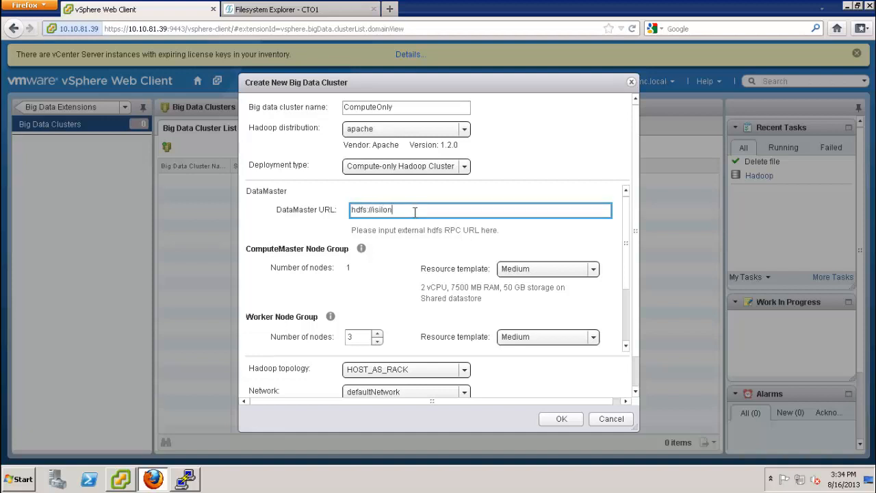
pyautogui.write('1')
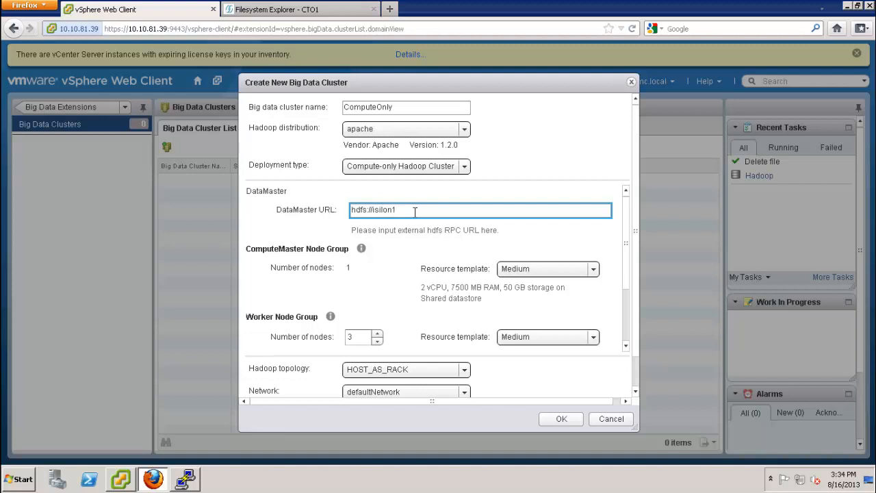
pyautogui.write('.cto.emc')
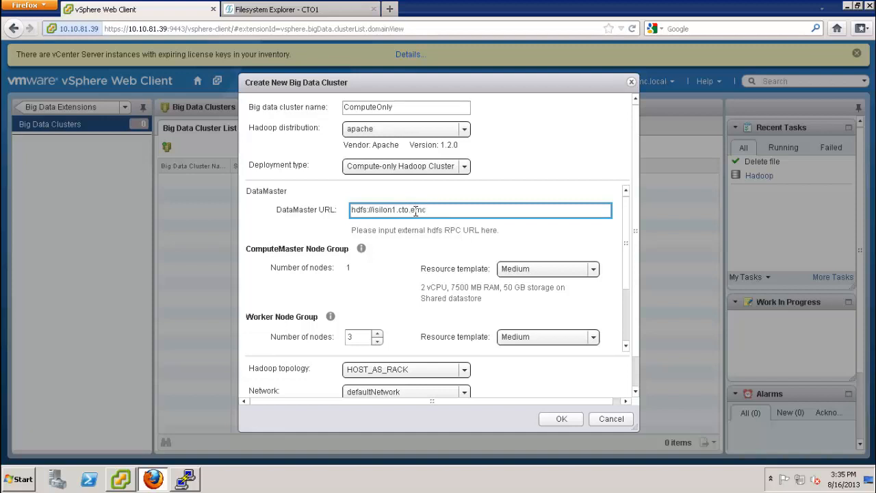
pyautogui.write('.local')
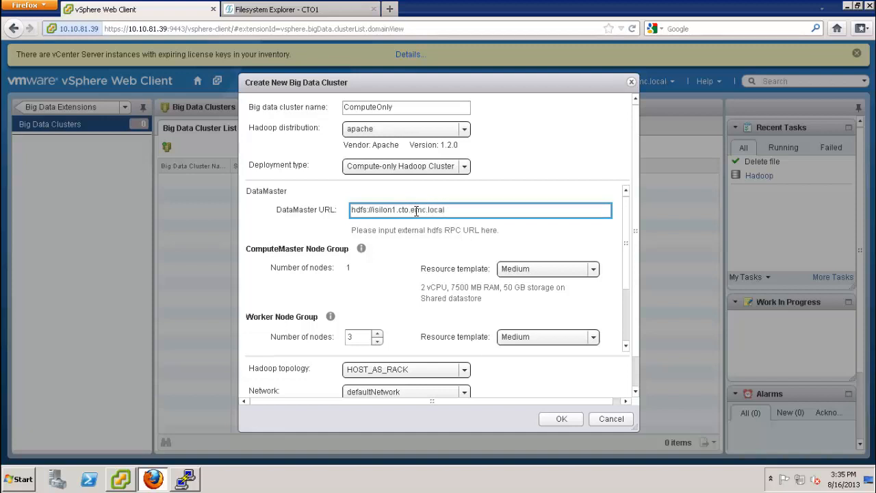
pyautogui.write(':')
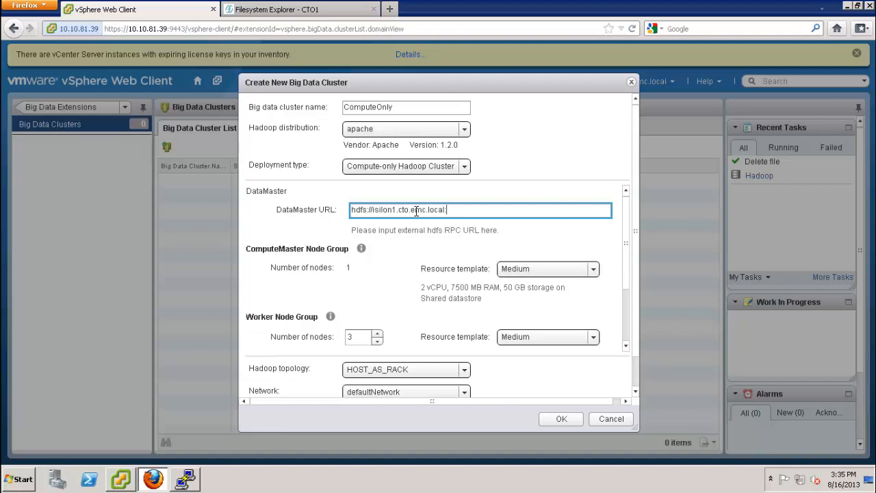
pyautogui.write('8020')
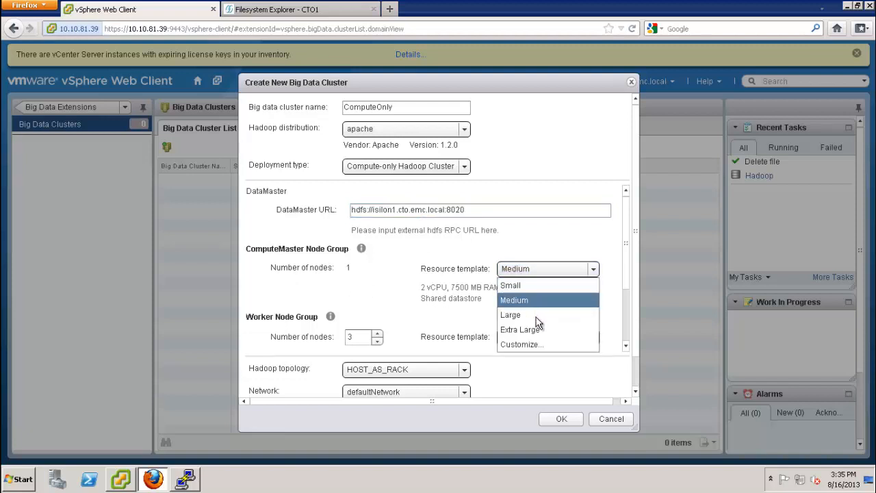
# Switch the ComputeMaster resource template from Small to Customize with a Shared datastore type
pyautogui.click(509, 285)
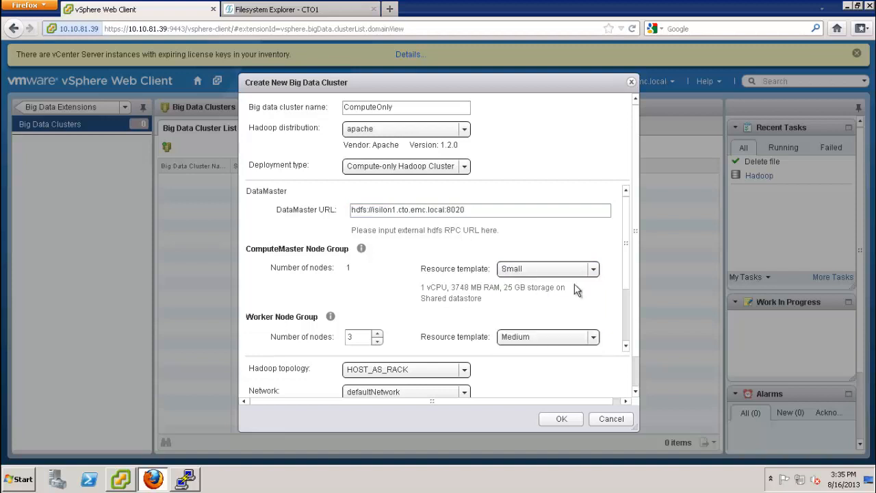
pyautogui.click(591, 268)
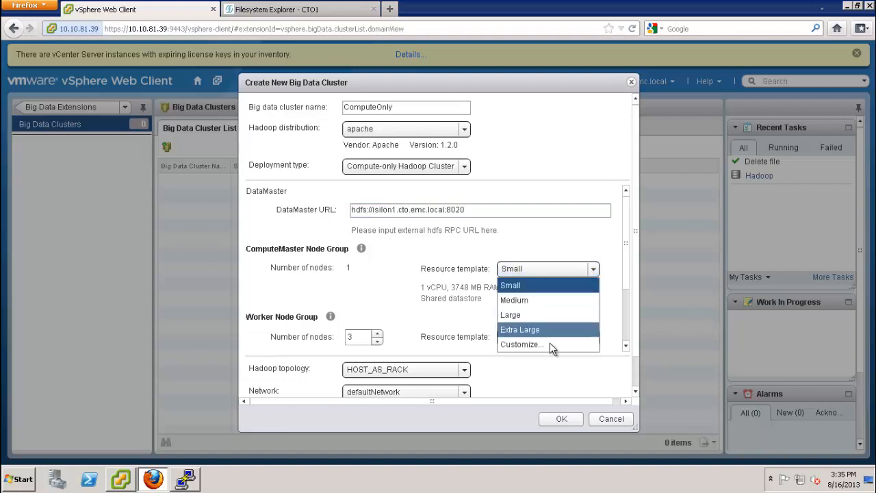
pyautogui.click(522, 345)
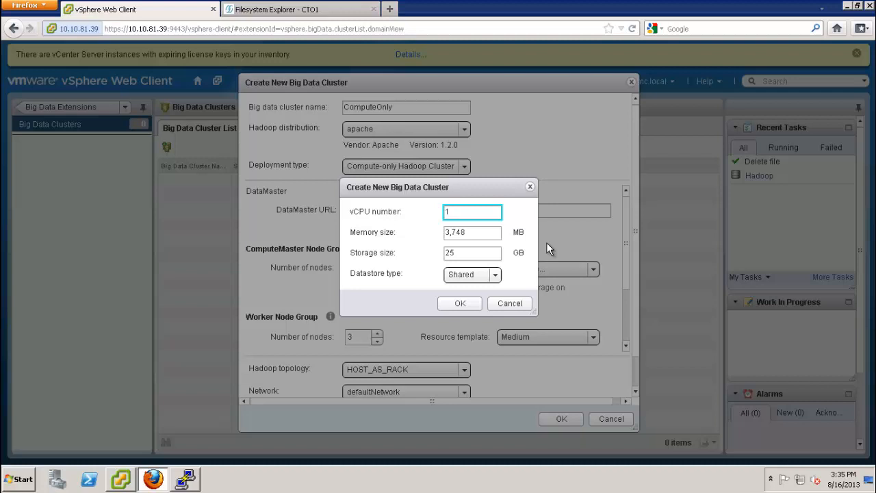
pyautogui.click(493, 274)
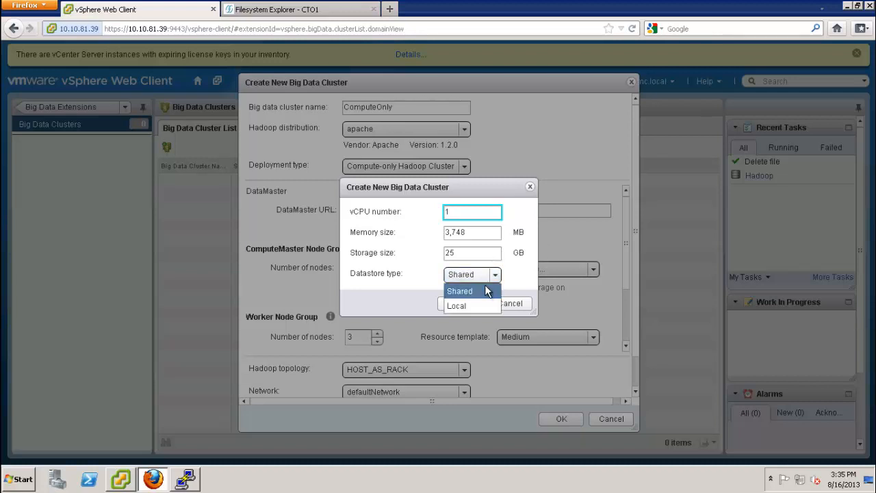
pyautogui.click(460, 290)
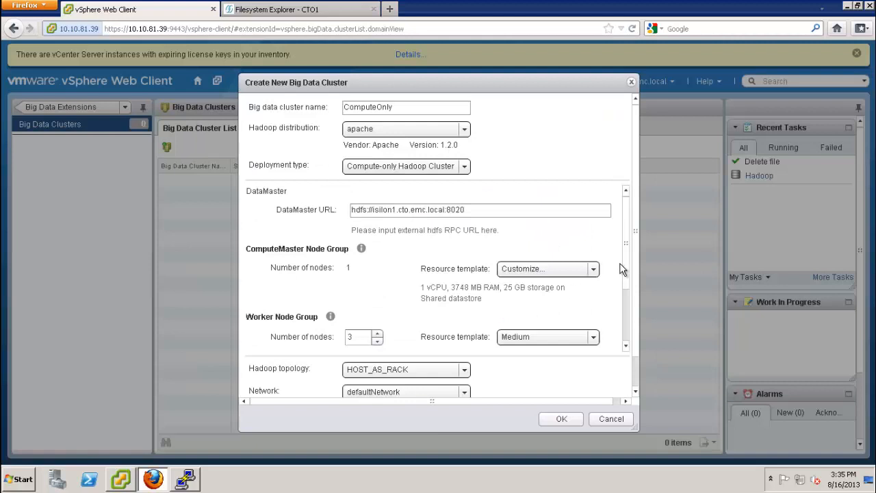
# Set the Worker node group to the Small template and raise its node count to 4
pyautogui.scroll(-3)
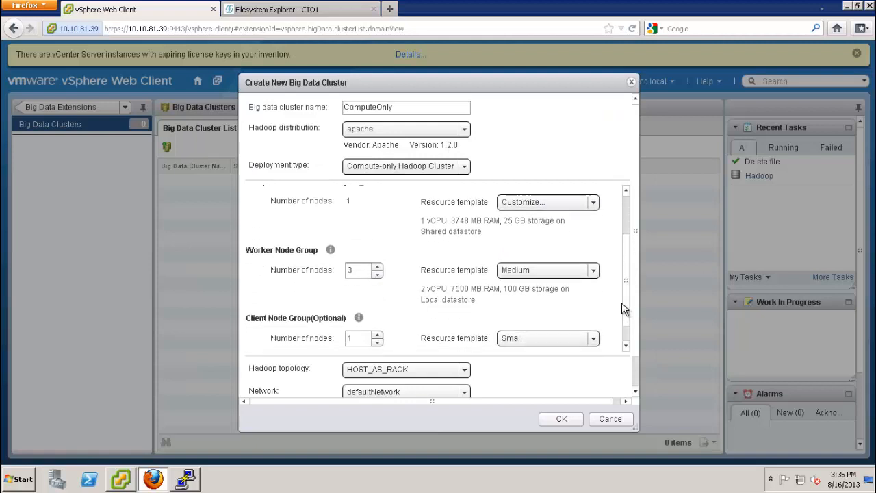
pyautogui.scroll(-3)
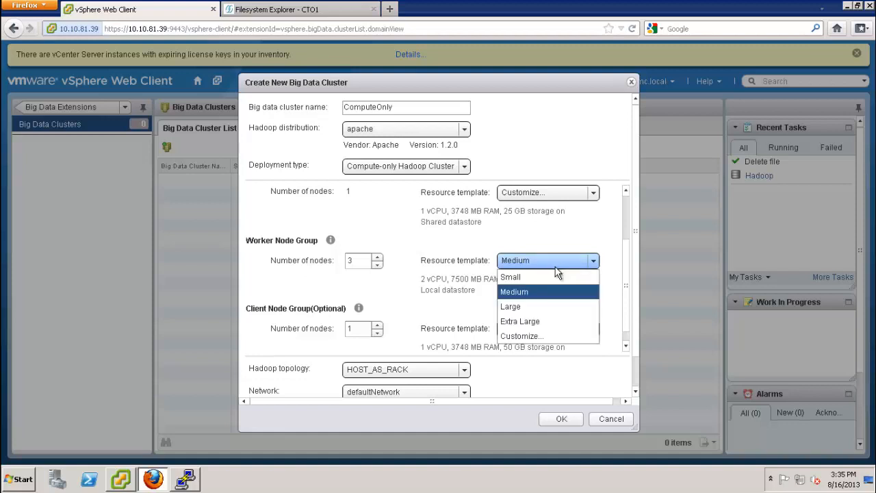
pyautogui.click(512, 277)
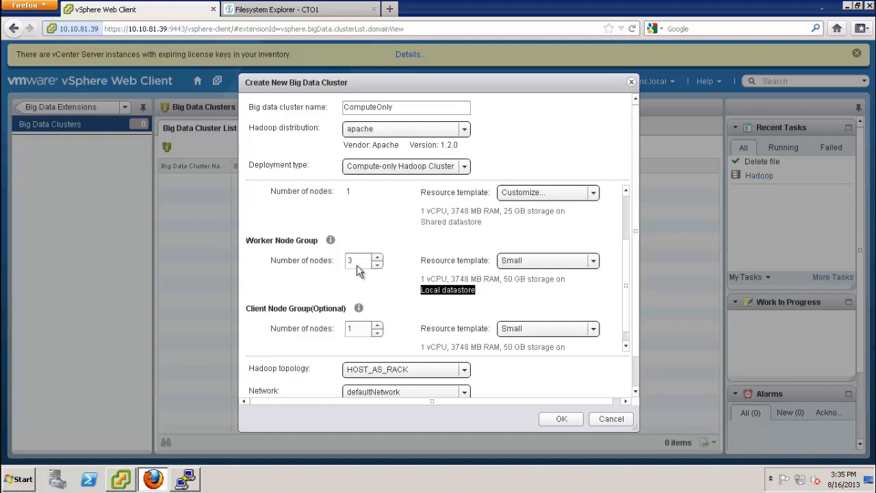
pyautogui.click(378, 258)
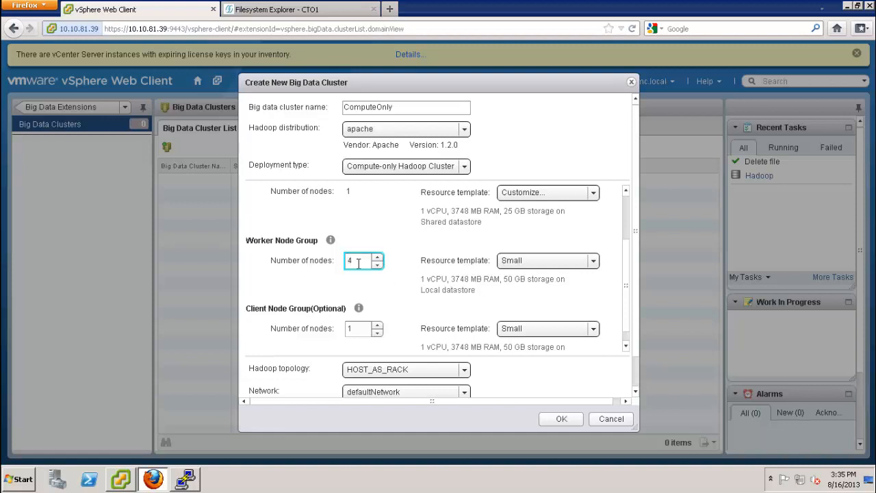
pyautogui.moveTo(484, 307)
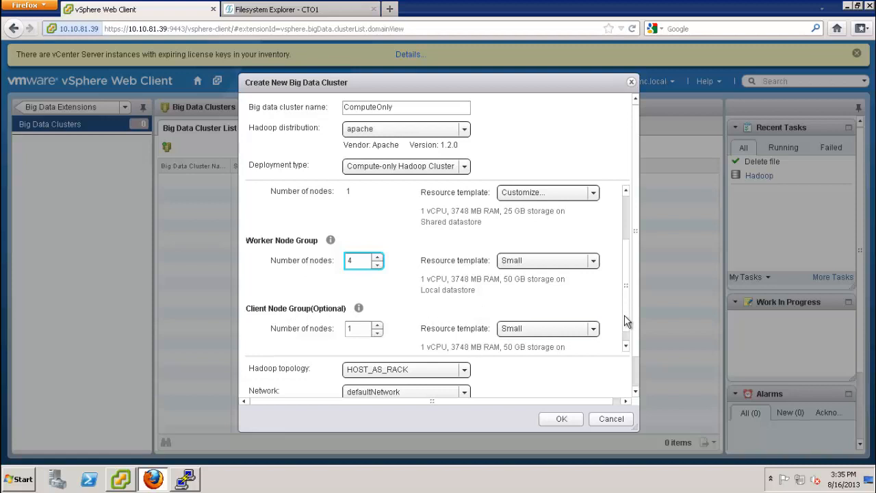
pyautogui.scroll(-3)
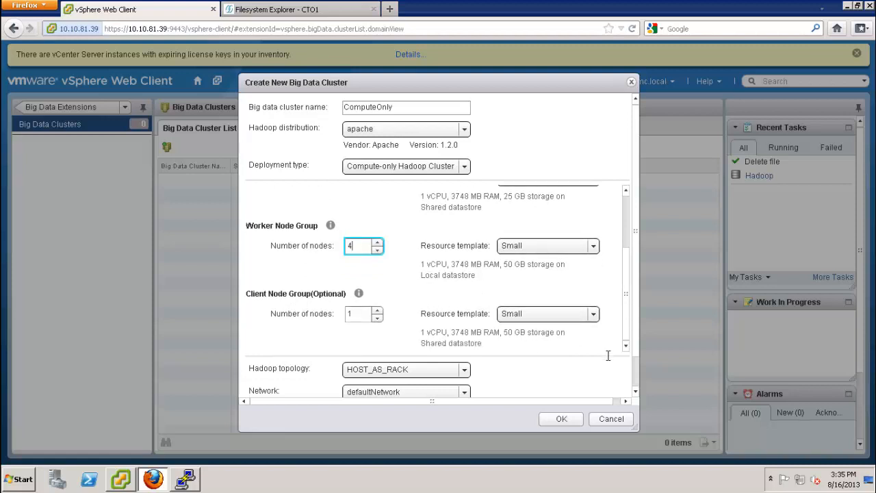
pyautogui.scroll(-3)
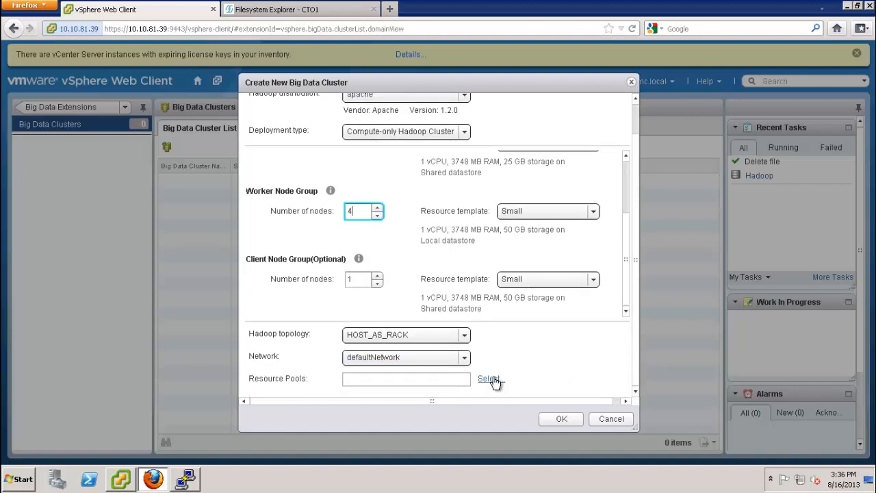
# Select the Serengeti RP resource pool and confirm creation of the ComputeOnly cluster
pyautogui.click(488, 378)
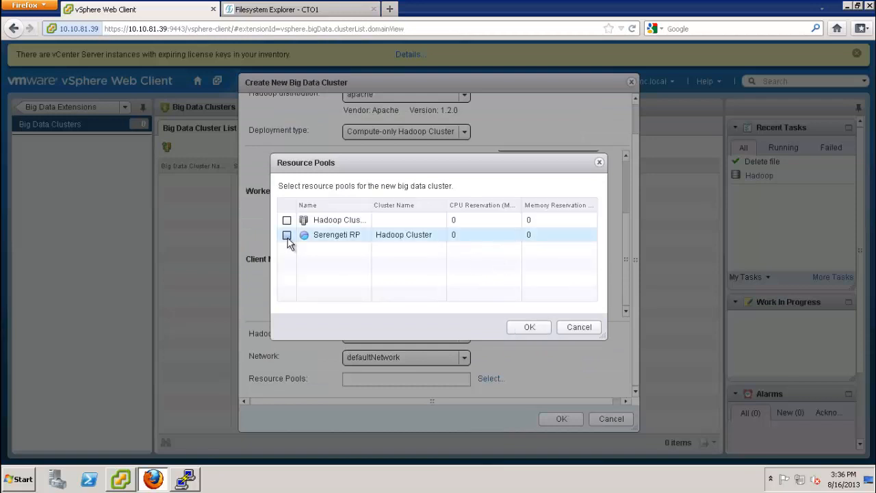
pyautogui.click(529, 326)
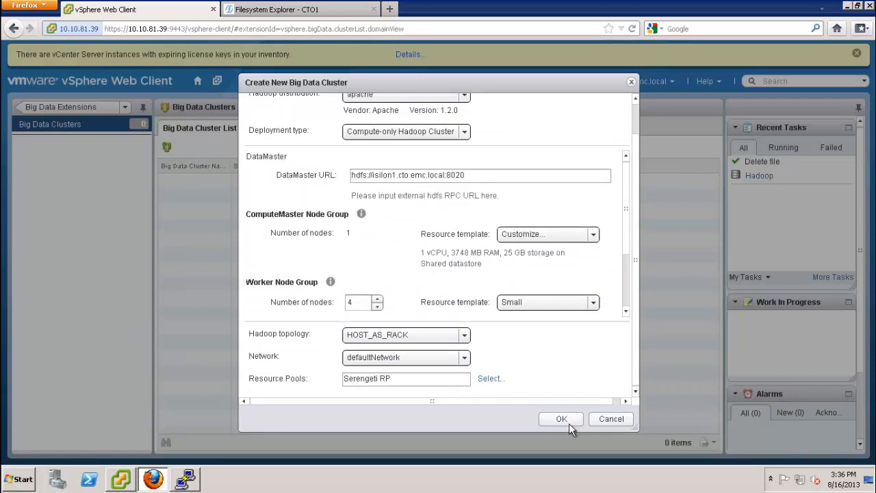
pyautogui.click(561, 419)
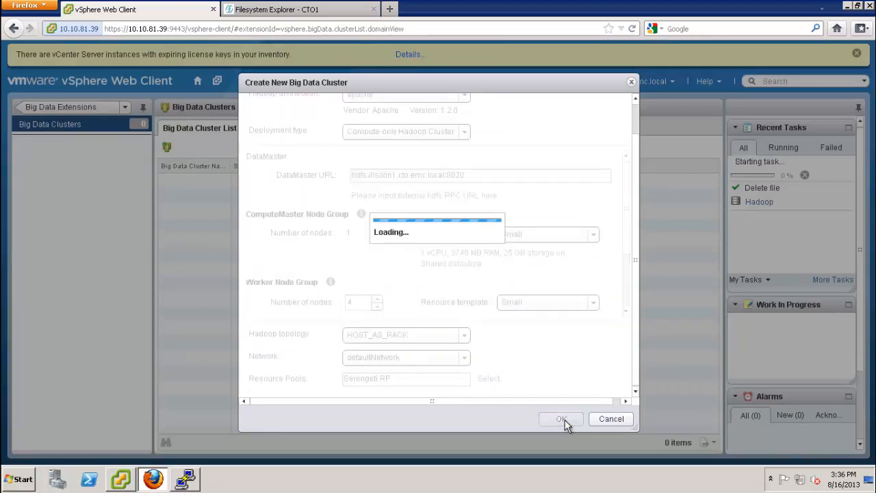
# Watch ComputeOnly appear in the Big Data Cluster list with status Creating and 6 VMs
pyautogui.click(561, 419)
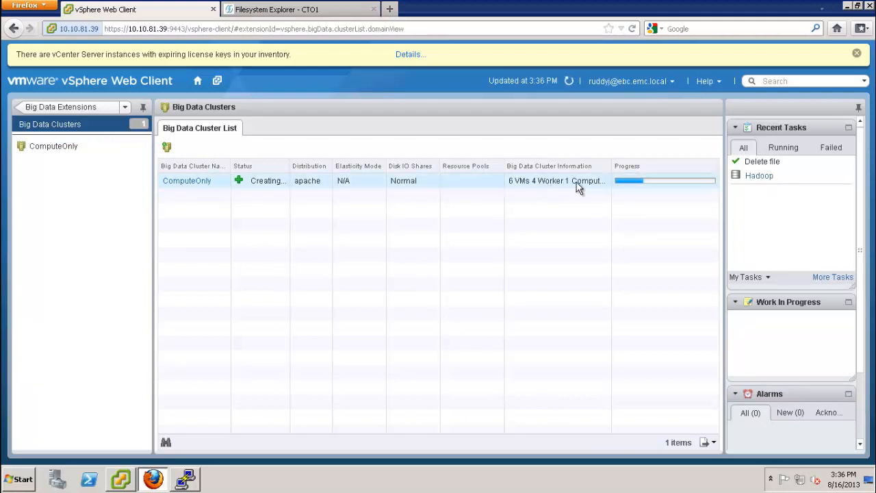
pyautogui.moveTo(586, 189)
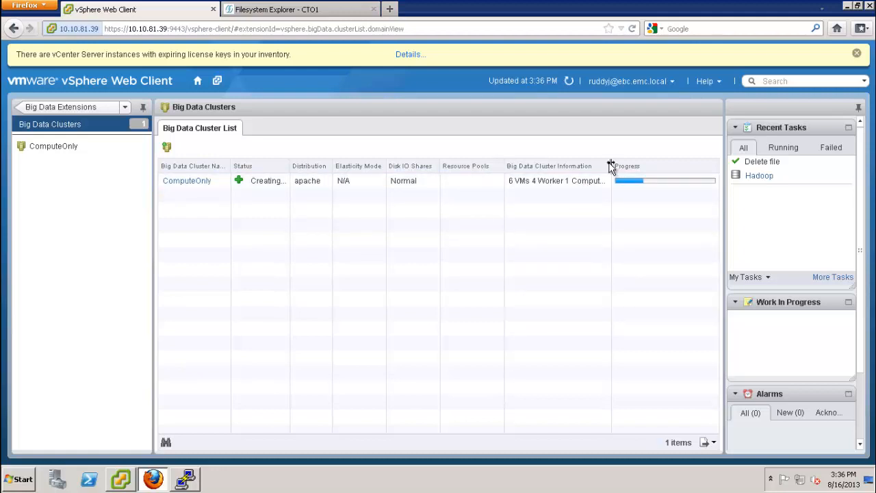
pyautogui.moveTo(619, 167)
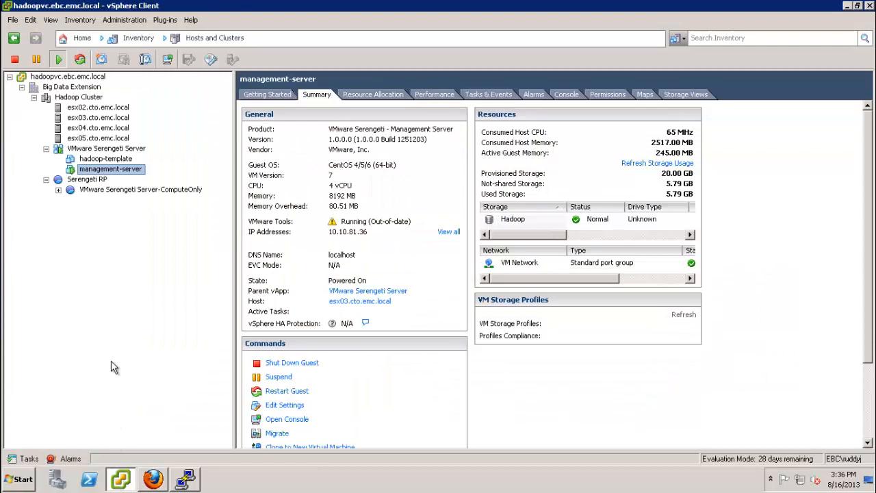
# Expand the ComputeOnly vApp in the inventory, then switch to the vSphere Web Client
pyautogui.click(61, 189)
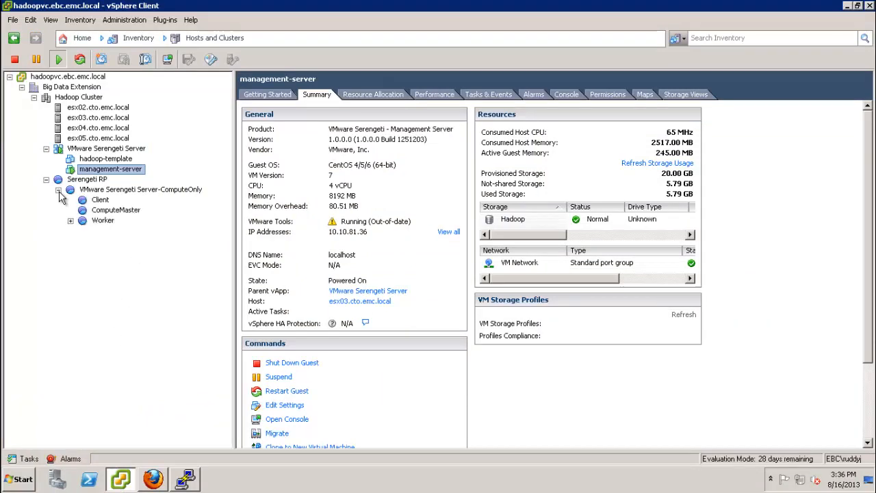
pyautogui.click(70, 220)
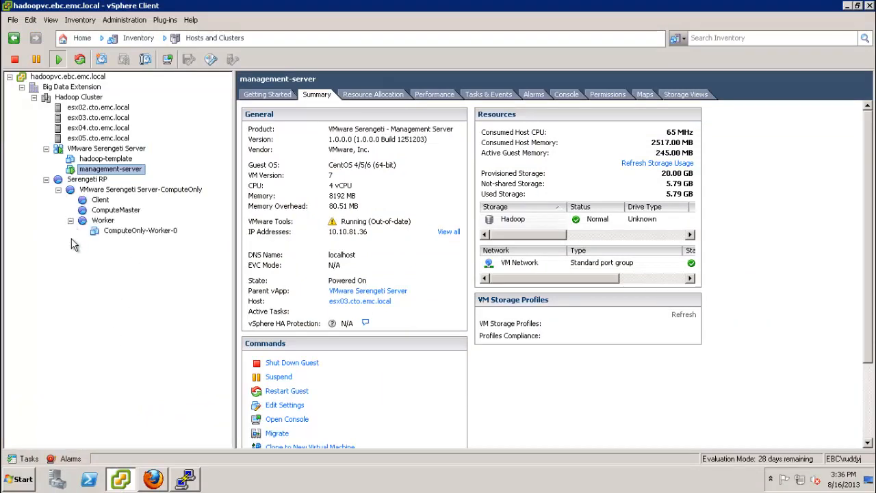
pyautogui.click(25, 455)
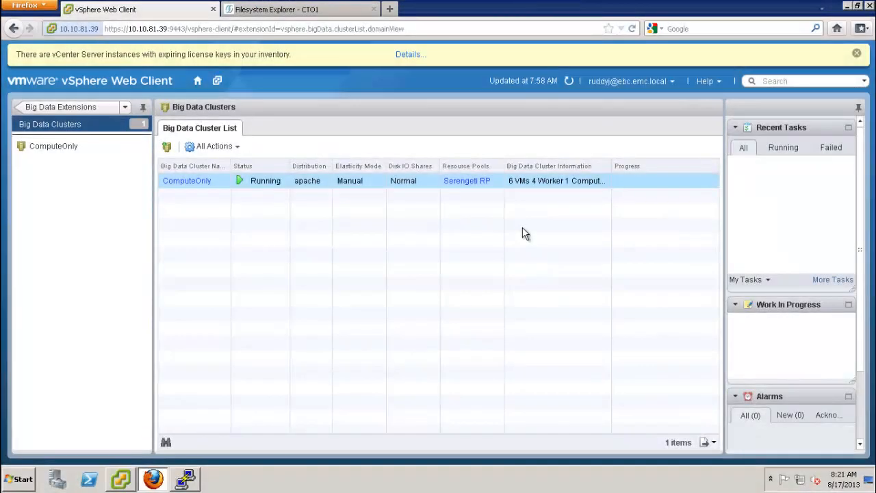
pyautogui.moveTo(455, 200)
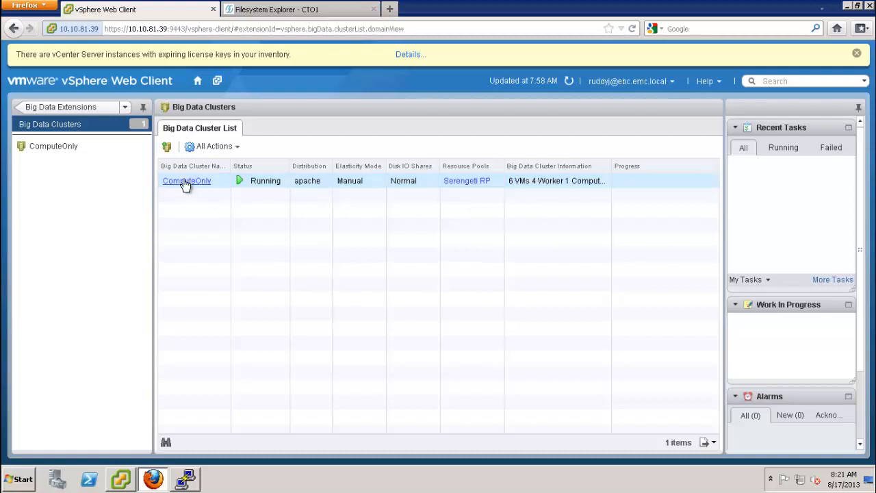
# View the ComputeOnly cluster's node list and hosts, then go back to the desktop vSphere Client
pyautogui.click(186, 180)
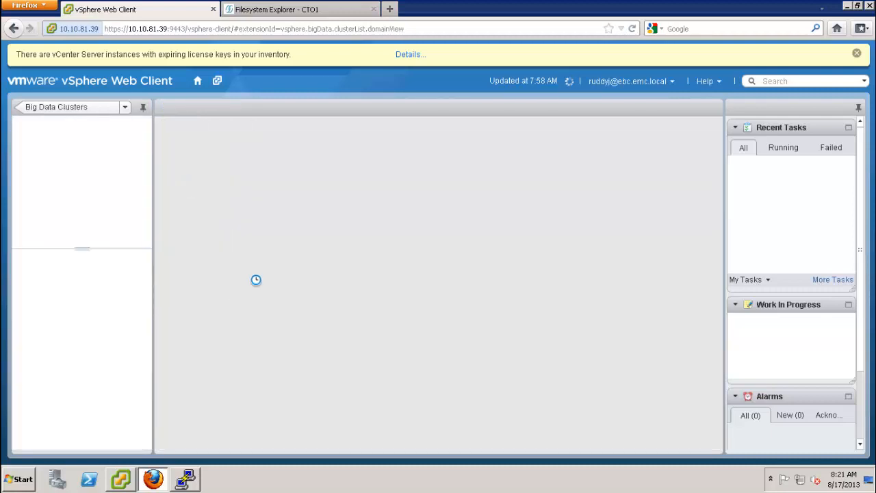
pyautogui.click(52, 124)
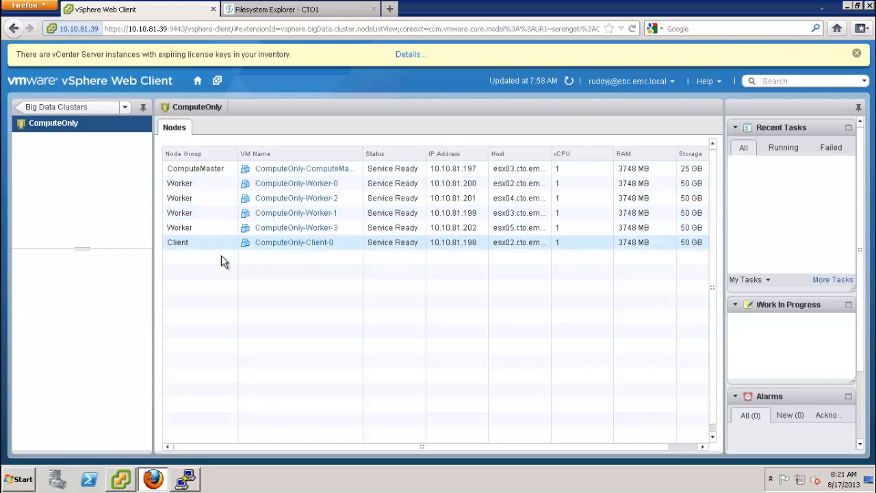
pyautogui.moveTo(536, 206)
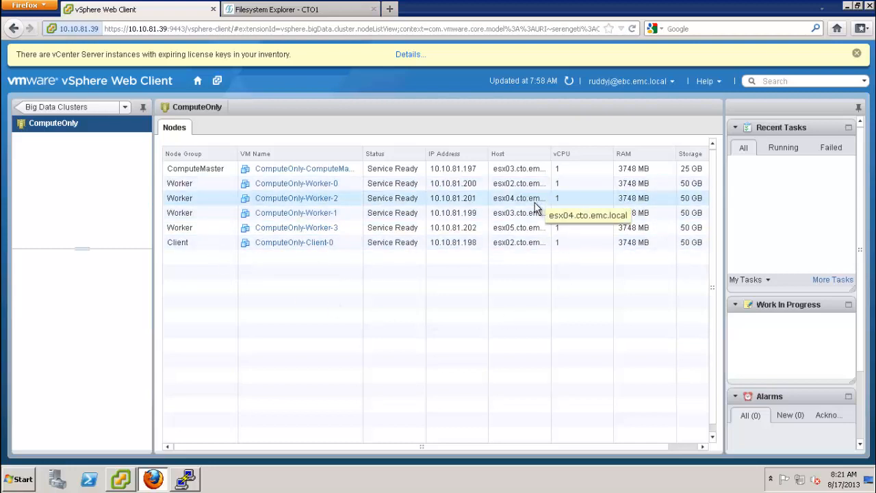
pyautogui.moveTo(536, 236)
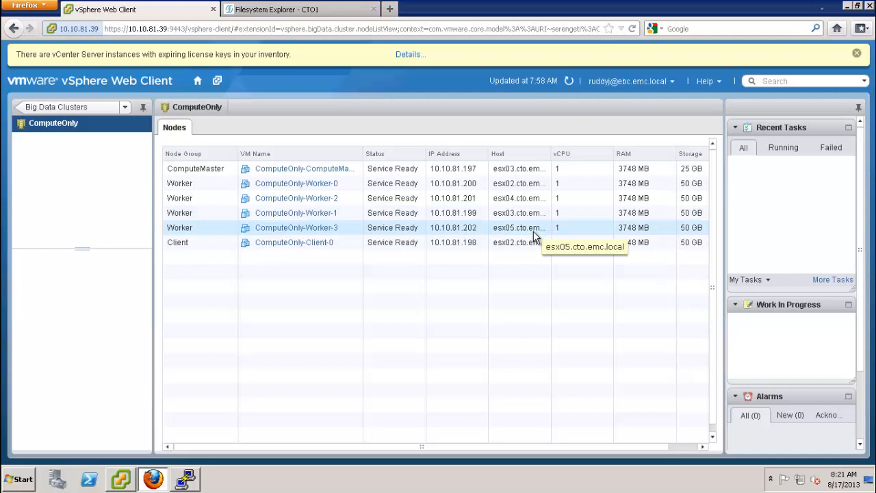
pyautogui.moveTo(465, 231)
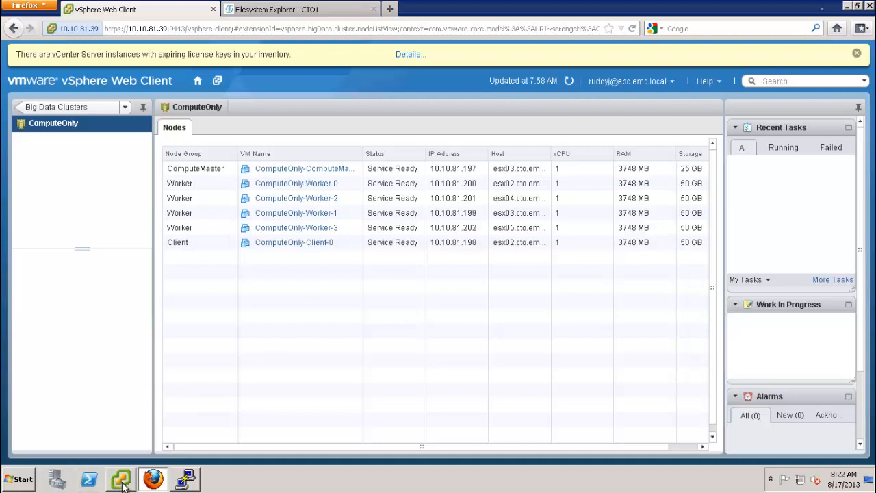
pyautogui.click(115, 479)
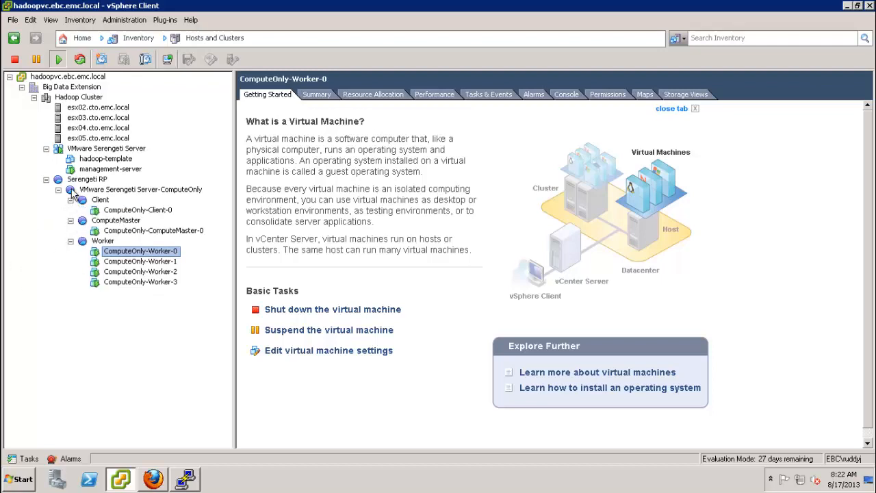
# Browse the Hadoop datastore on esx05 and upload WarAndPeace.txt into its Input folder, replacing any existing copy
pyautogui.click(98, 137)
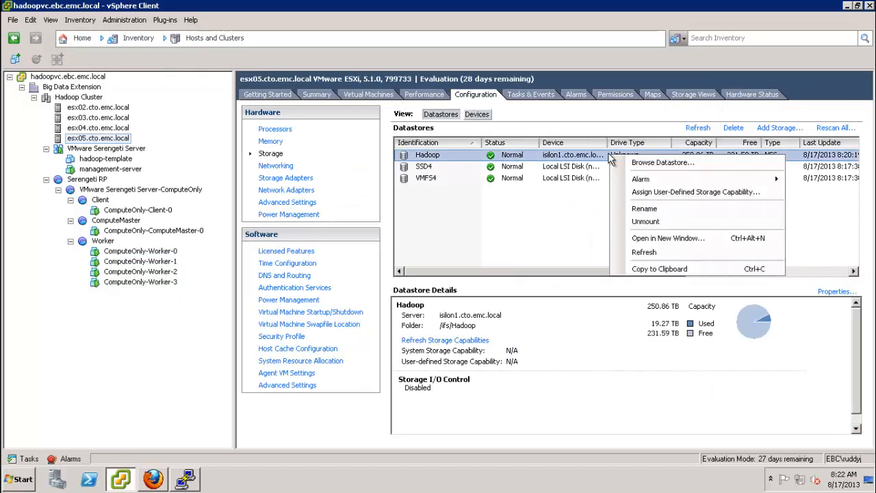
pyautogui.click(662, 162)
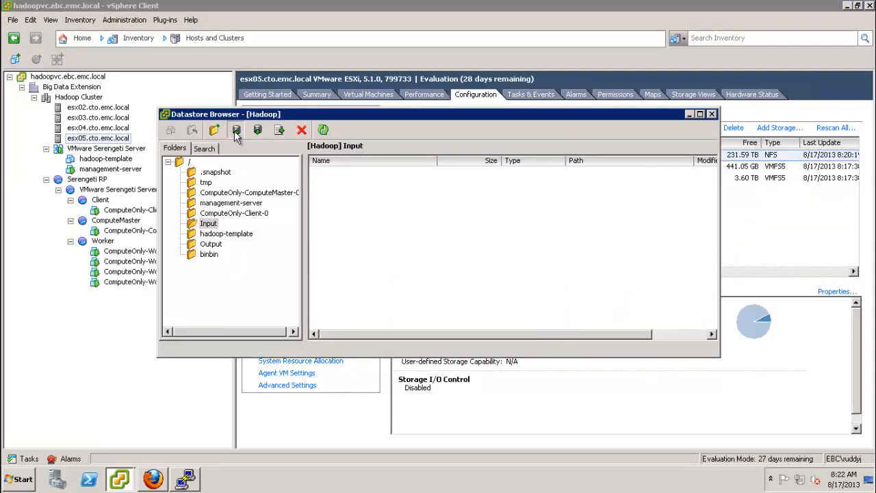
pyautogui.click(235, 130)
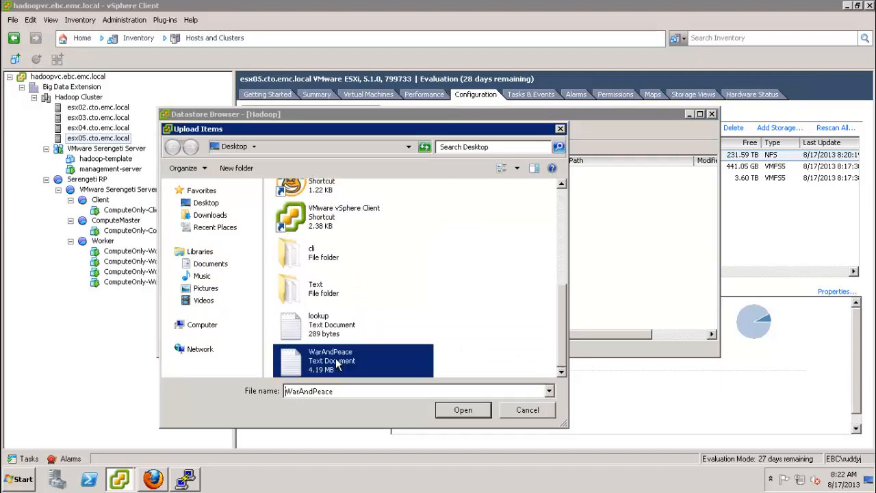
pyautogui.click(463, 409)
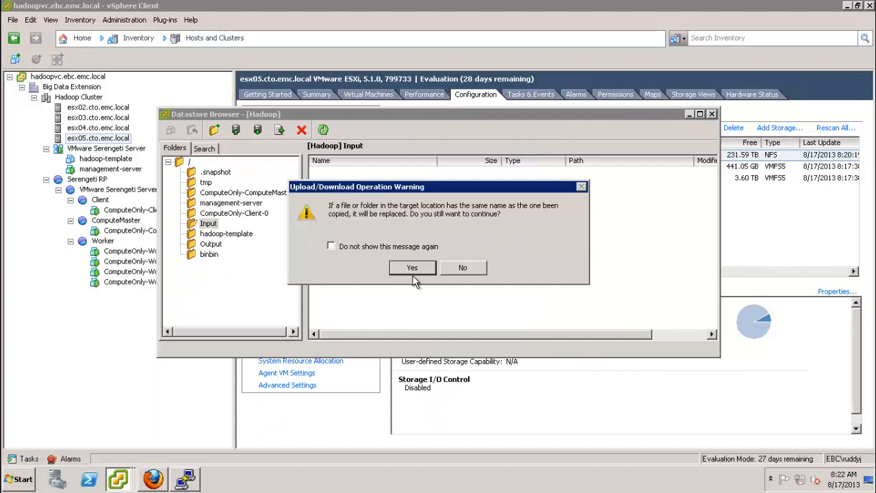
pyautogui.click(413, 267)
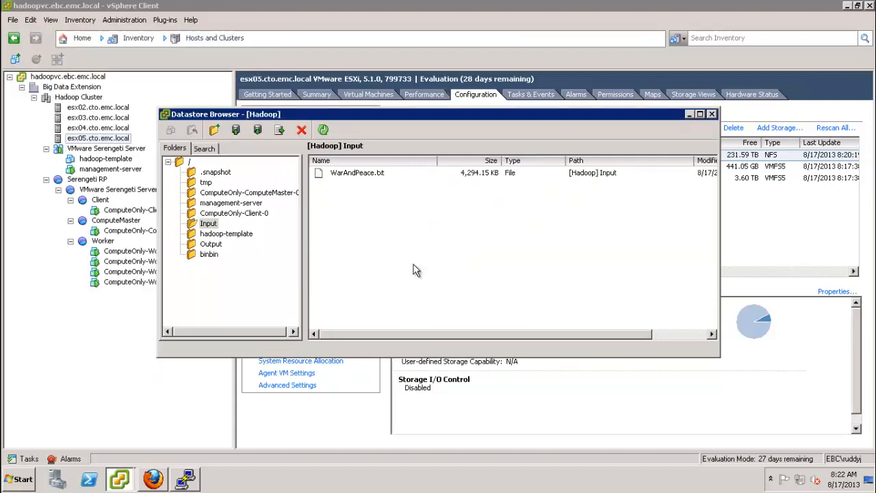
pyautogui.moveTo(713, 122)
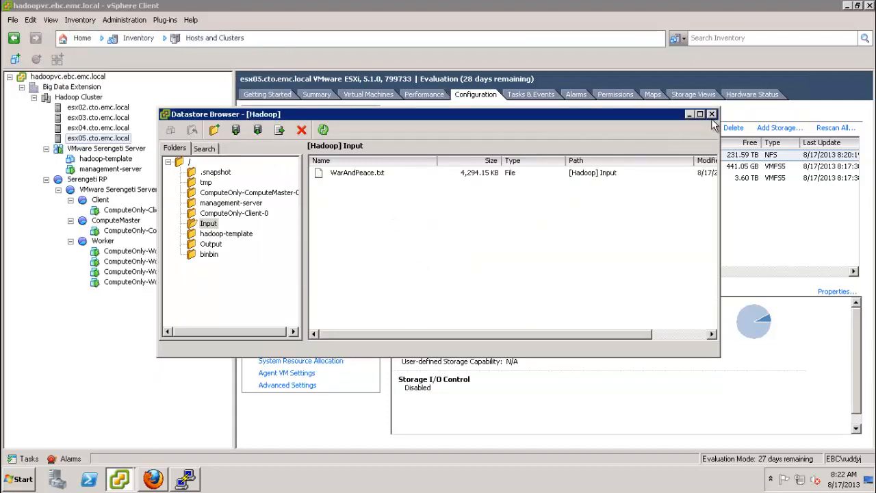
pyautogui.click(712, 115)
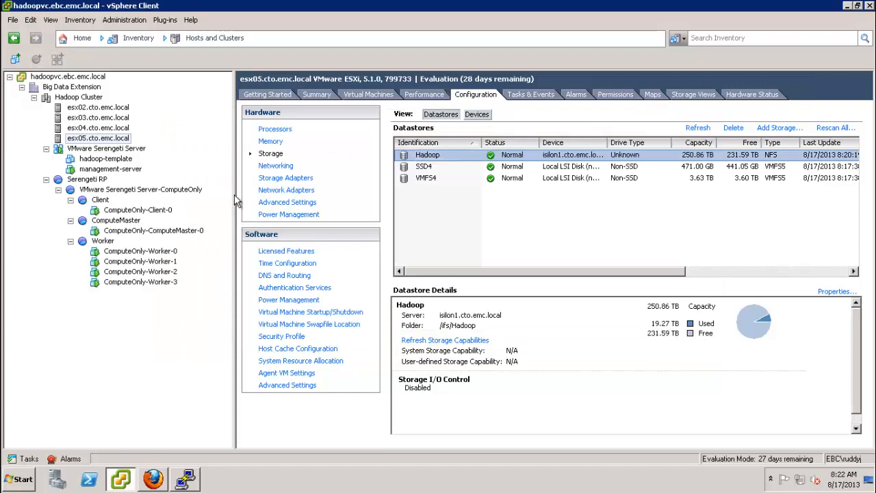
pyautogui.click(137, 210)
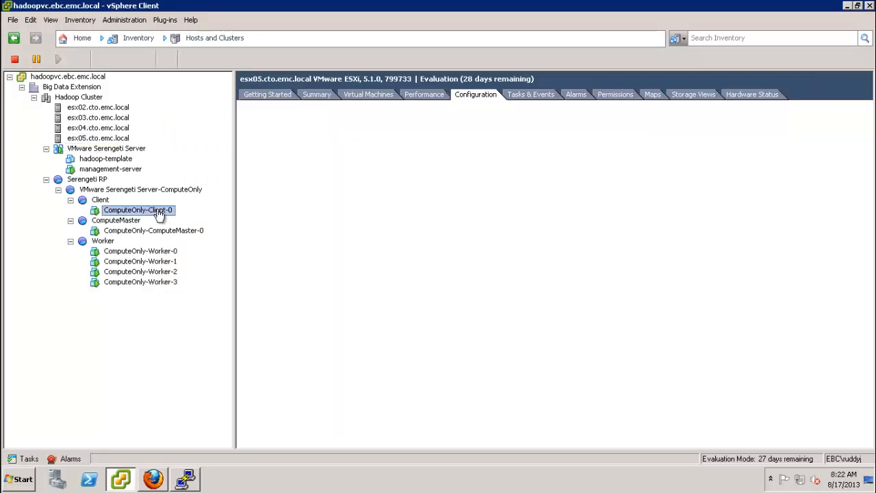
# Log in as root on the ComputeOnly-Client-0 console and begin a hadoop fs listing command
pyautogui.click(137, 210)
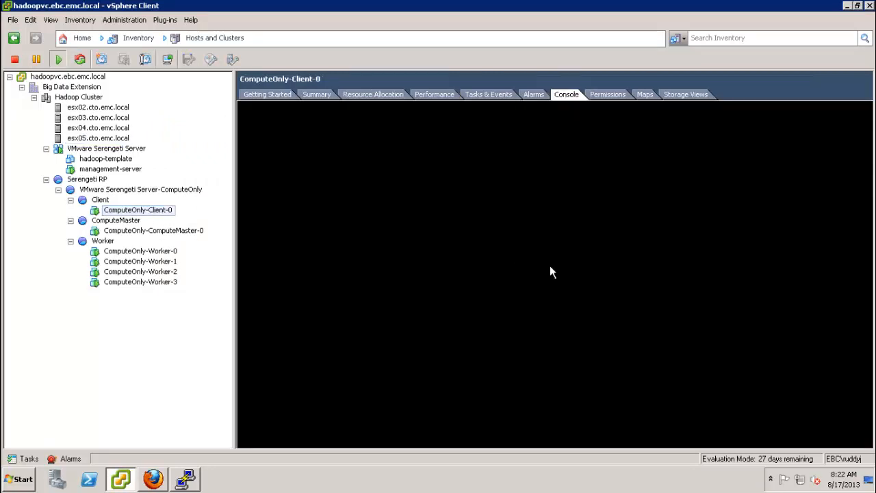
pyautogui.moveTo(555, 296)
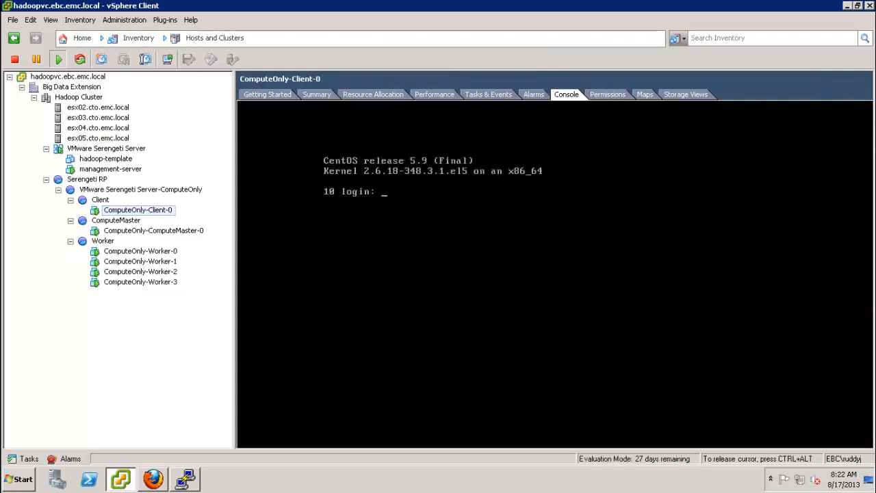
pyautogui.write('r')
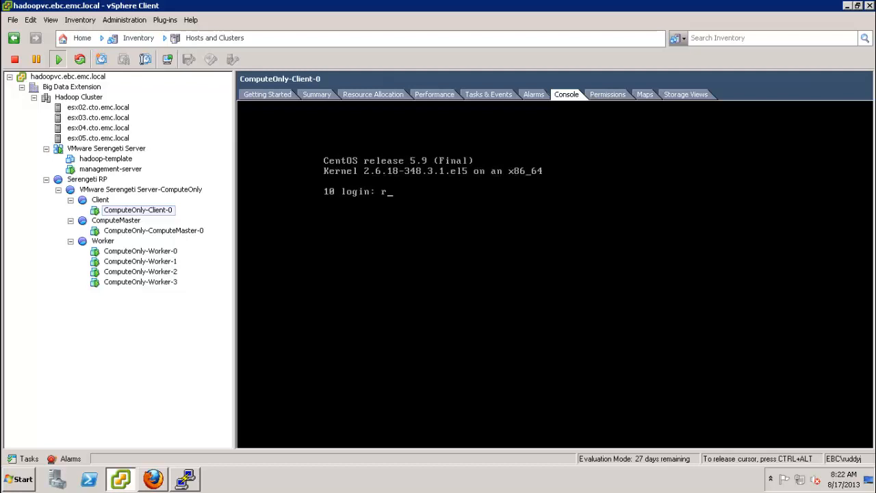
pyautogui.write('oot')
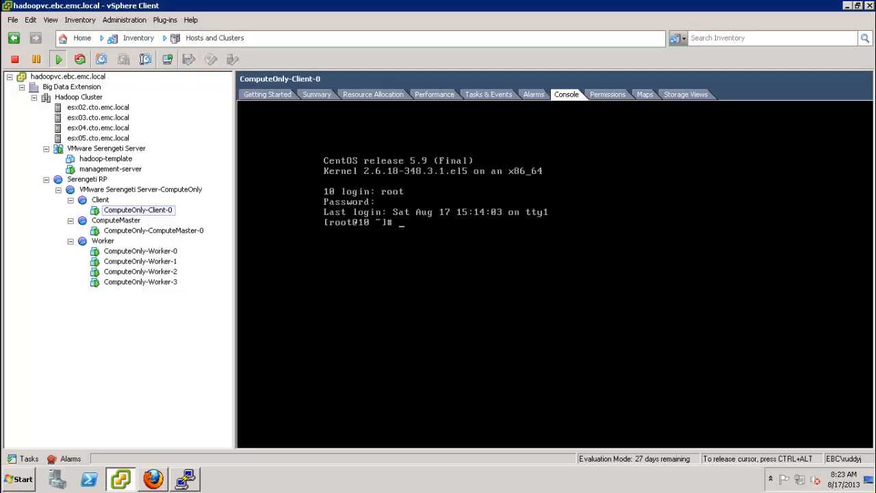
pyautogui.write('hadoop')
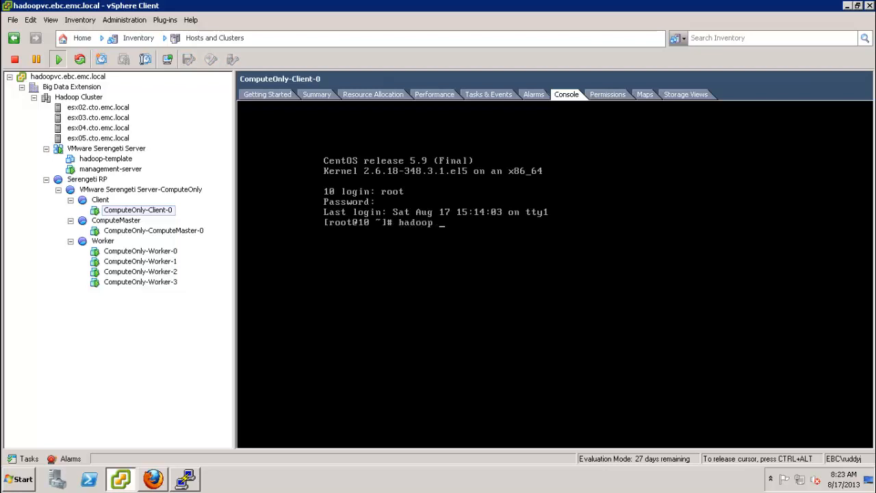
pyautogui.write('fs -ls /')
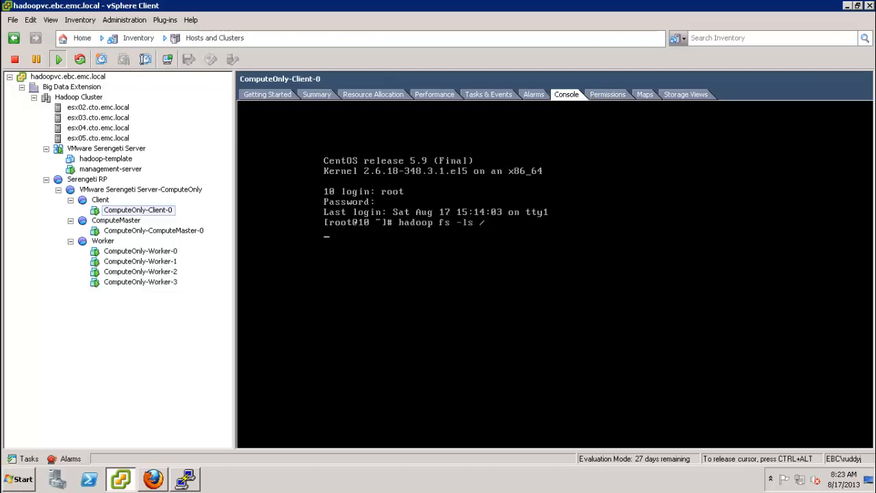
# Run hadoop fs -ls / and hadoop fs -ls /Input to confirm WarAndPeace.txt is in /Input
pyautogui.press('Return')
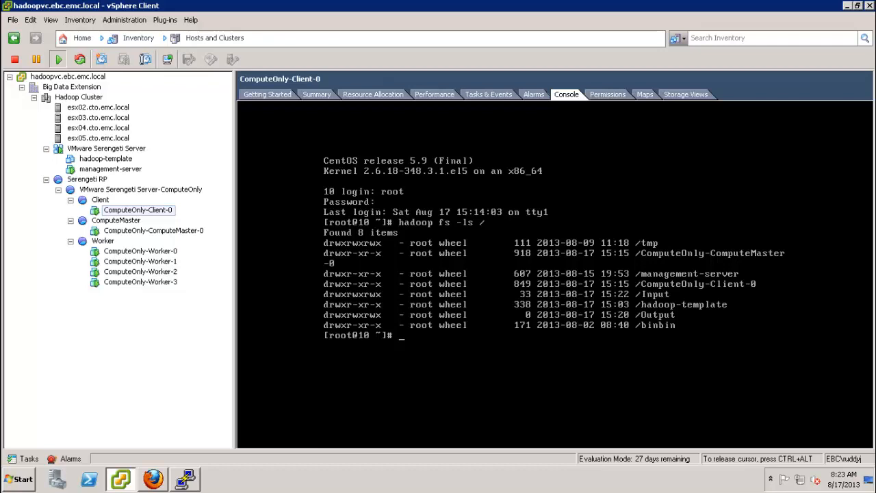
pyautogui.write('hadoop fs -ls /I')
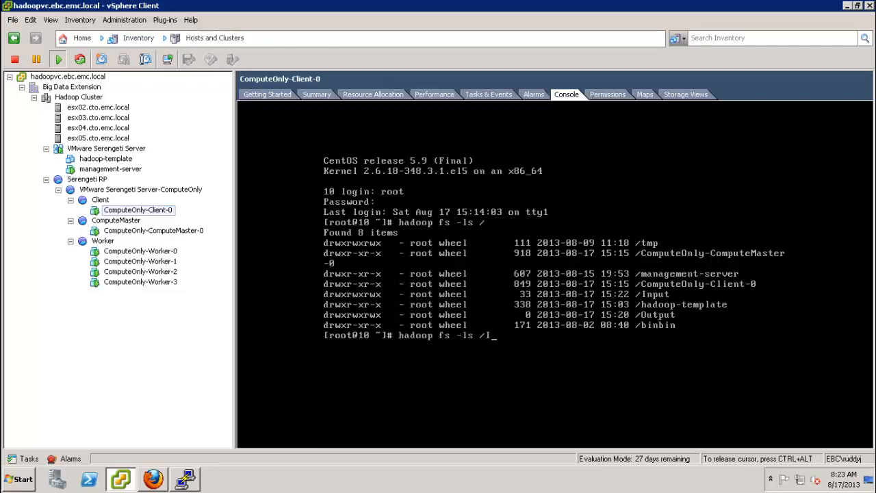
pyautogui.write('nput')
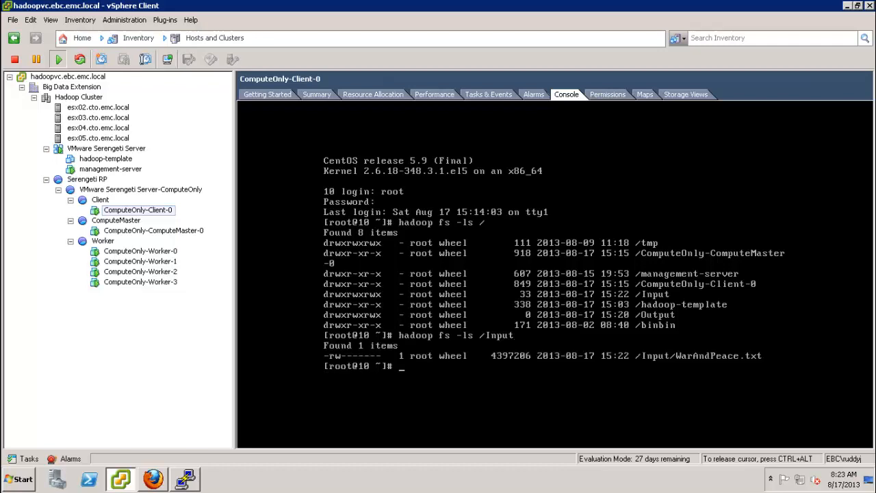
pyautogui.write('h')
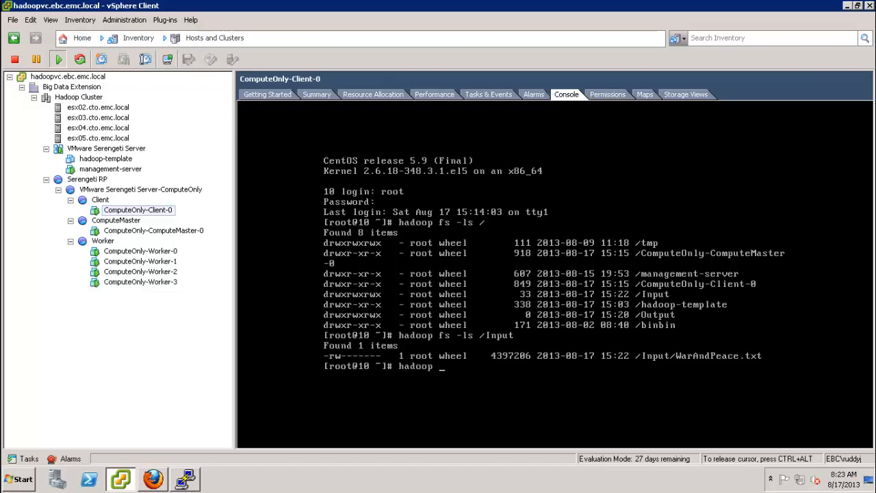
# Enter the hadoop-examples-1.2.0.jar wordcount command on /Input/WarAndPeace.txt writing to /Output/WarAndPeace
pyautogui.write('jar')
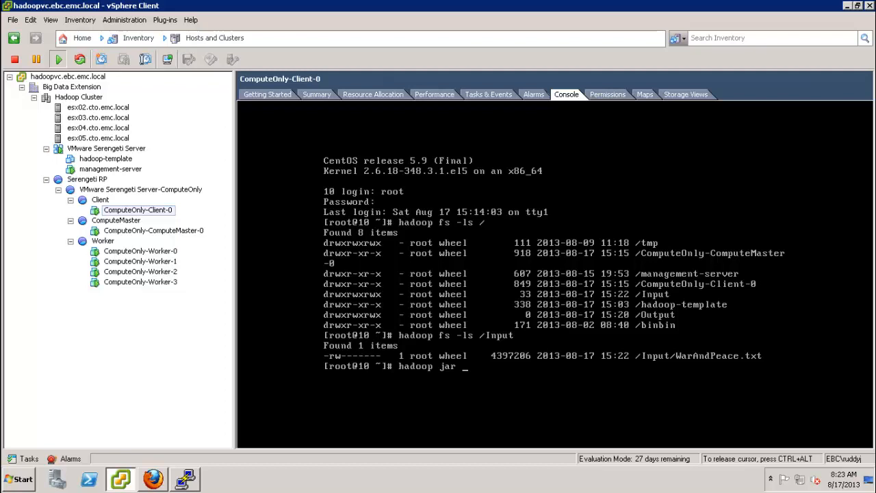
pyautogui.write('/usr/')
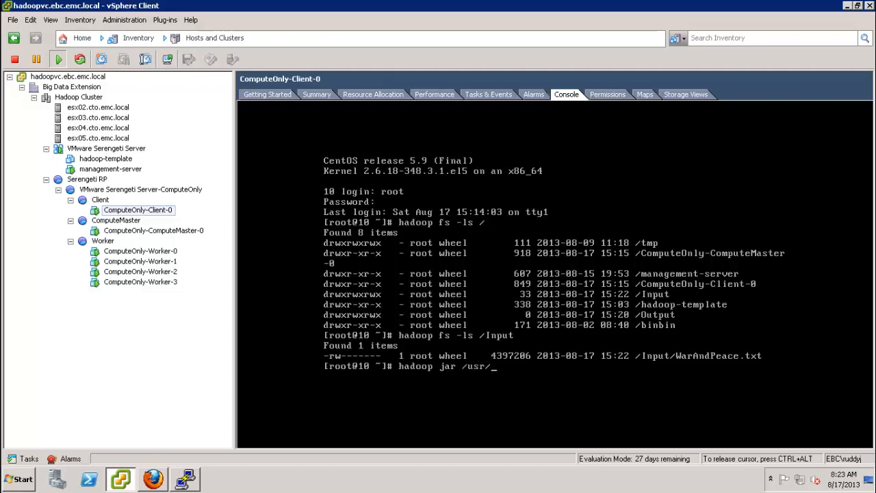
pyautogui.write('lib/')
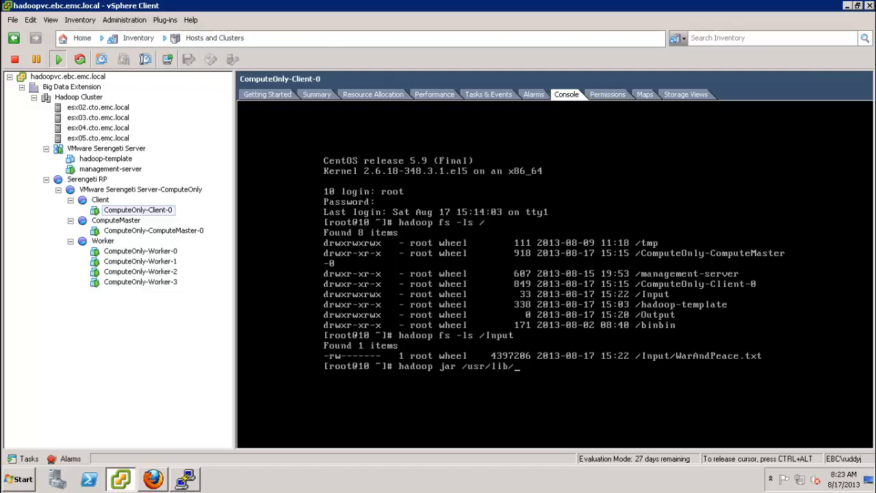
pyautogui.write('hadoop-1.2.0/')
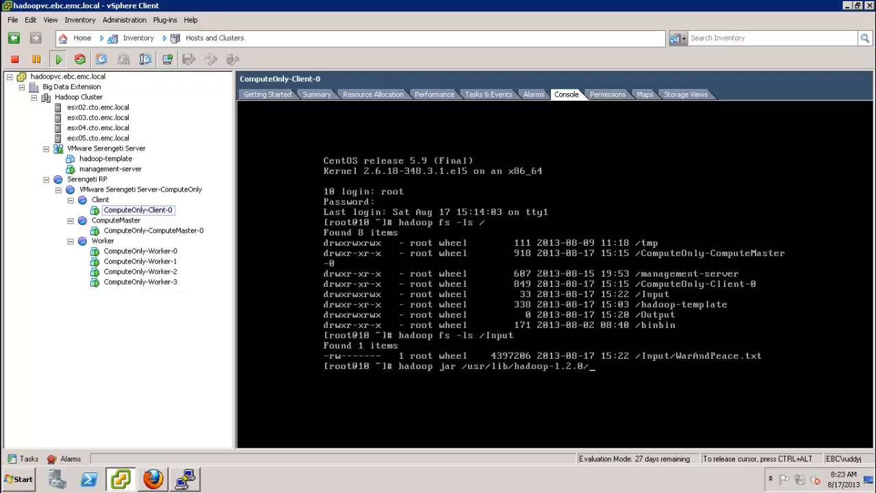
pyautogui.write('hadoop-')
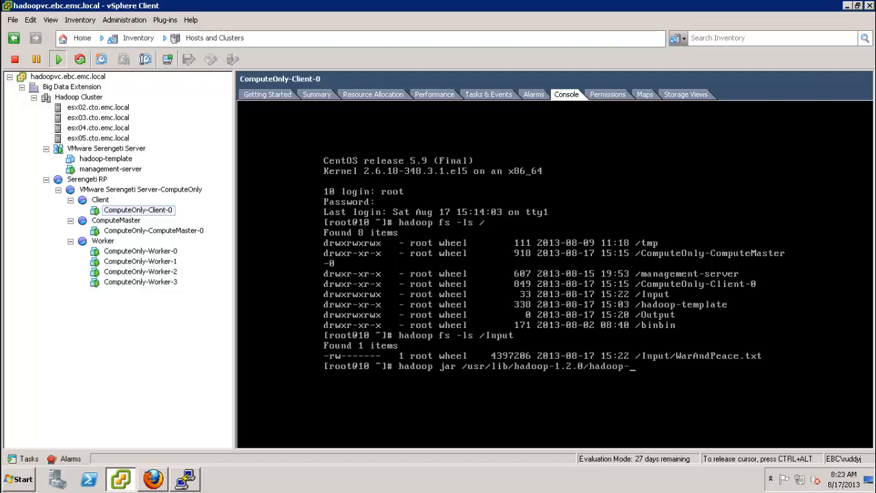
pyautogui.write('examples-1.2.0.jar')
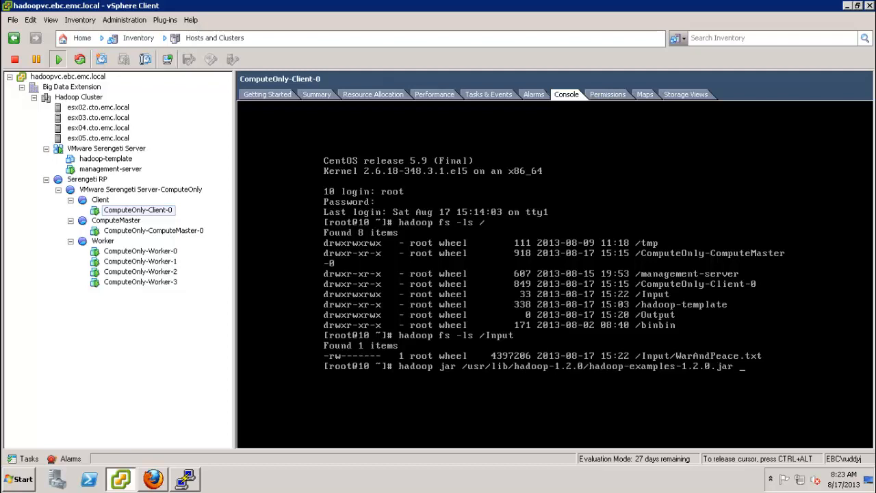
pyautogui.write('wordcount /')
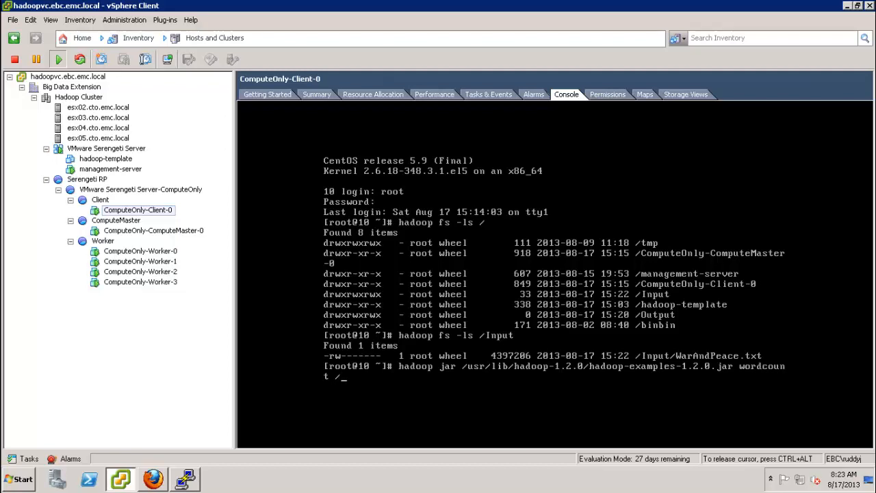
pyautogui.write('Input/')
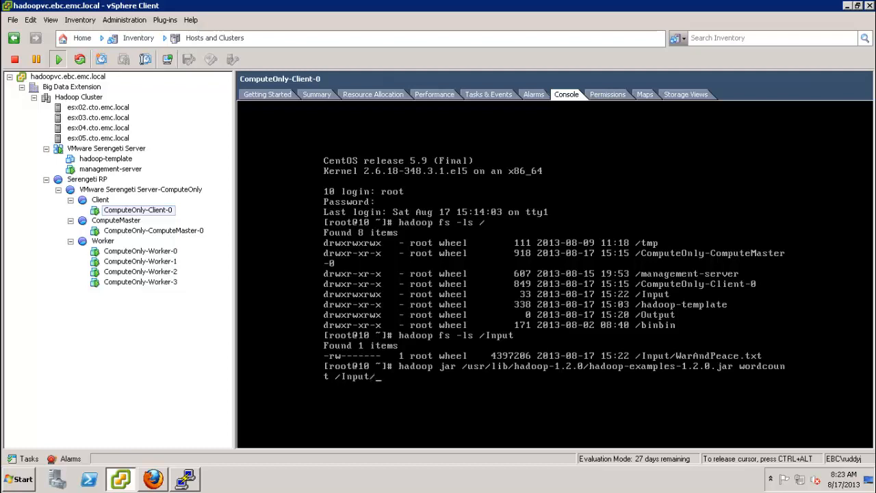
pyautogui.write('WarAn')
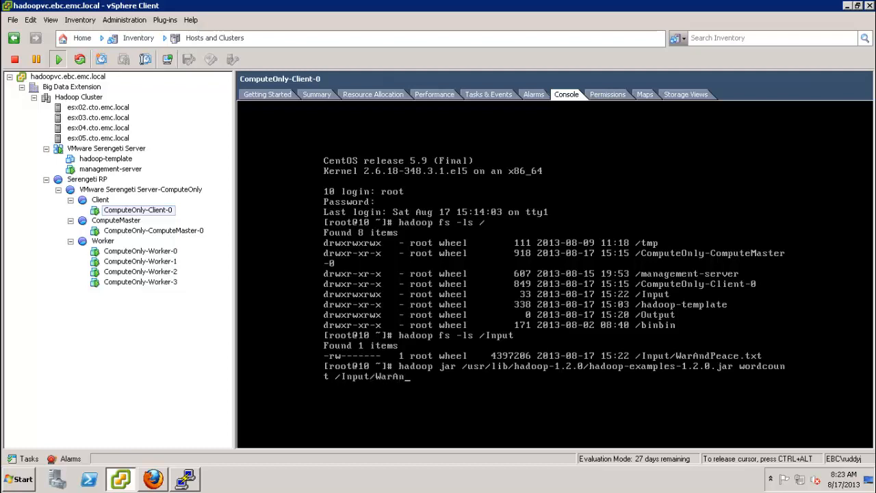
pyautogui.write('dPeace')
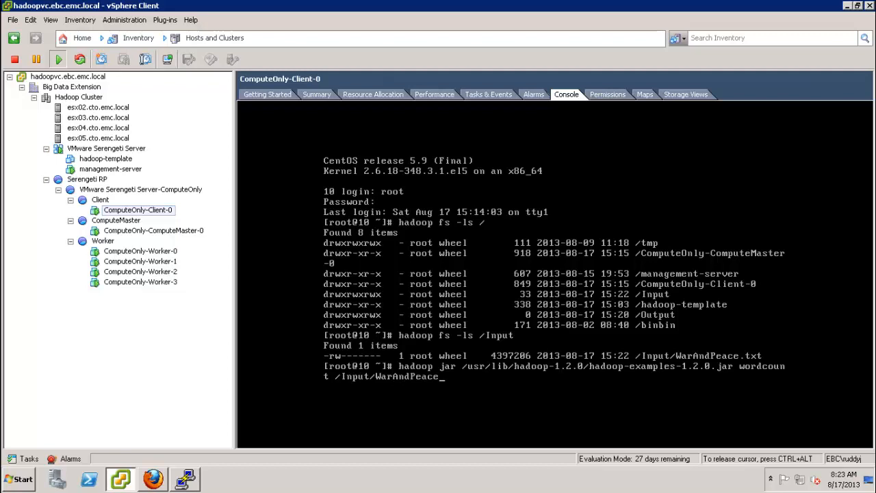
pyautogui.write('.txt')
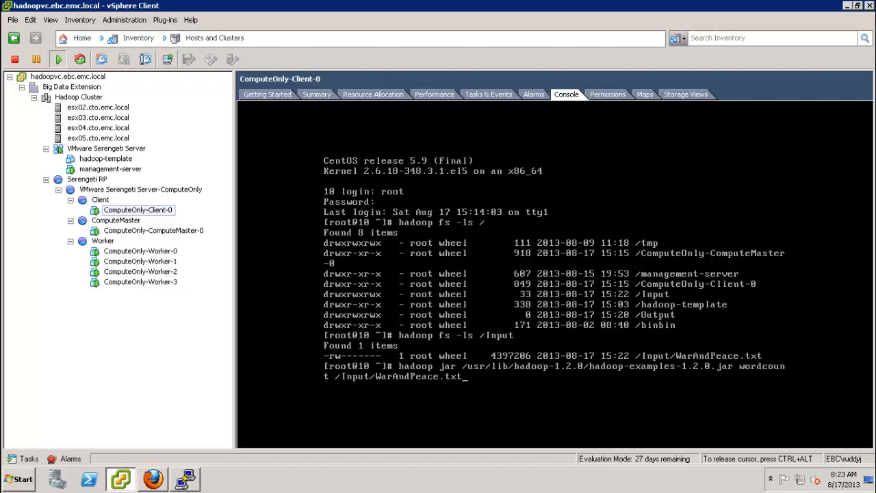
pyautogui.write('/Output/')
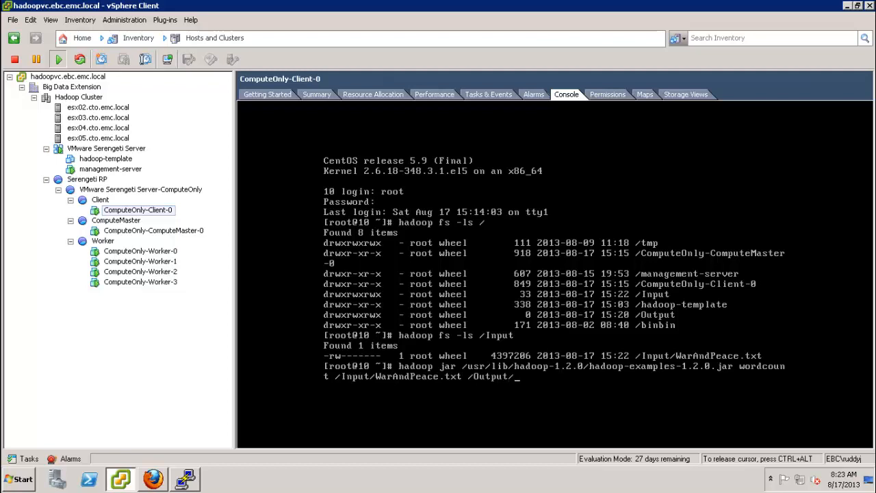
pyautogui.write('WarAnd')
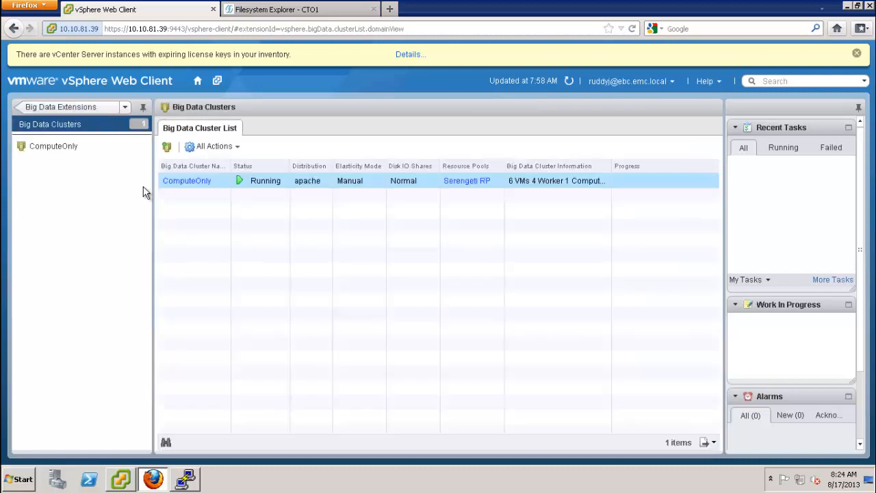
pyautogui.moveTo(234, 149)
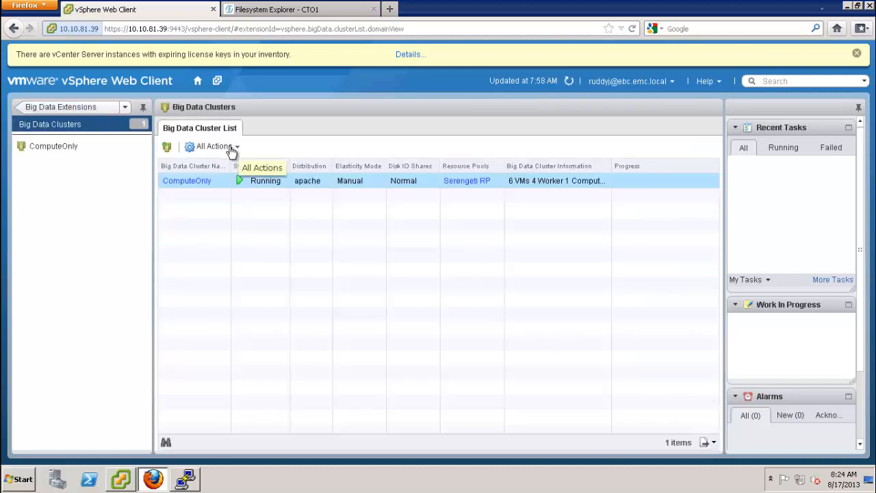
# Launch the ComputeOnly cluster's MapReduce status page from All Actions
pyautogui.click(213, 145)
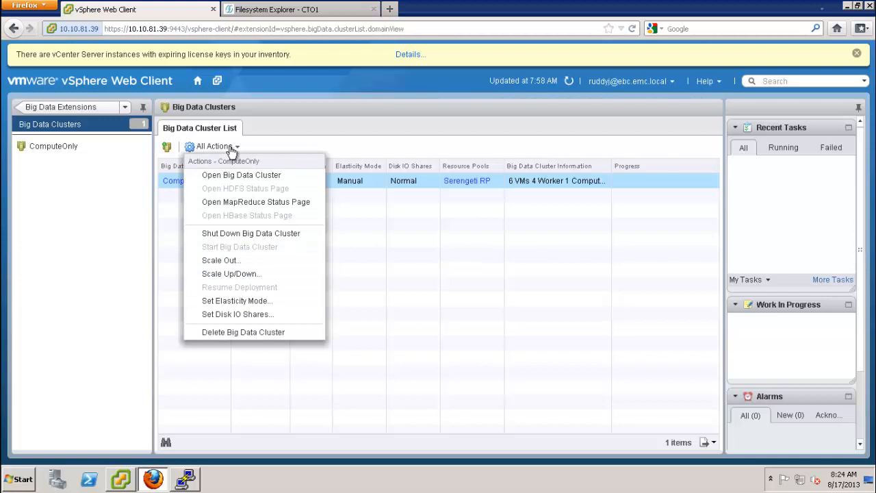
pyautogui.moveTo(252, 206)
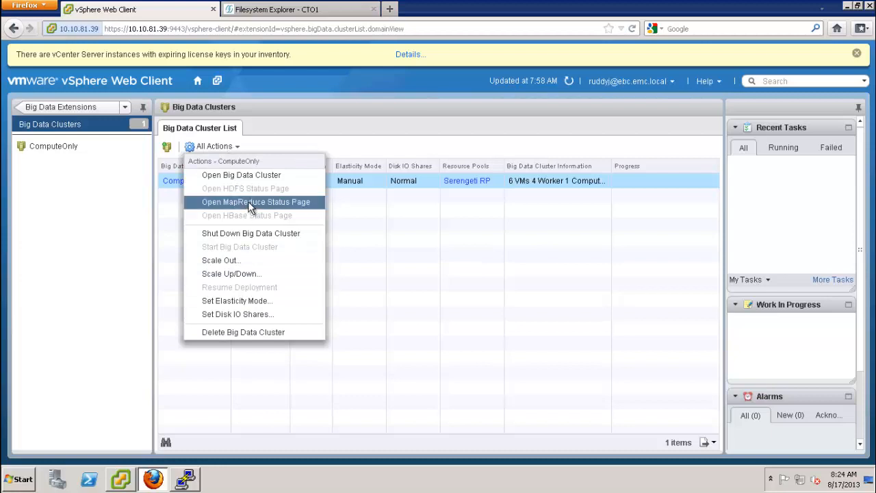
pyautogui.click(256, 203)
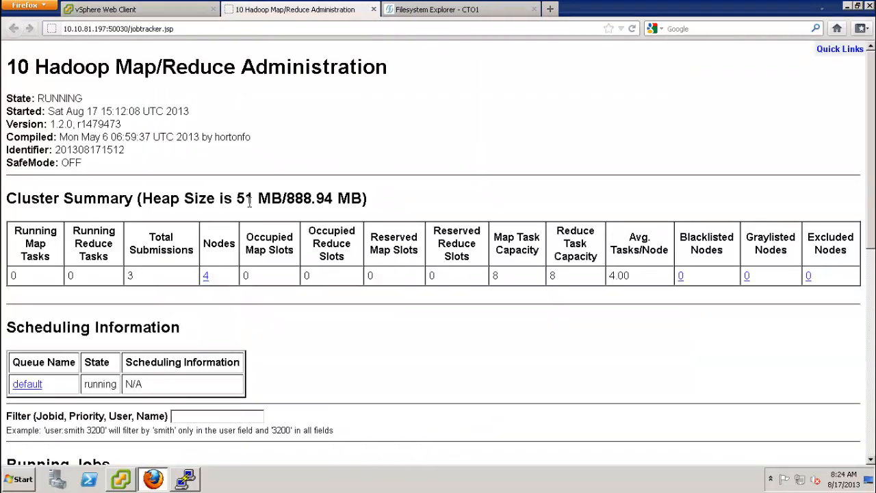
pyautogui.moveTo(863, 125)
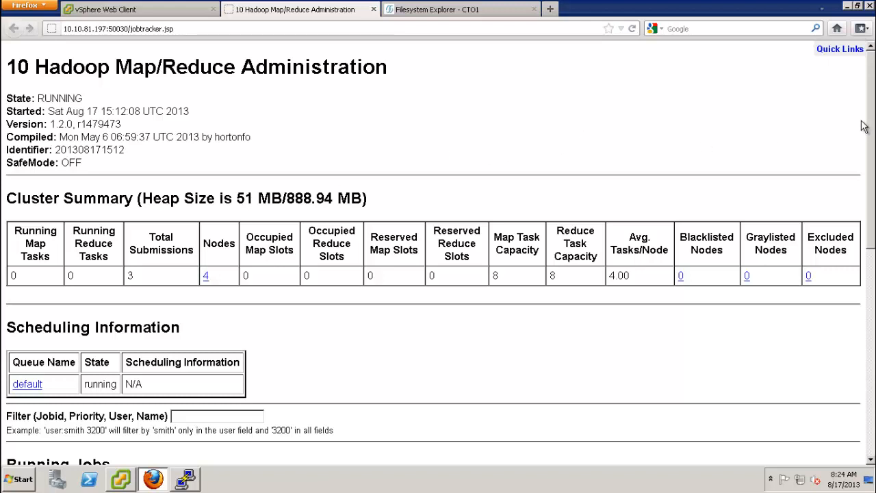
pyautogui.moveTo(872, 143)
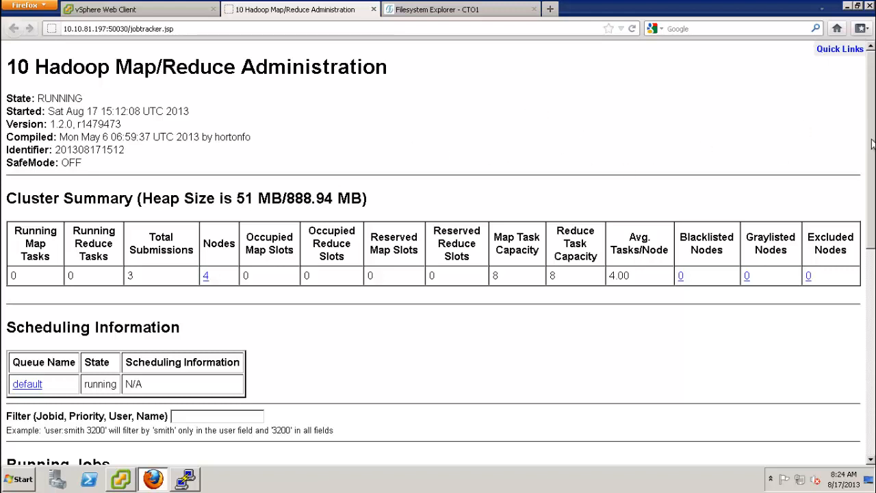
pyautogui.scroll(-3)
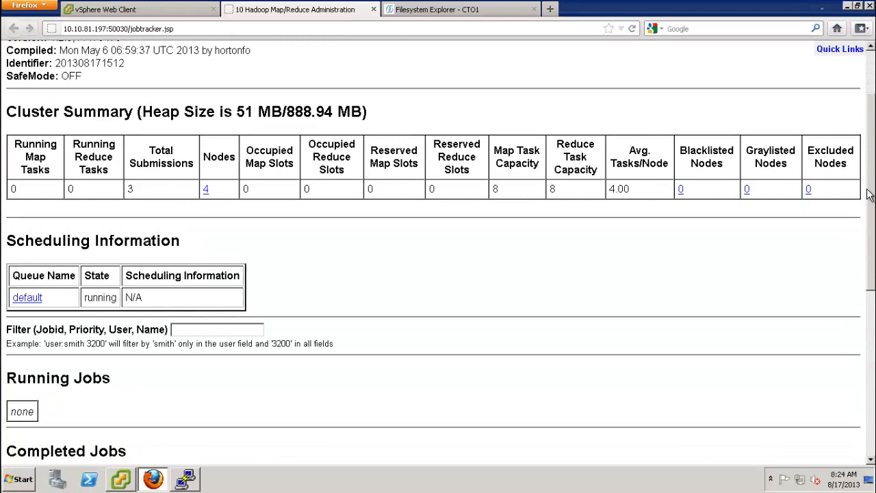
pyautogui.scroll(-3)
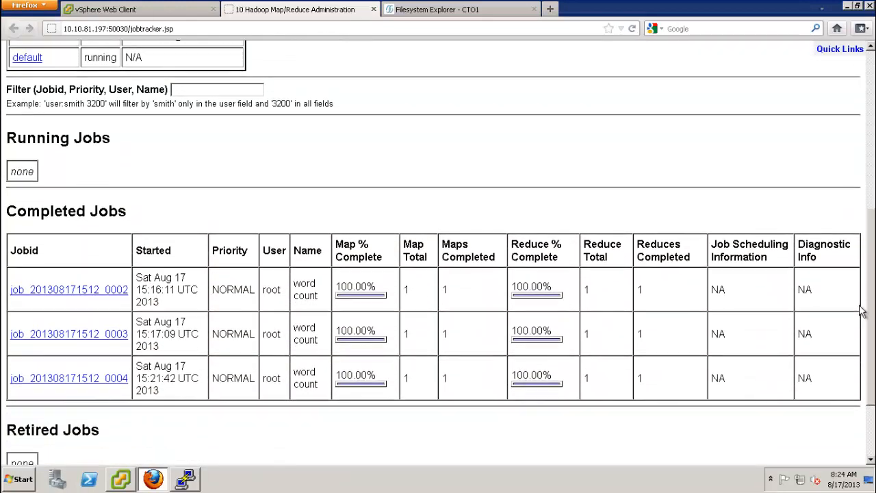
pyautogui.scroll(-3)
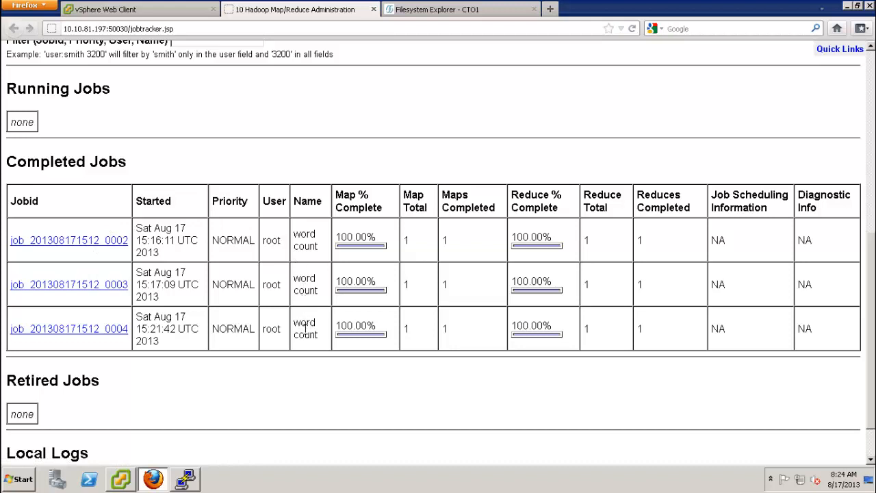
pyautogui.moveTo(524, 381)
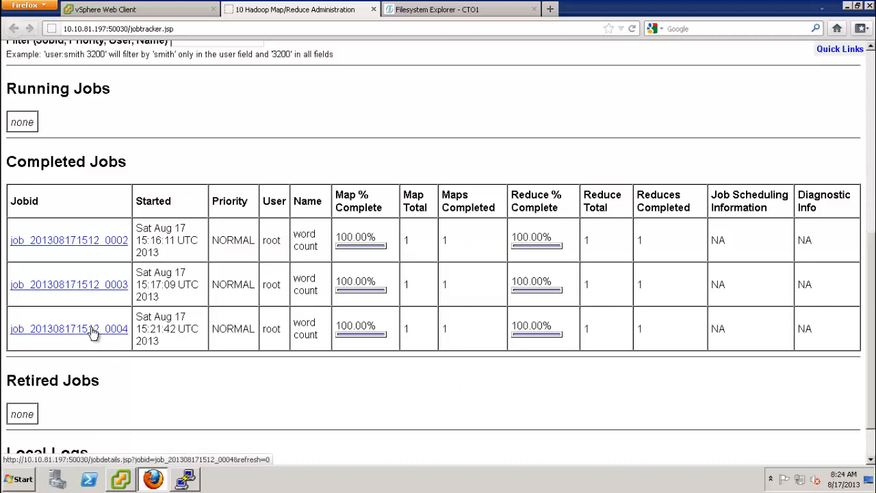
pyautogui.click(68, 329)
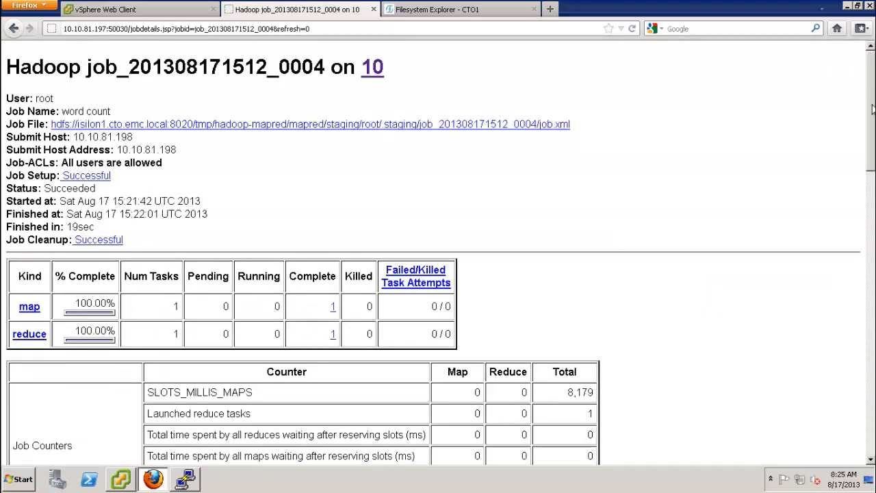
pyautogui.scroll(-3)
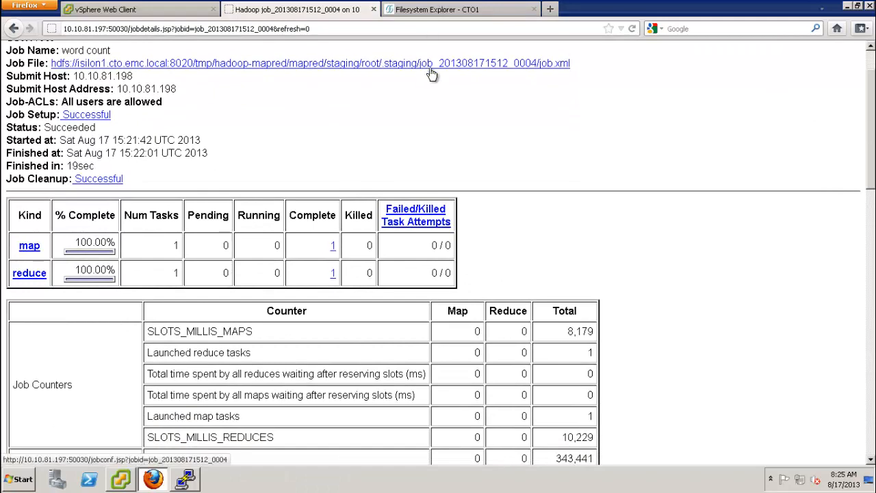
pyautogui.scroll(-3)
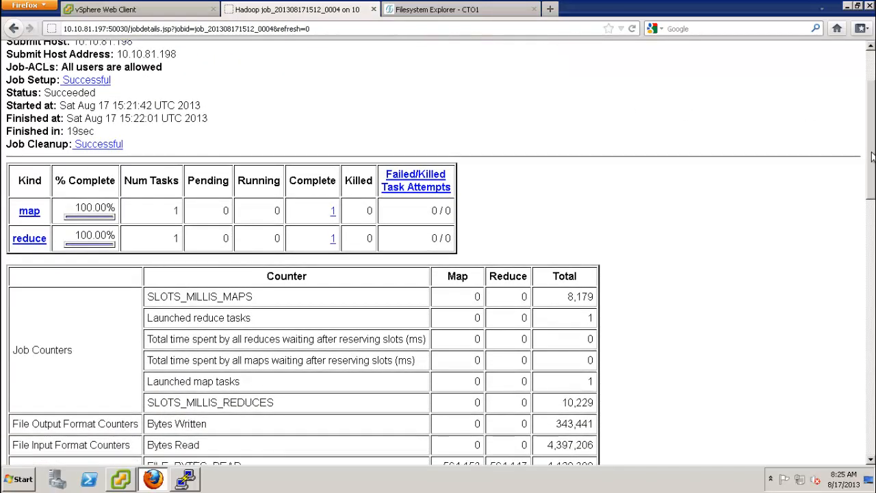
pyautogui.scroll(-3)
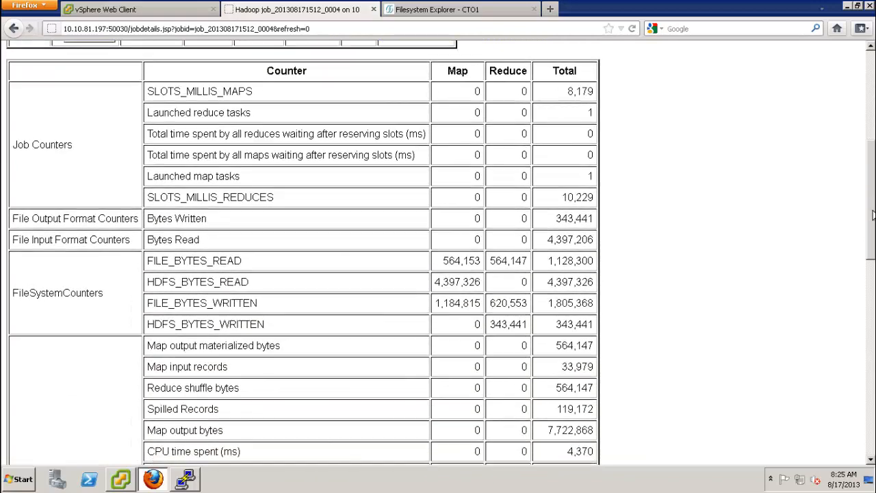
pyautogui.scroll(-3)
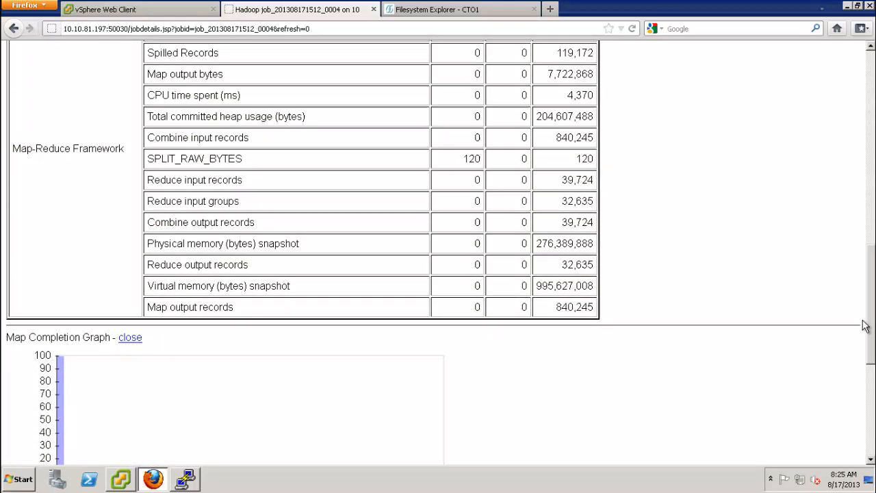
pyautogui.scroll(-3)
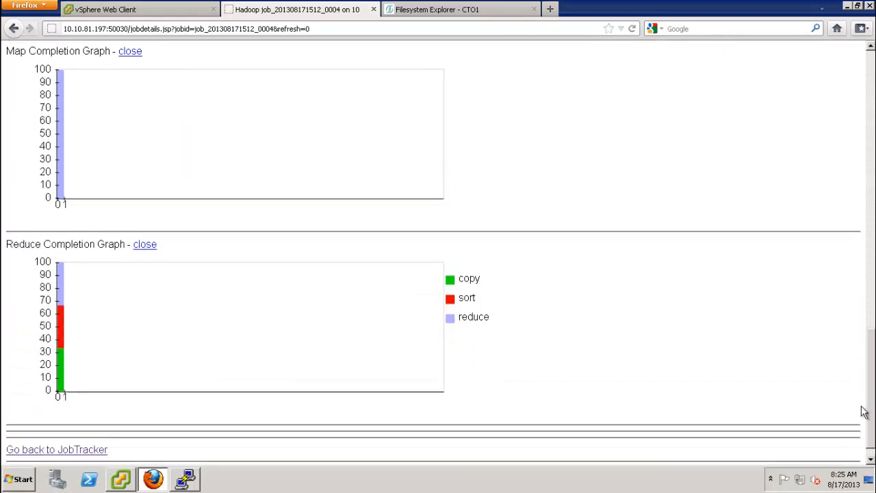
pyautogui.scroll(-3)
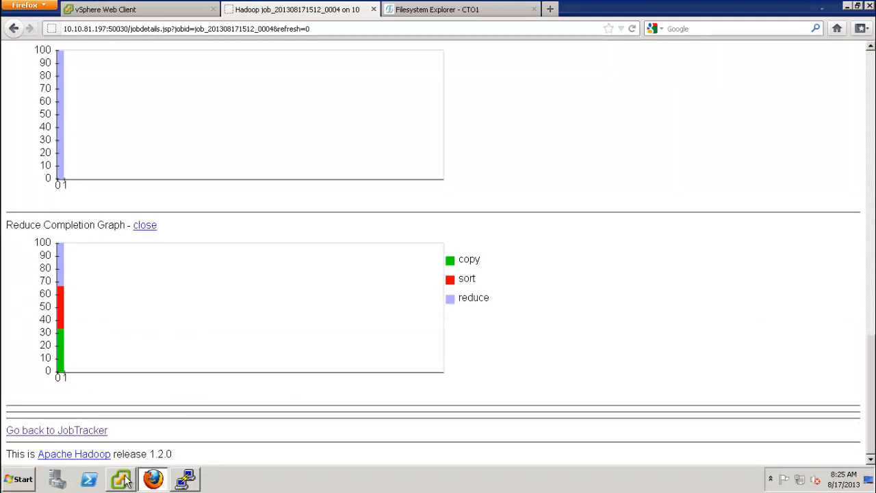
pyautogui.click(121, 479)
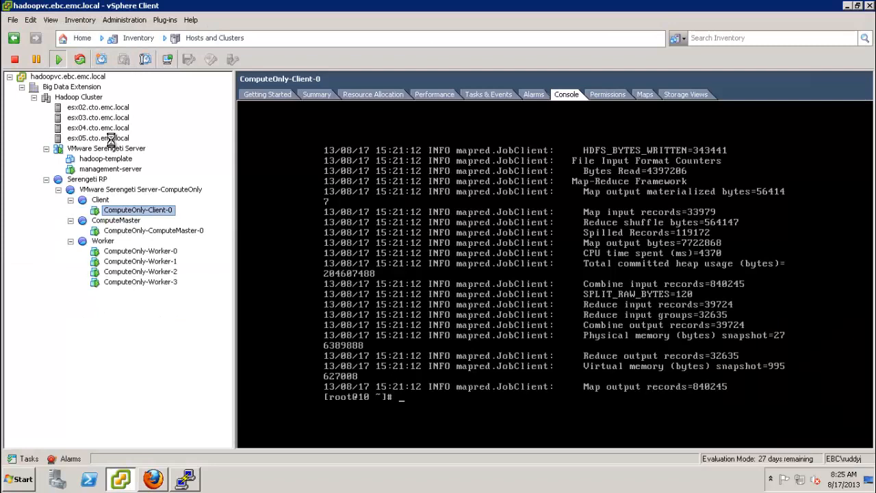
# Browse the Hadoop datastore on esx05.cto.emc.local to Output/WarAndPeace and select part-r-00000
pyautogui.click(97, 137)
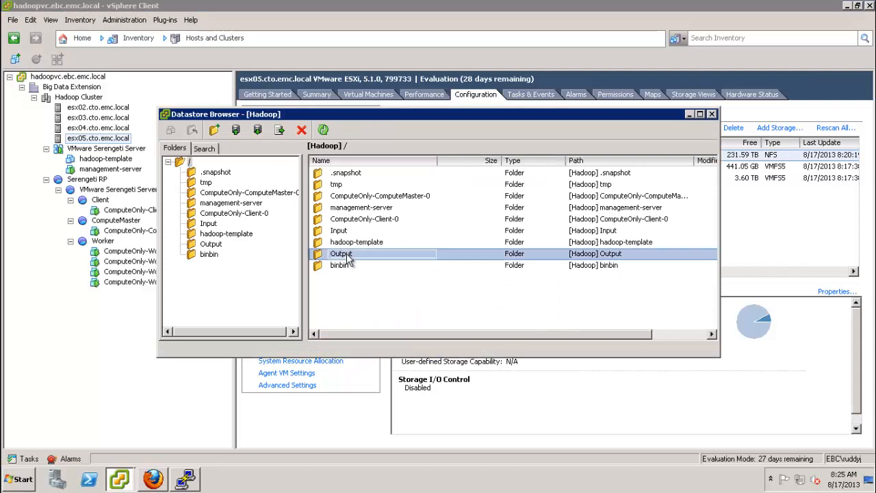
pyautogui.doubleClick(341, 253)
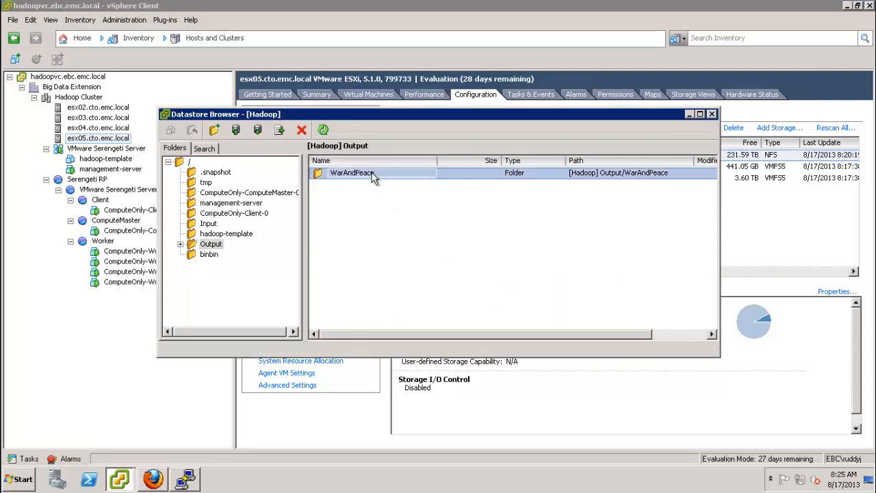
pyautogui.doubleClick(348, 173)
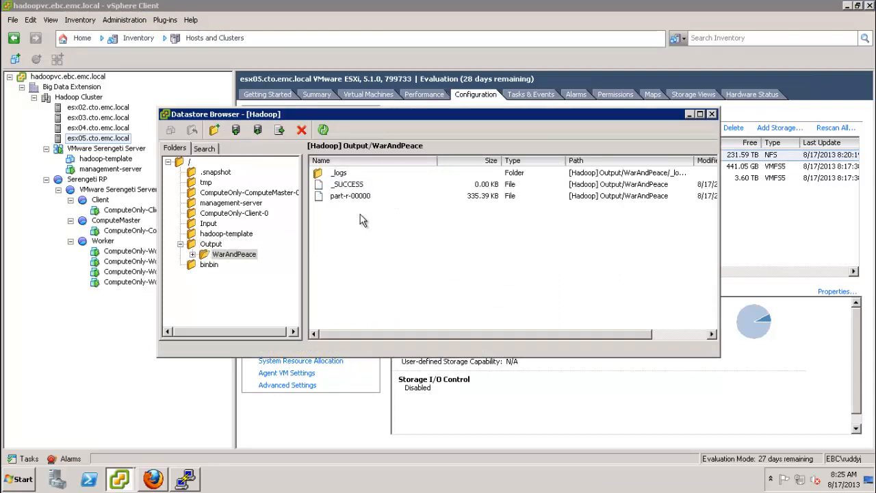
pyautogui.click(351, 196)
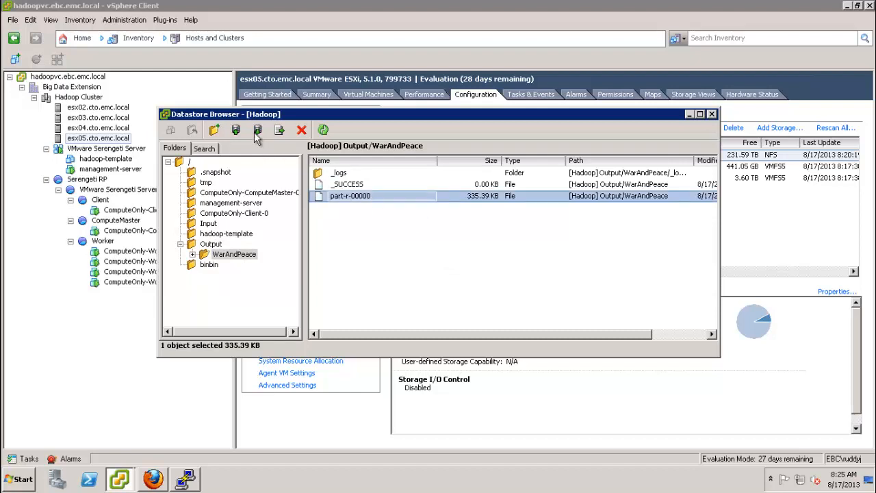
# Download part-r-00000 to the Desktop, replacing any existing copy
pyautogui.click(257, 130)
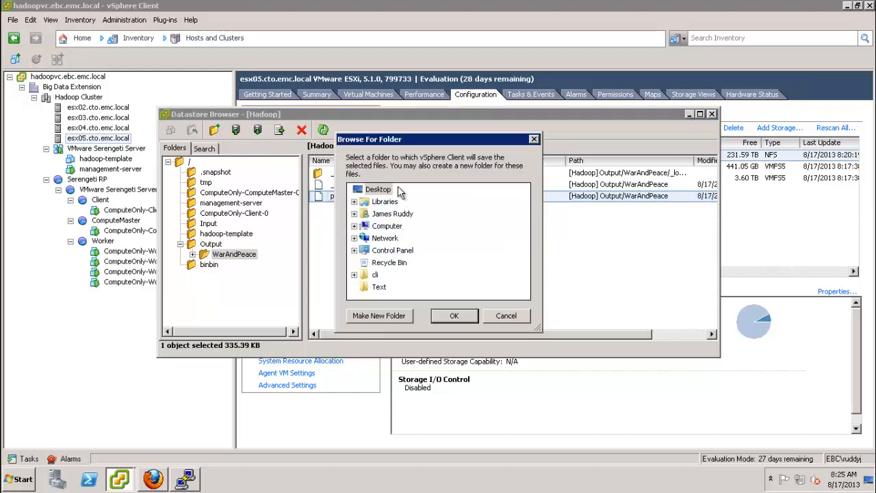
pyautogui.click(455, 315)
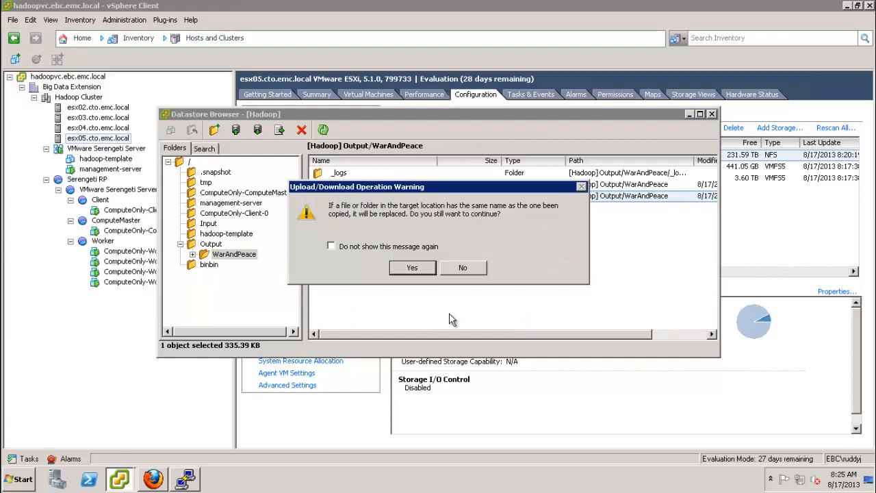
pyautogui.click(412, 267)
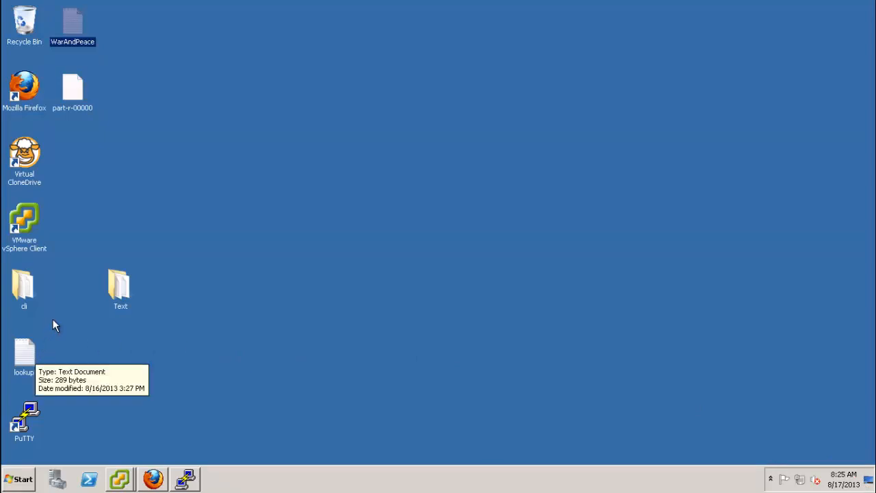
pyautogui.rightClick(71, 85)
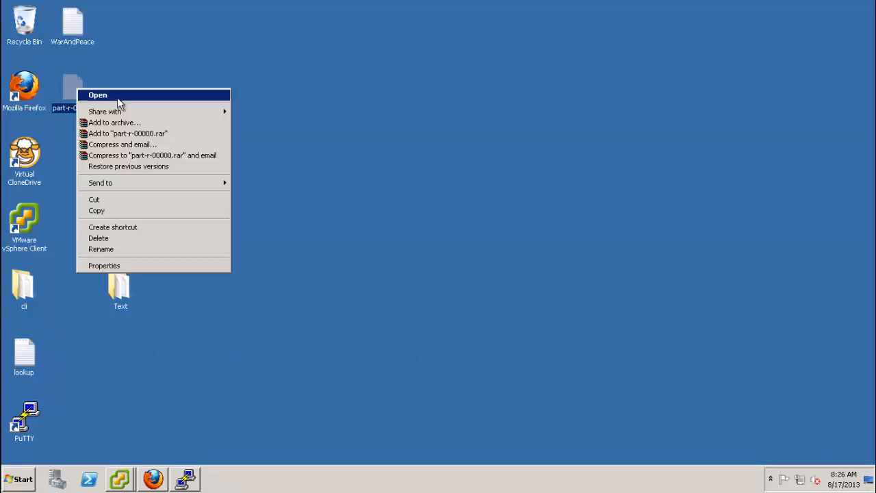
pyautogui.moveTo(188, 122)
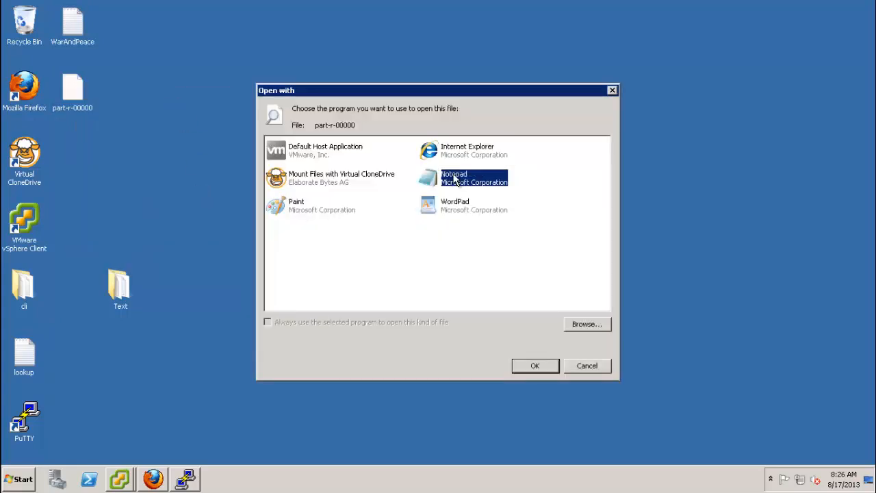
pyautogui.click(536, 366)
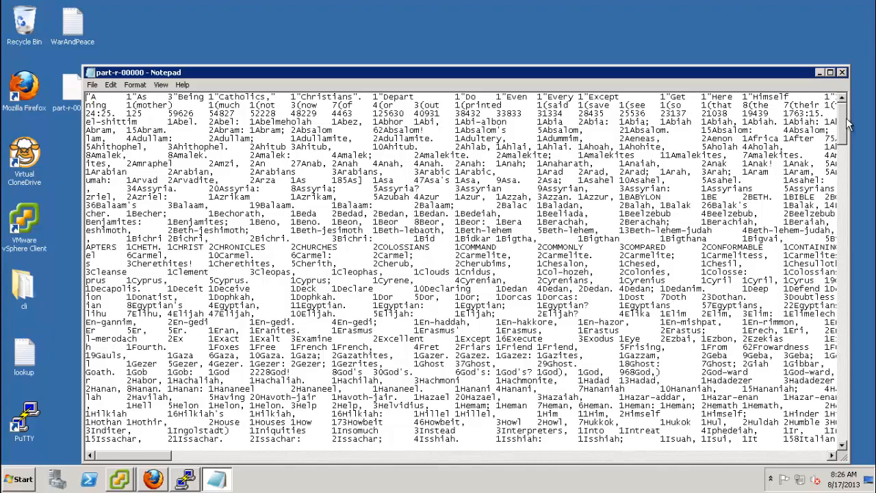
pyautogui.scroll(-3)
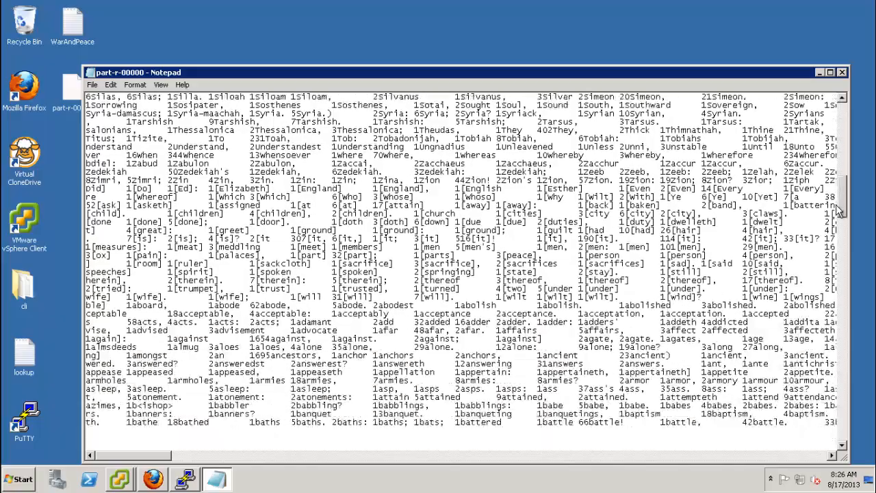
pyautogui.scroll(-3)
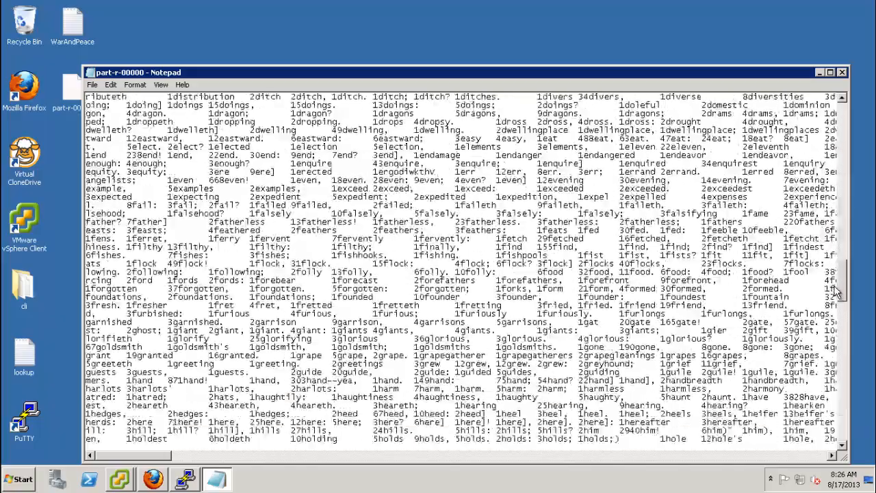
pyautogui.scroll(-3)
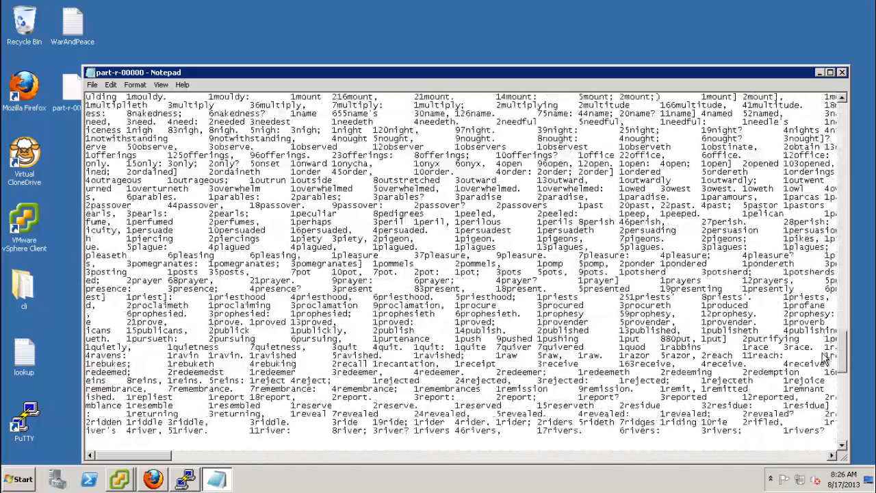
pyautogui.scroll(-3)
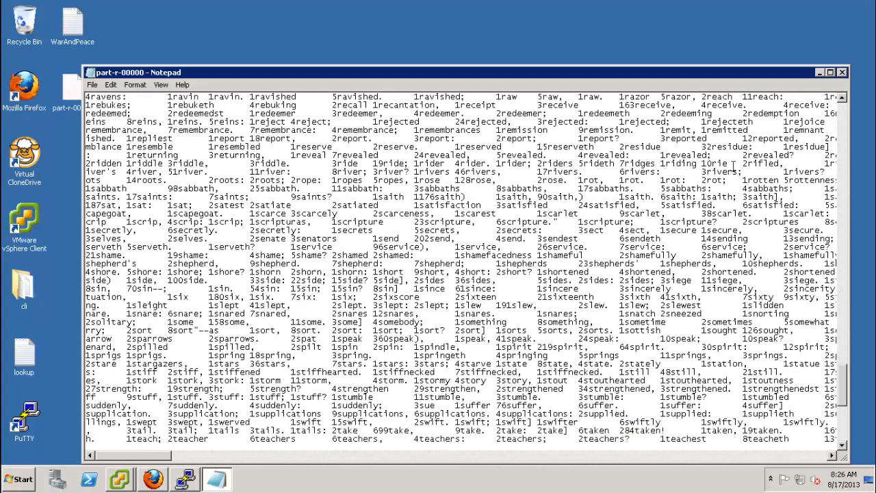
pyautogui.moveTo(844, 90)
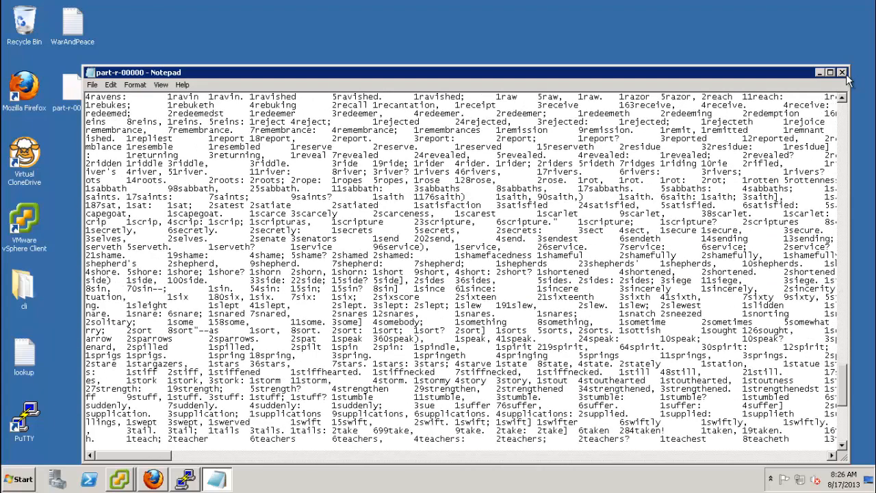
pyautogui.click(843, 71)
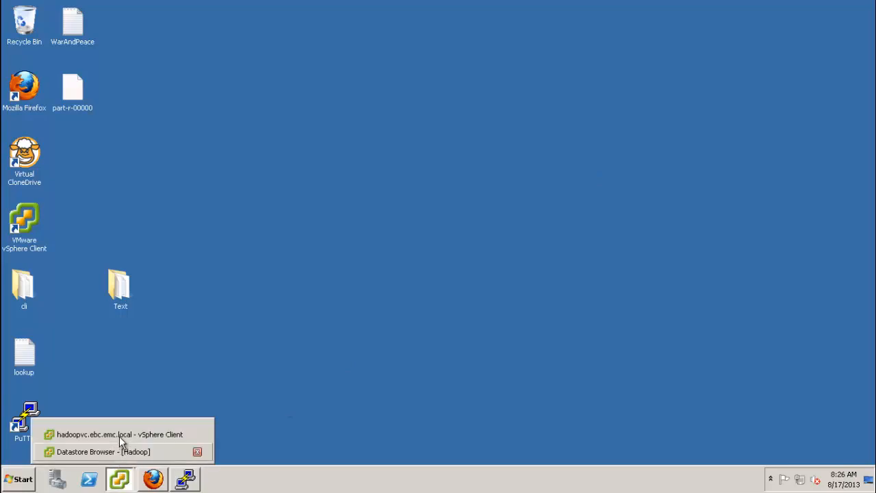
# Return to vSphere Client and bring up the ComputeOnly-Client-0 console
pyautogui.click(124, 435)
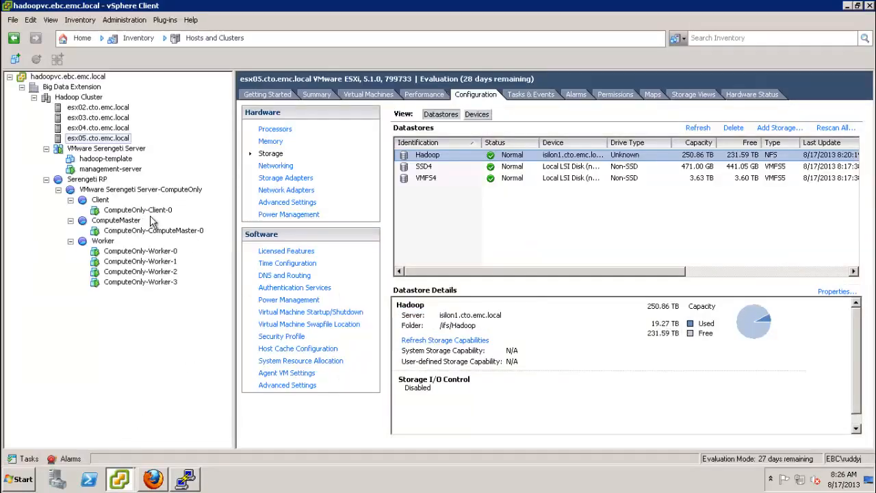
pyautogui.click(137, 210)
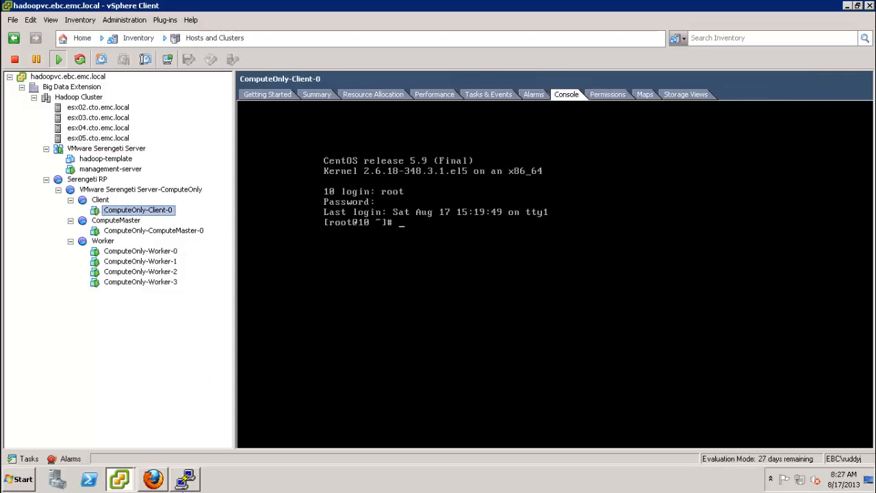
# Enter hadoop fs -ls /Output/WarAndPeace to list _SUCCESS, _logs and part-r-00000
pyautogui.write('had')
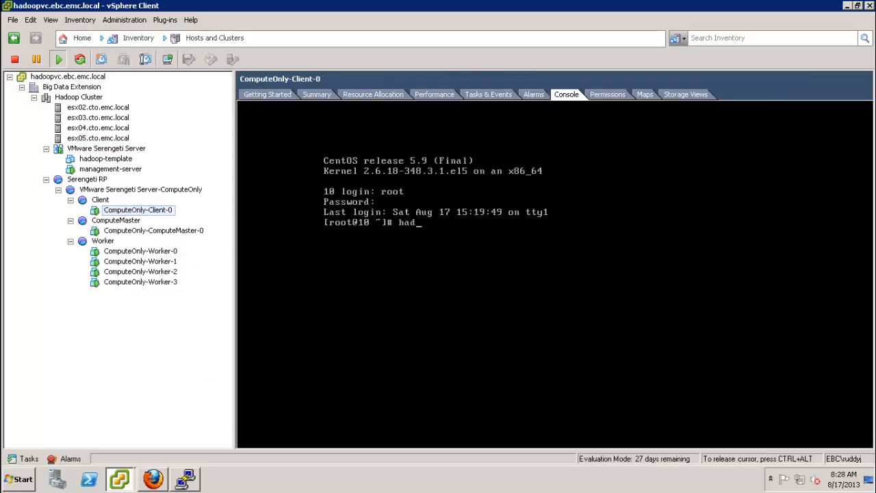
pyautogui.write('oop')
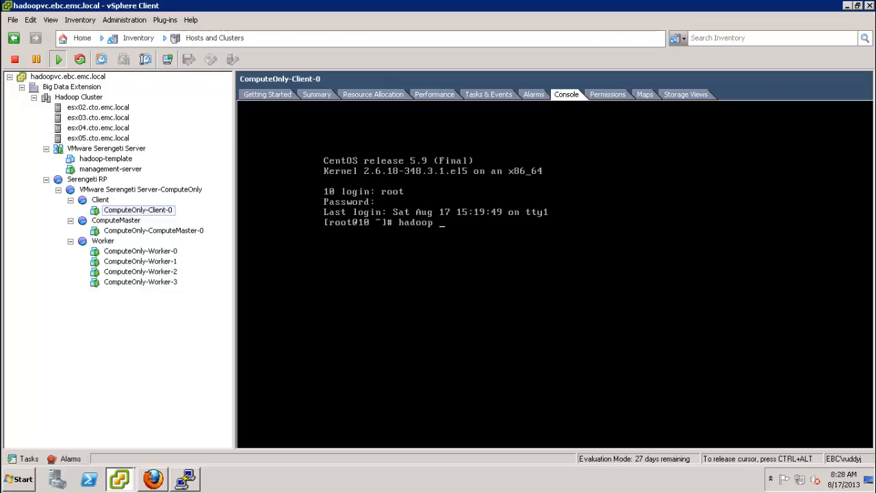
pyautogui.write('fs')
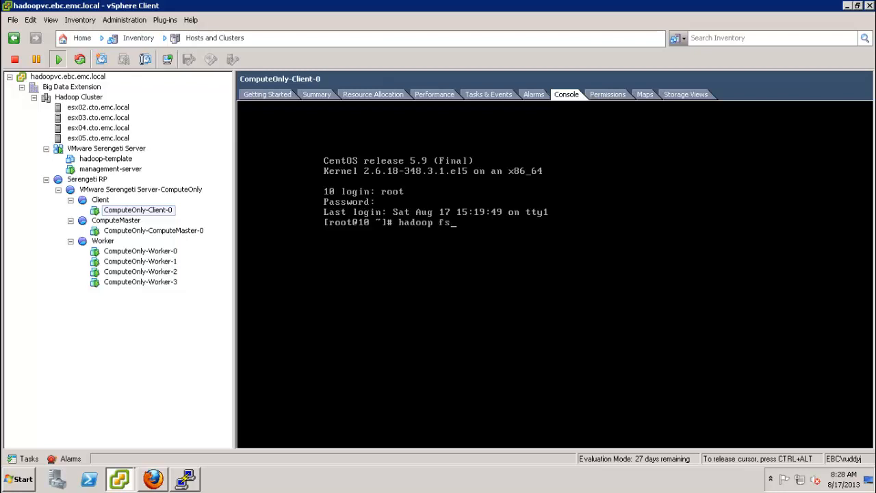
pyautogui.write('-')
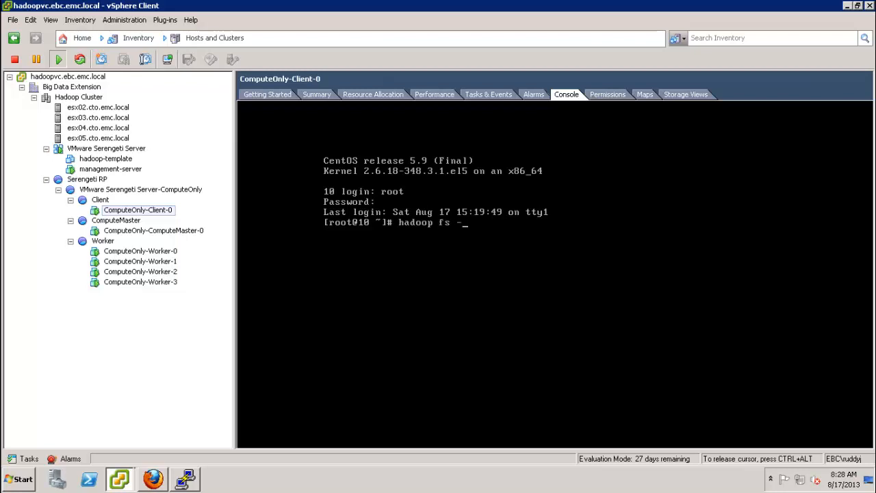
pyautogui.write('ls /')
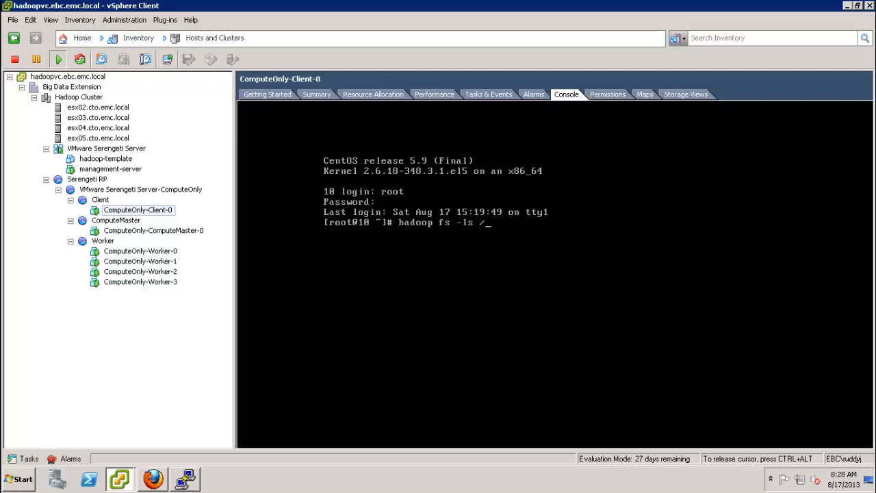
pyautogui.write('Output')
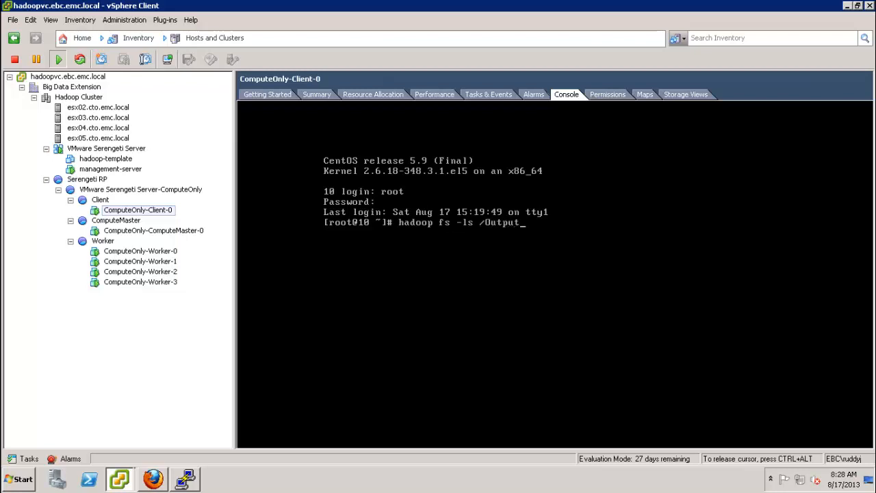
pyautogui.write('/Wa')
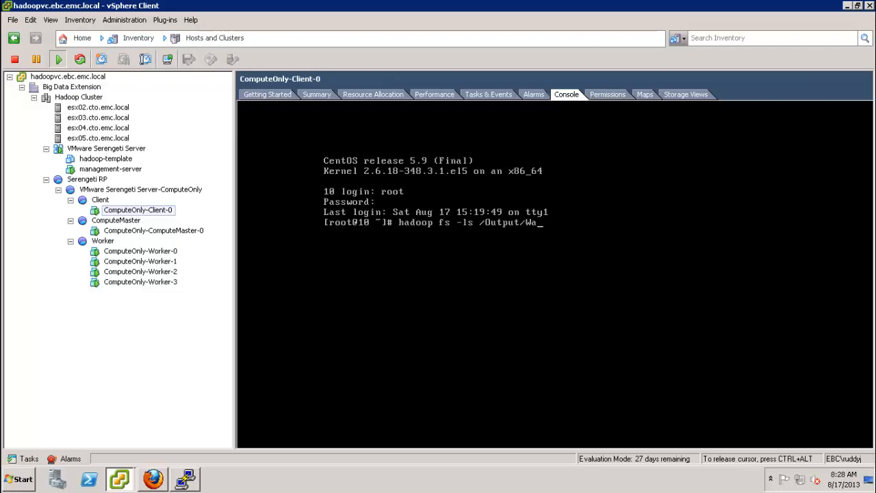
pyautogui.write('rAndPeace')
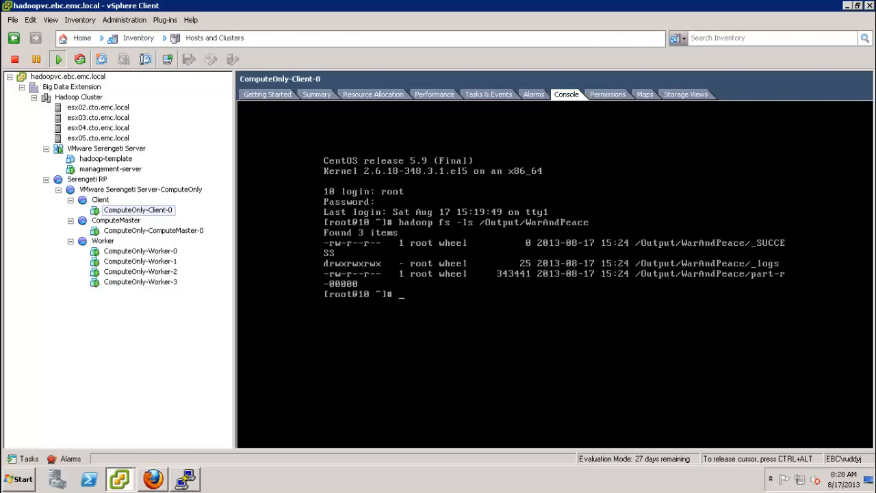
# Start composing a hadoop fs command targeting /Output/WarAndPeace/part-r-0 to print the output file
pyautogui.write('hadoop fs -ls /Output/WarAndPeace')
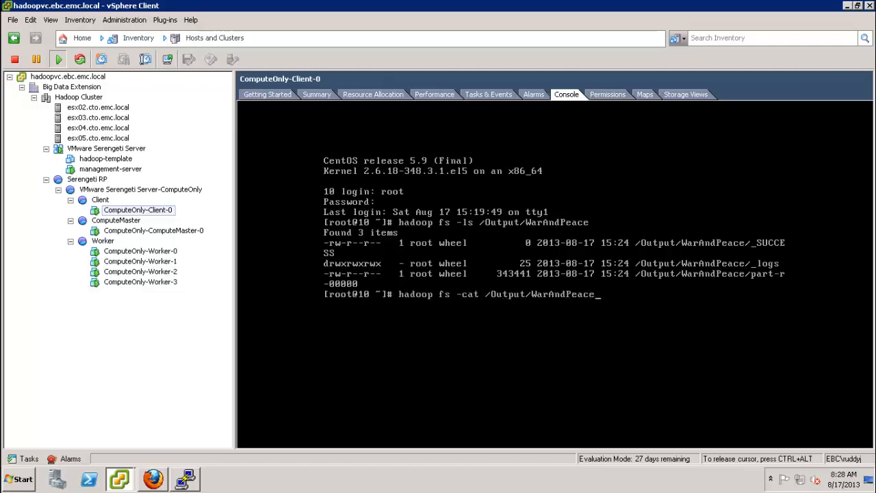
pyautogui.write('pa')
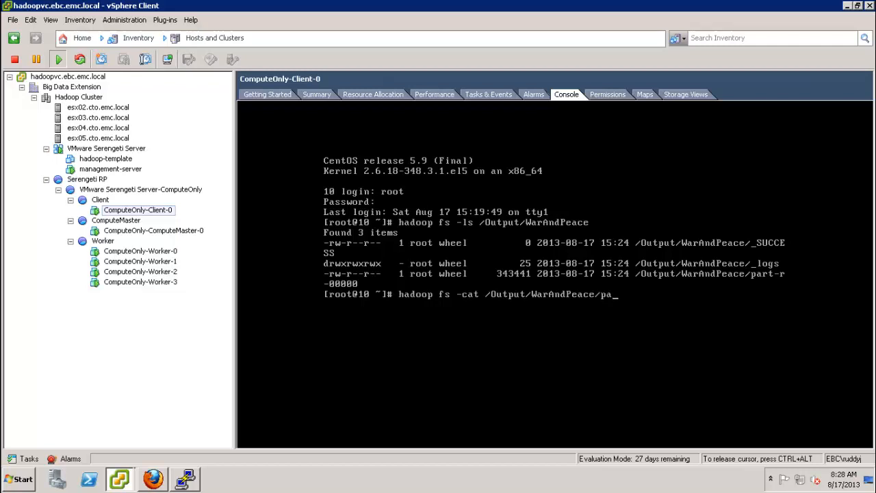
pyautogui.write('rt-')
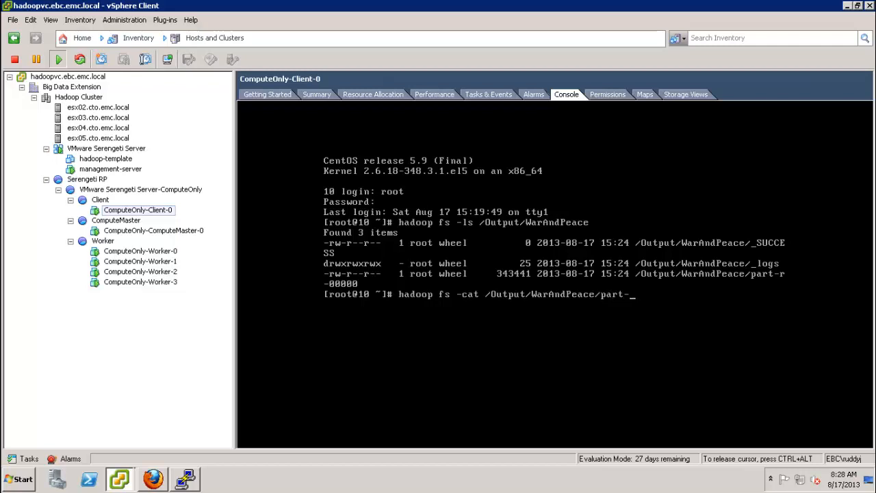
pyautogui.write('0')
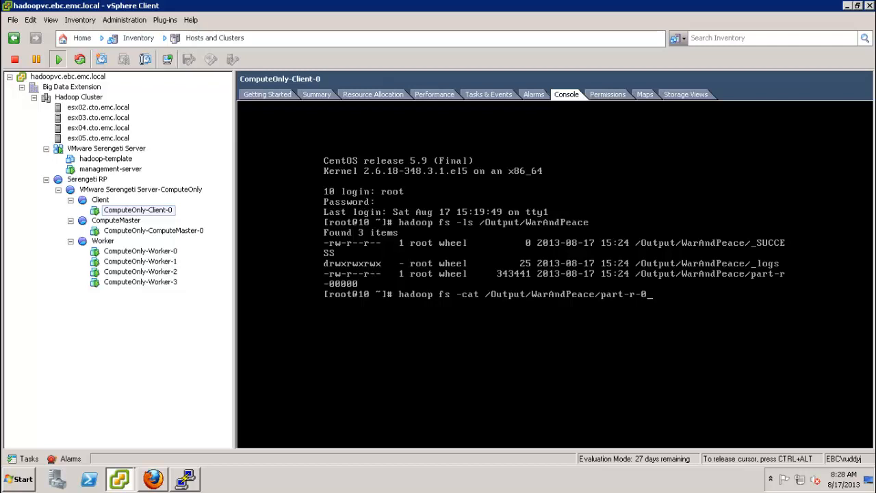